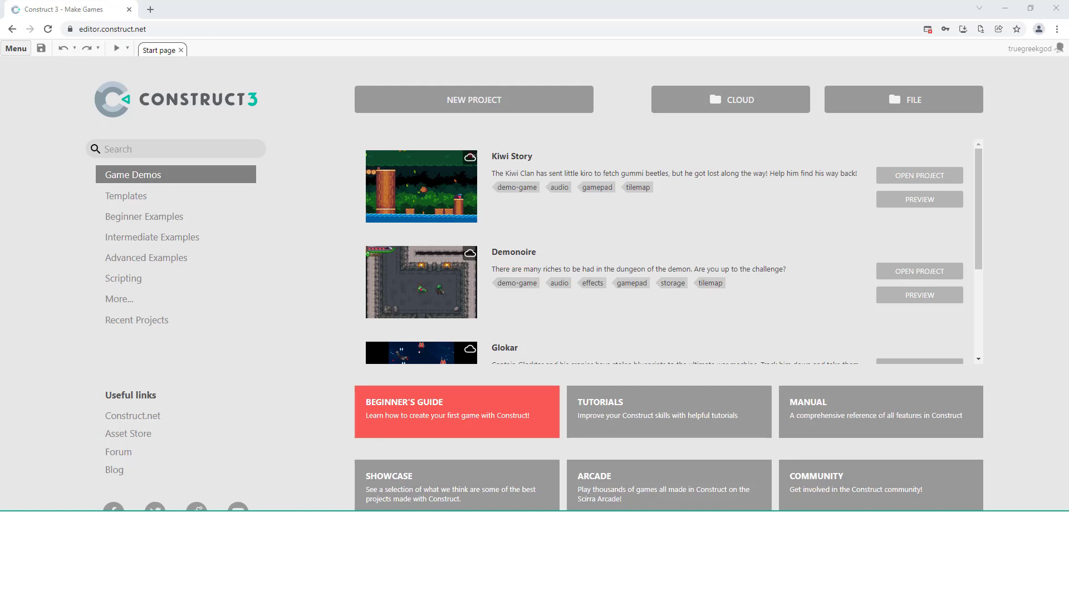
mouse_move(548, 192)
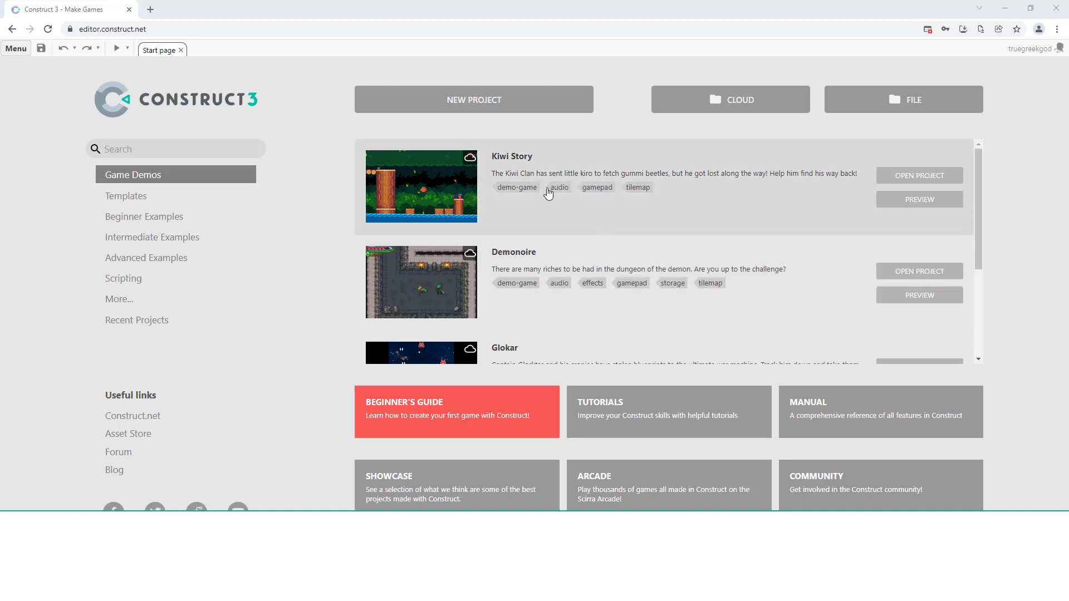
- Start a new Construct 3 project, name it 'Loader', and create it
left_click(473, 100)
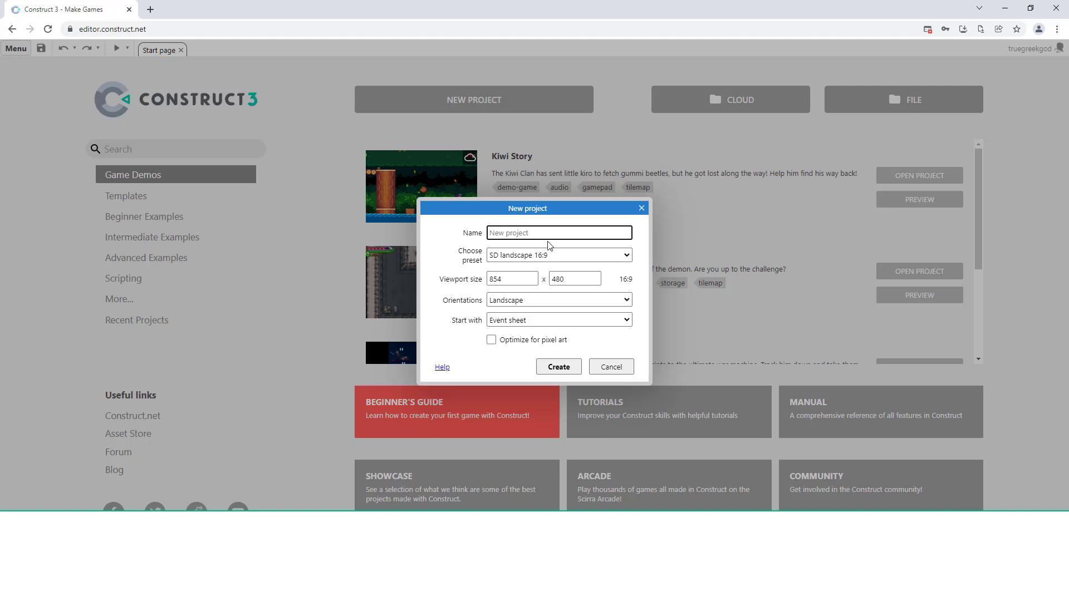
type("l")
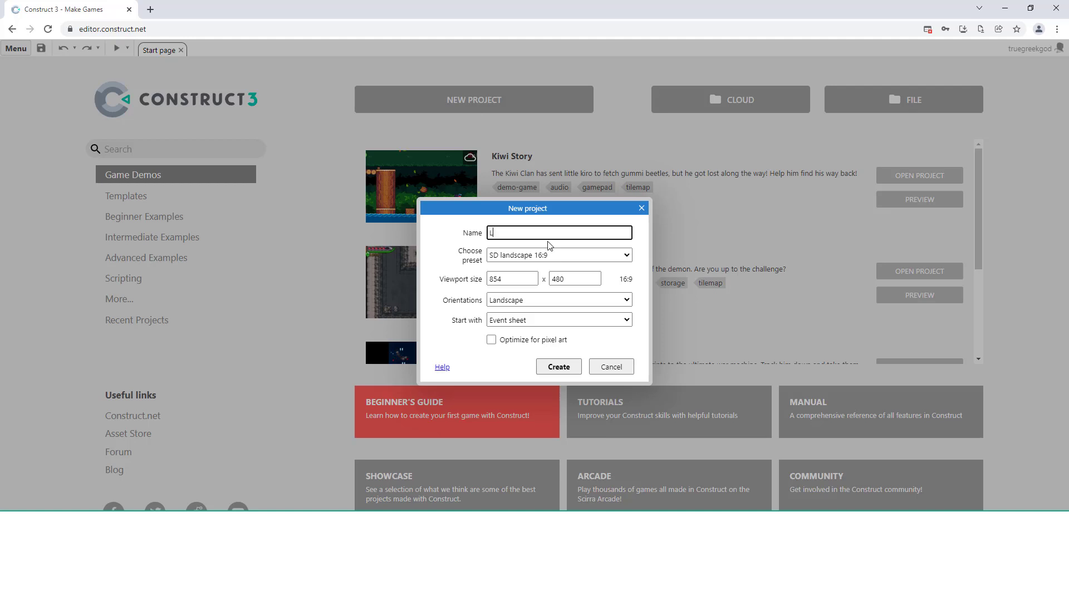
type("Loader")
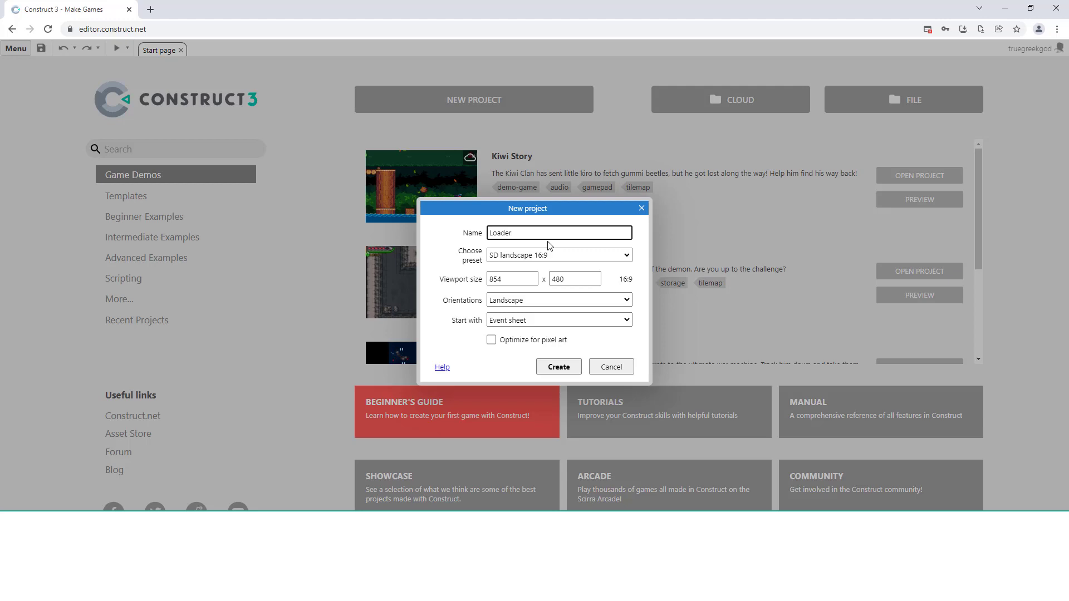
left_click(558, 367)
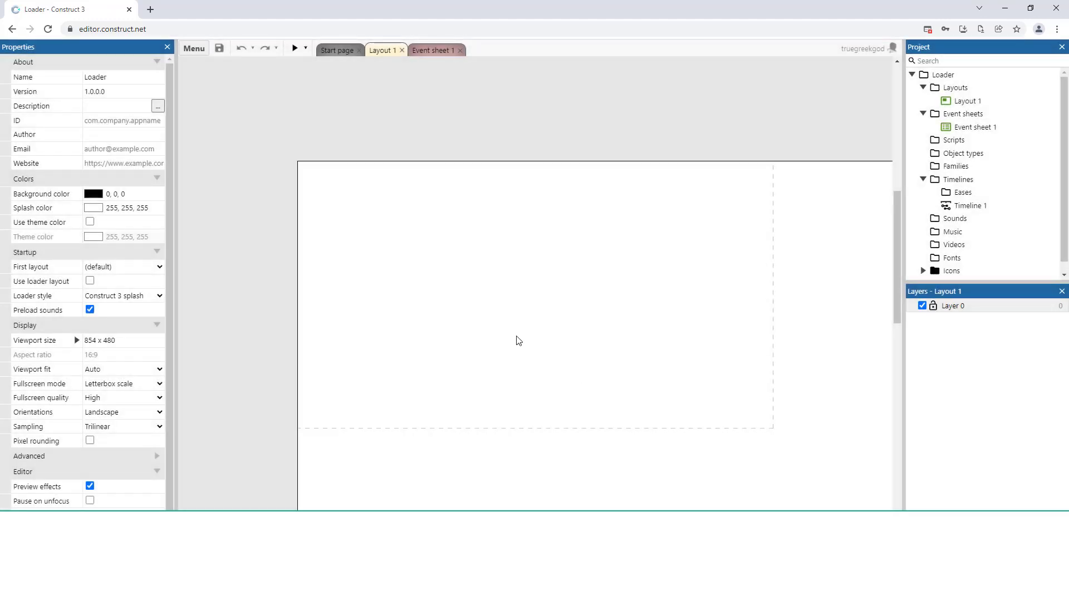
- Rename Layout 1 to frmLoader, then add a layout from the Layouts folder named frmMailMenu
left_click(966, 101)
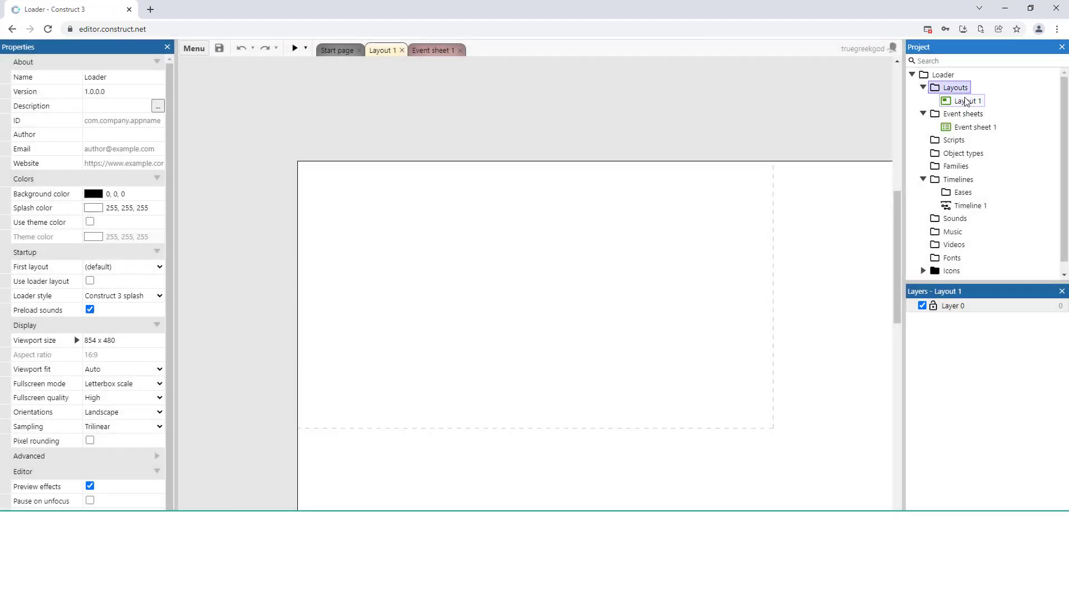
right_click(966, 100)
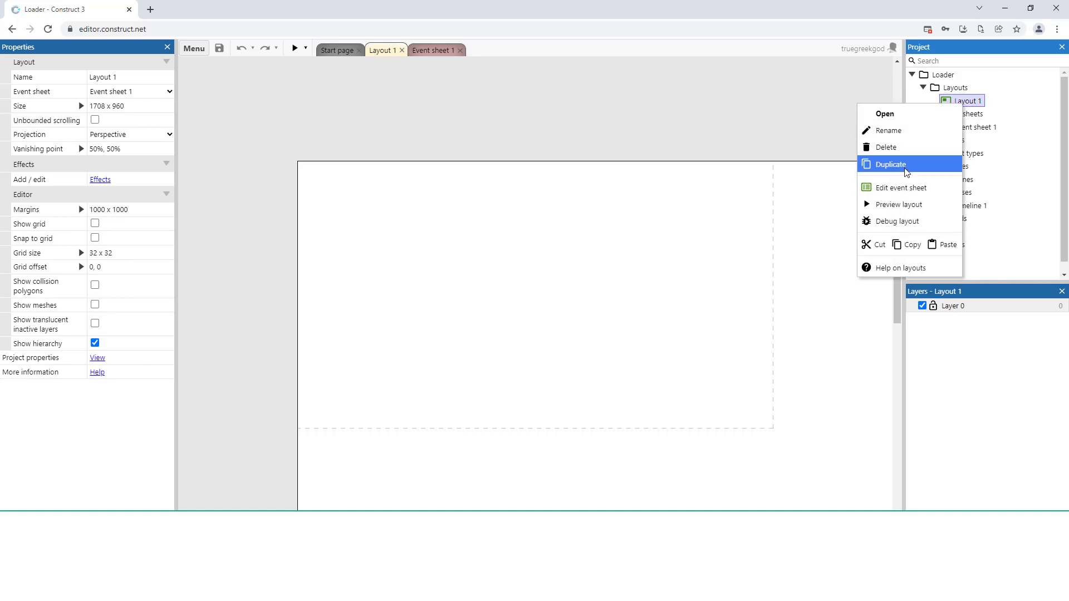
mouse_move(896, 188)
type("frmLoader")
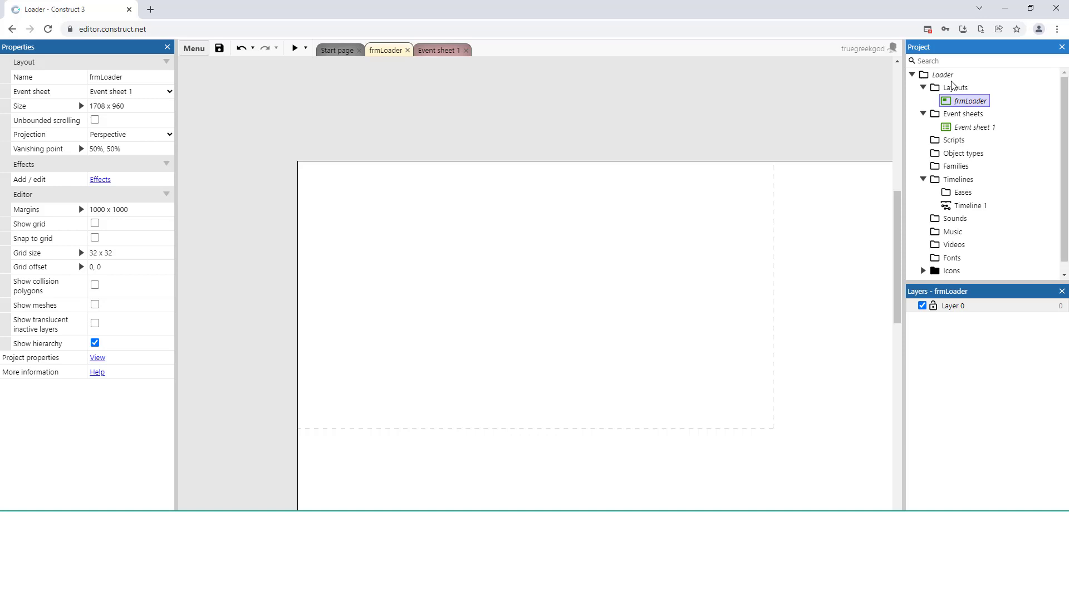
right_click(957, 87)
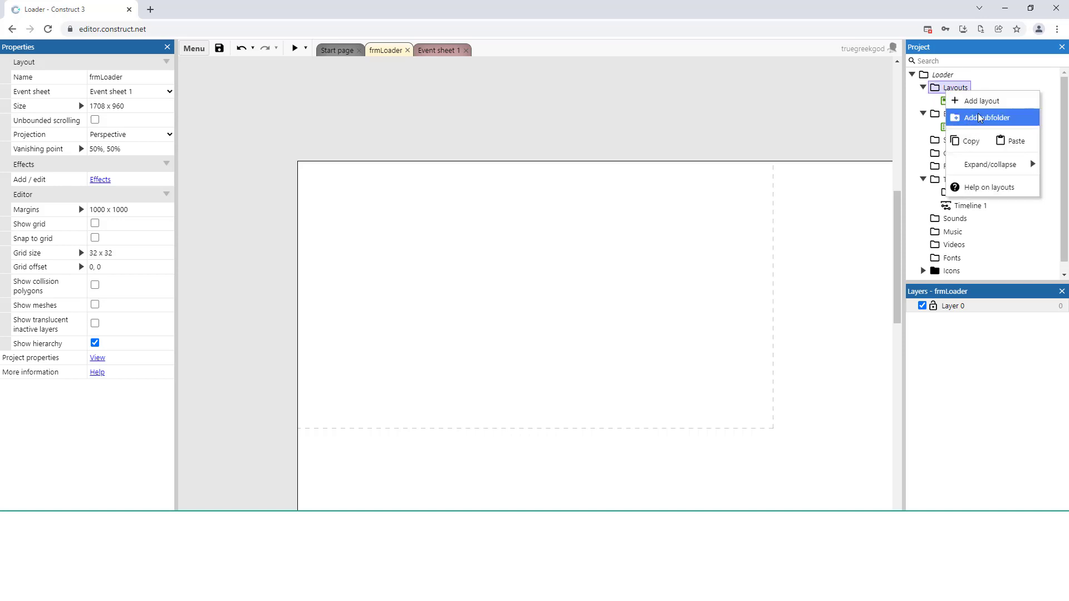
left_click(981, 100)
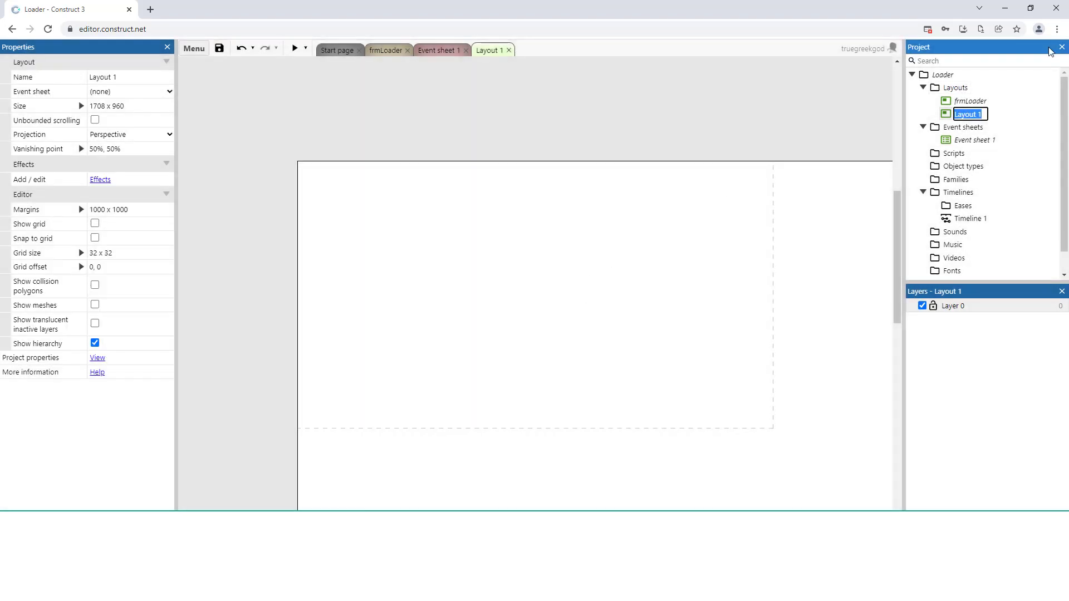
type("frmMailMenu")
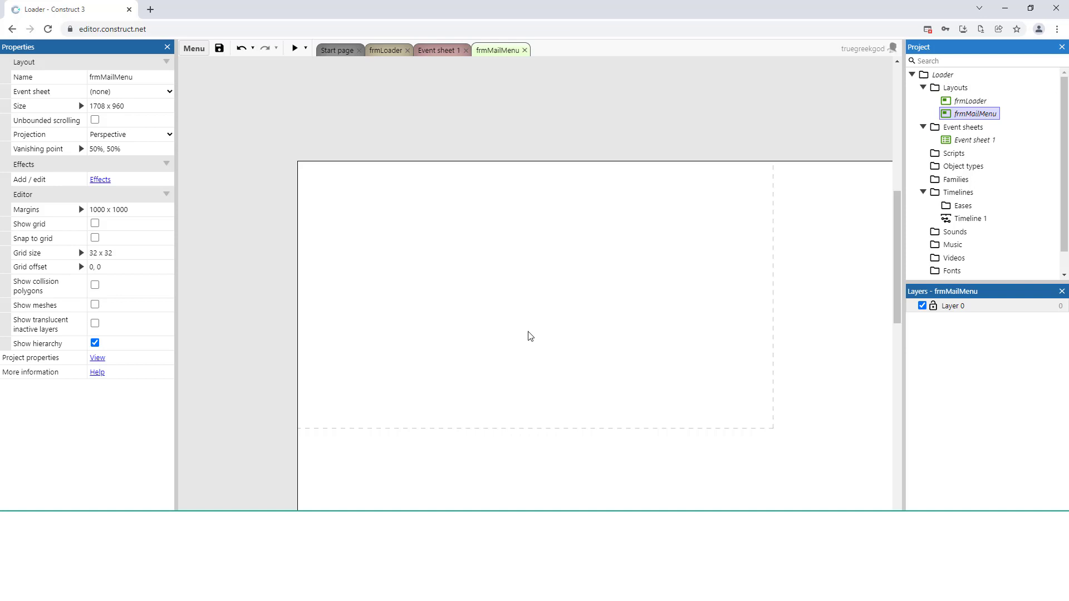
mouse_move(611, 298)
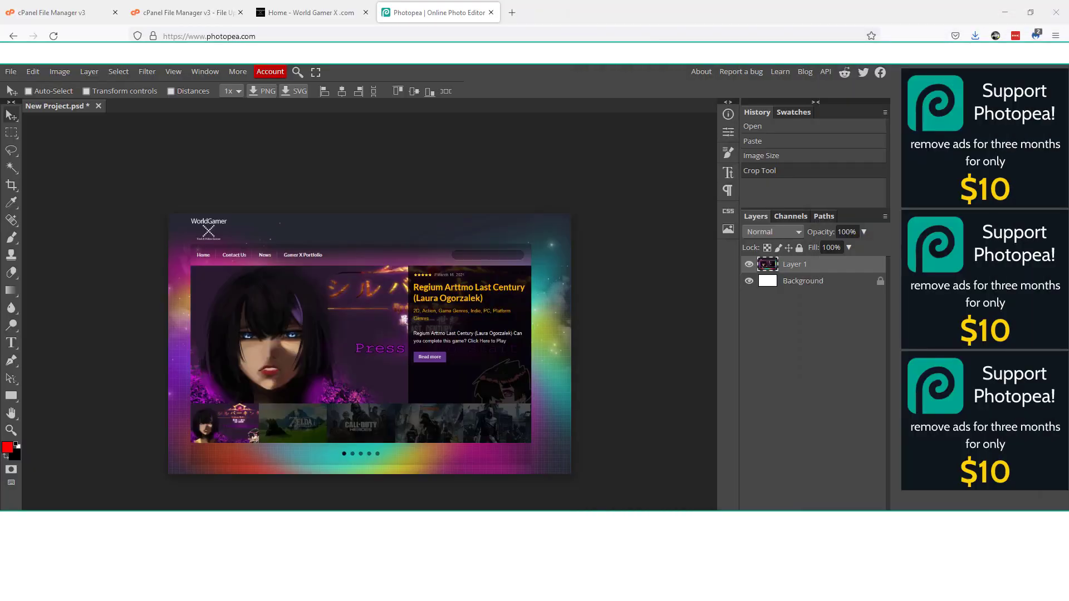
- View the World Gamer X homepage in its browser tab
left_click(307, 12)
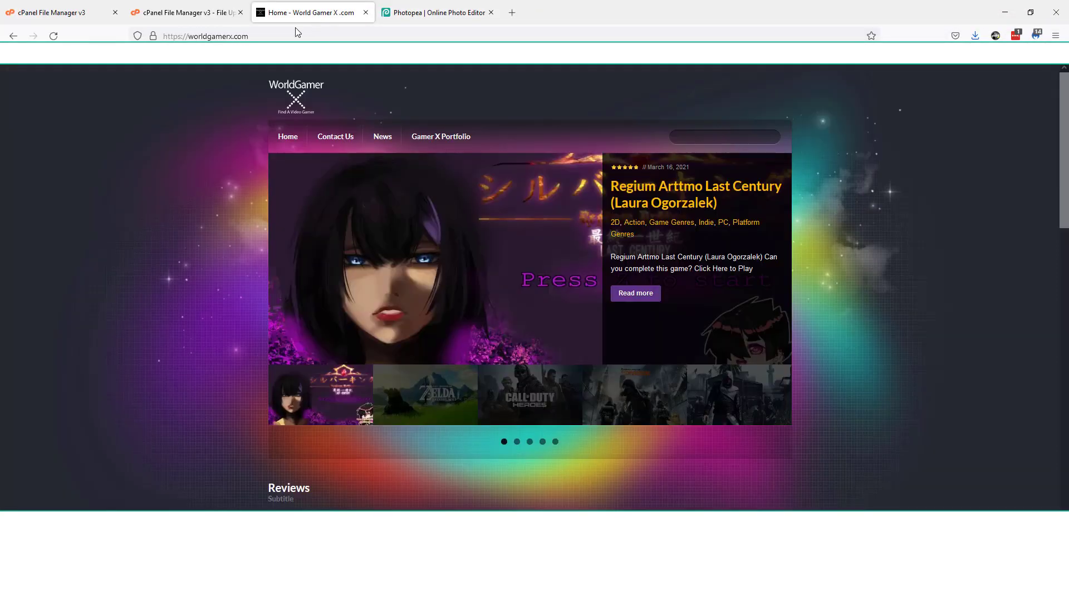
mouse_move(247, 99)
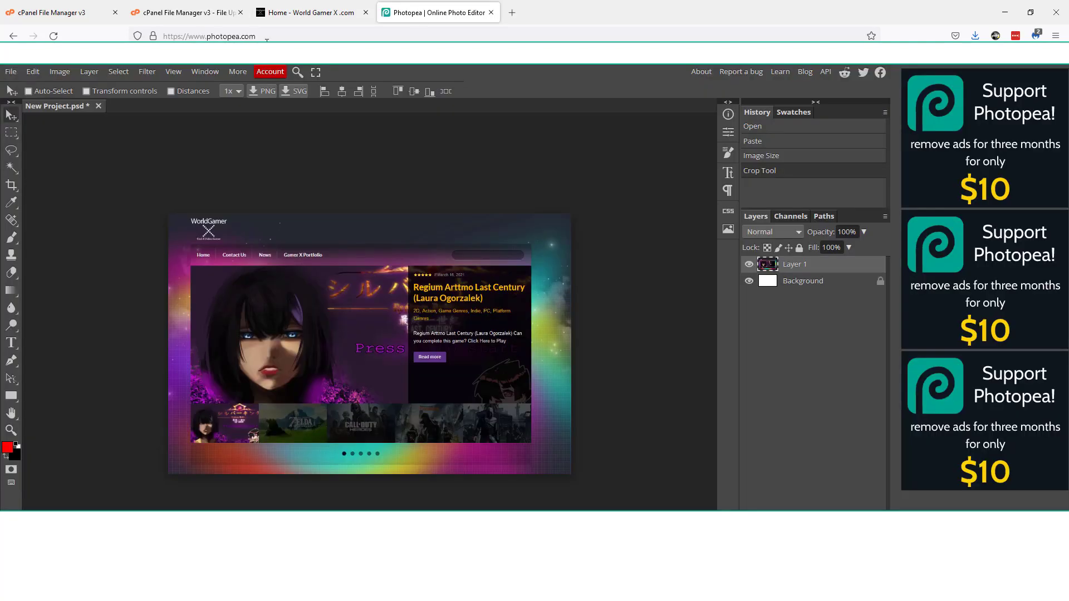
- Create a blank 1280×720 Photopea document and paste the homepage screenshot into it
left_click(10, 70)
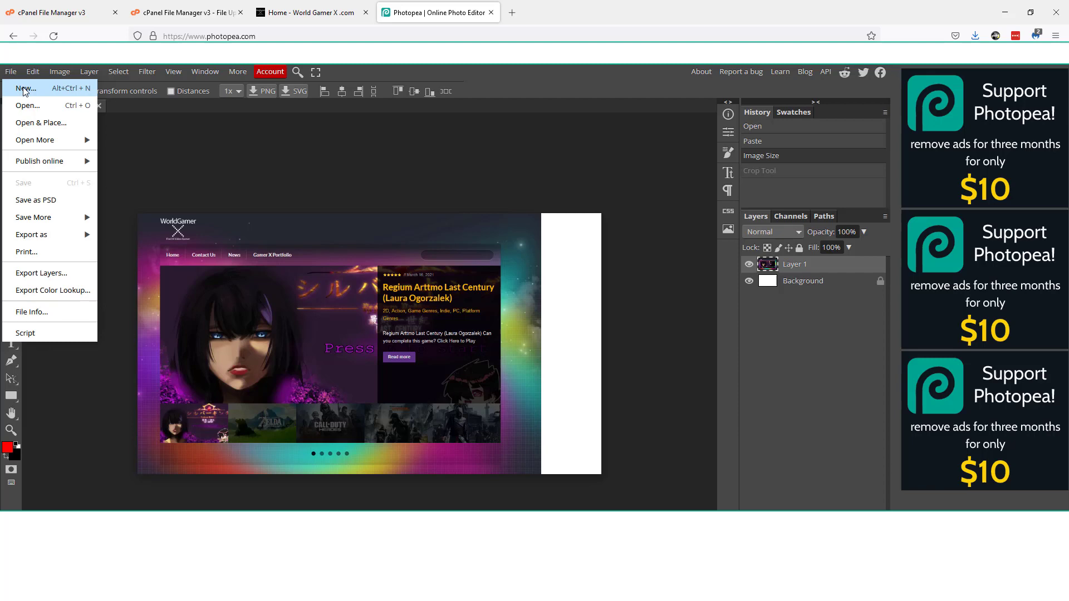
left_click(25, 88)
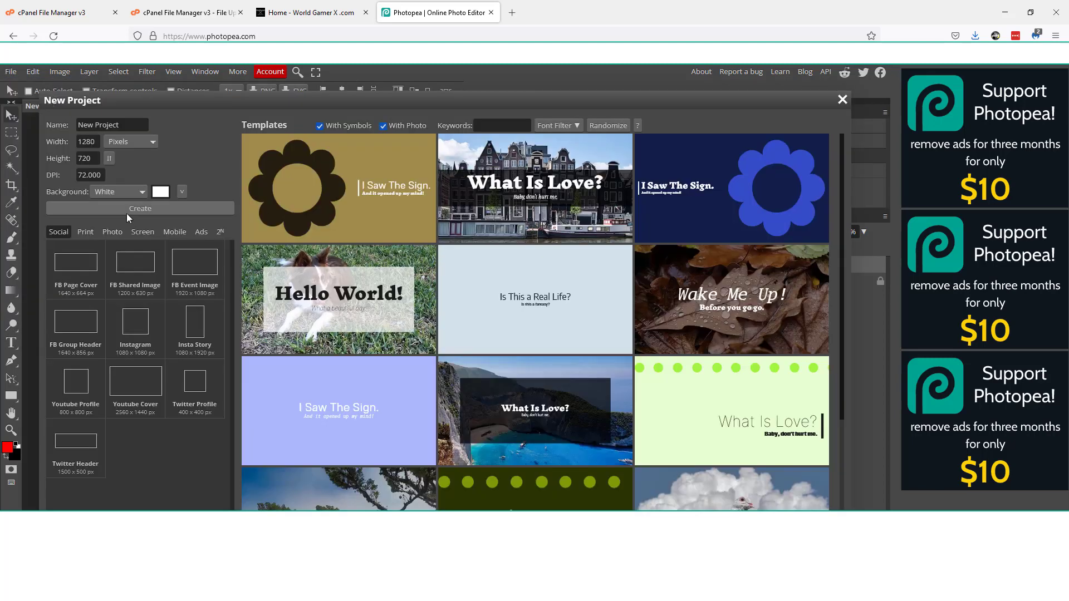
left_click(140, 208)
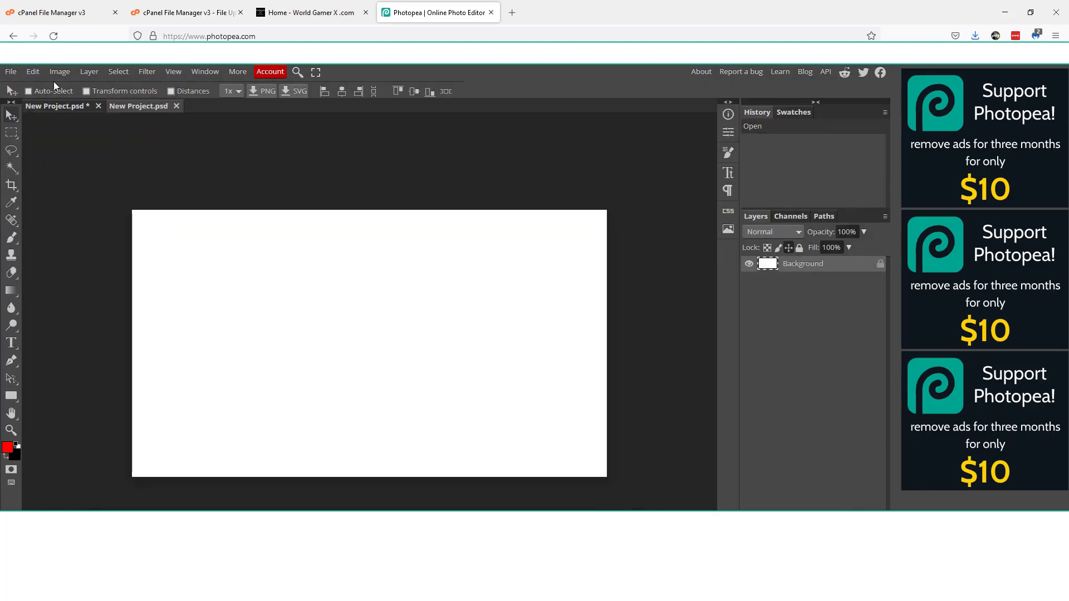
left_click(33, 70)
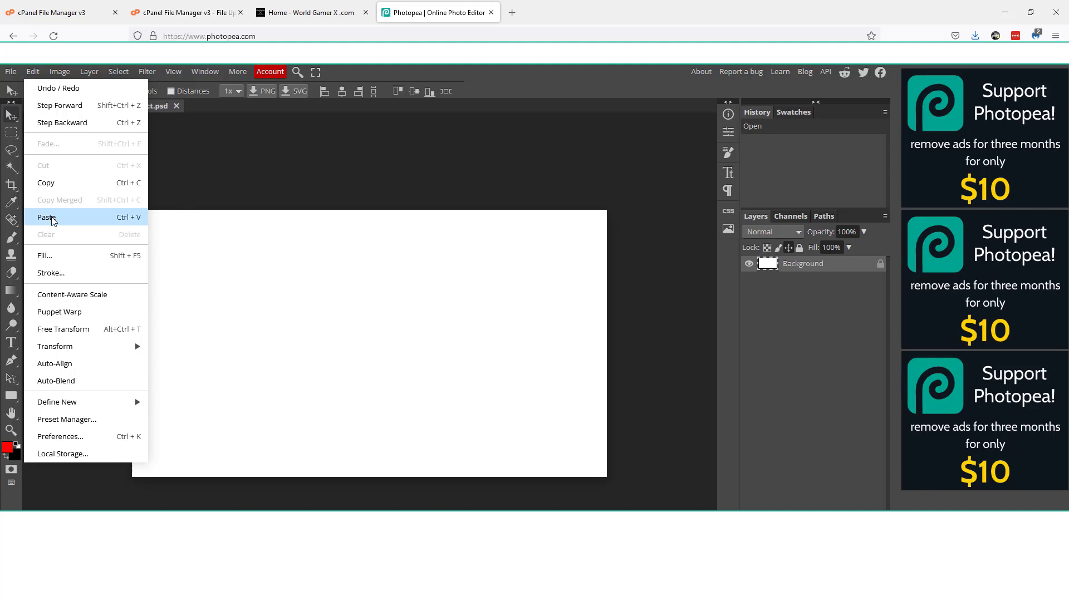
left_click(46, 217)
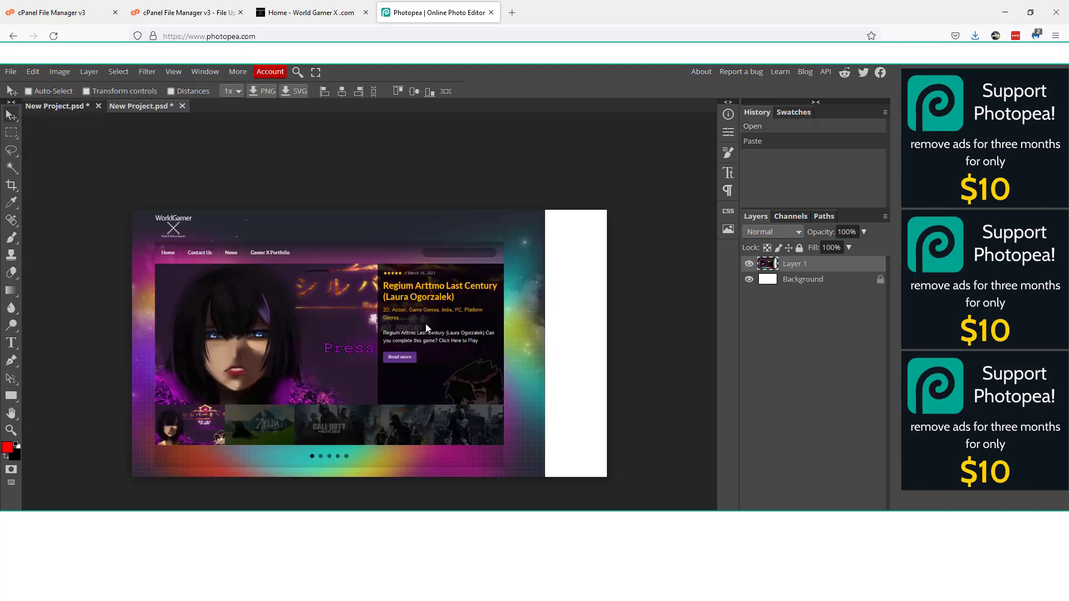
left_click(60, 70)
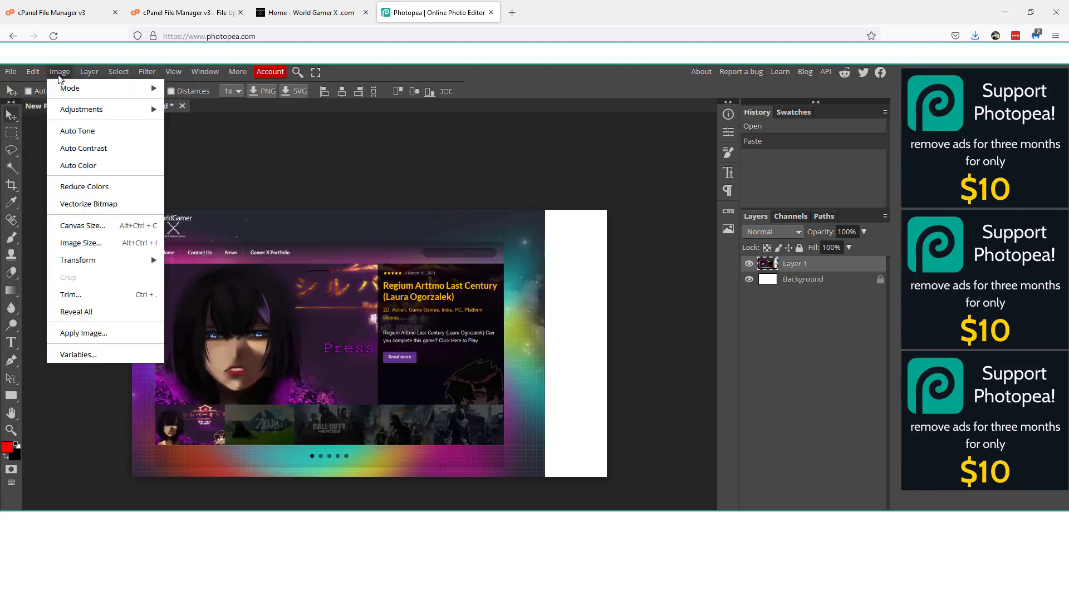
mouse_move(81, 109)
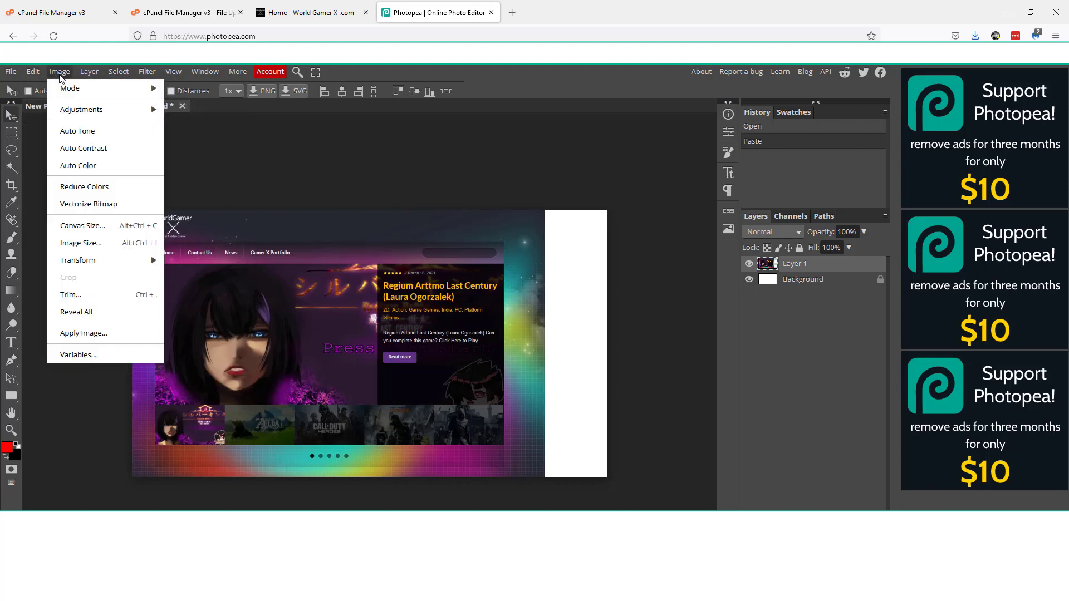
mouse_move(78, 260)
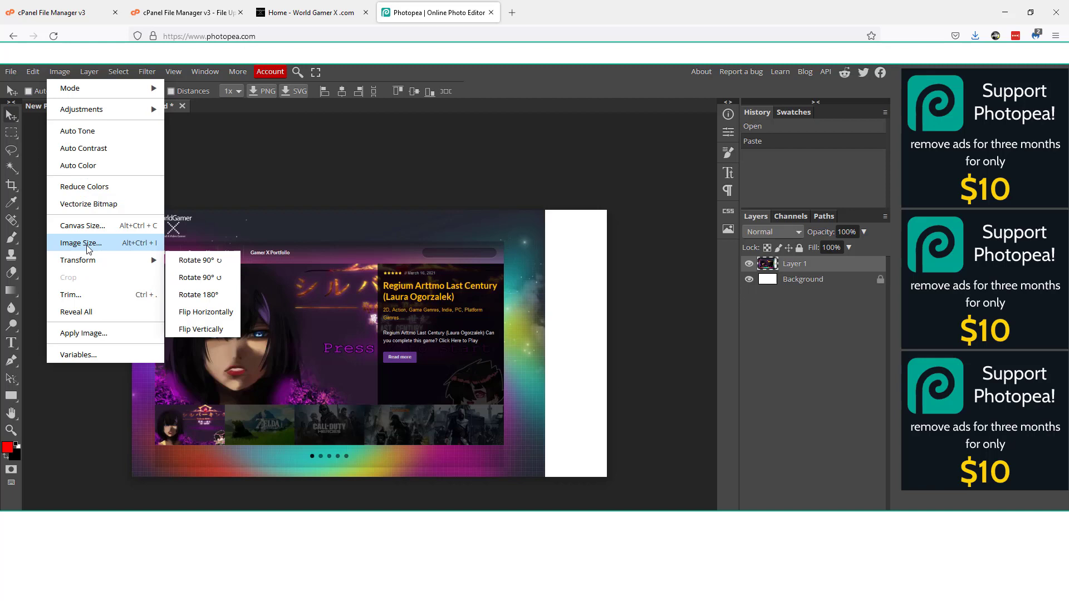
- Resize the image to 12800 × 7200 pixels and fit it back into view
left_click(80, 243)
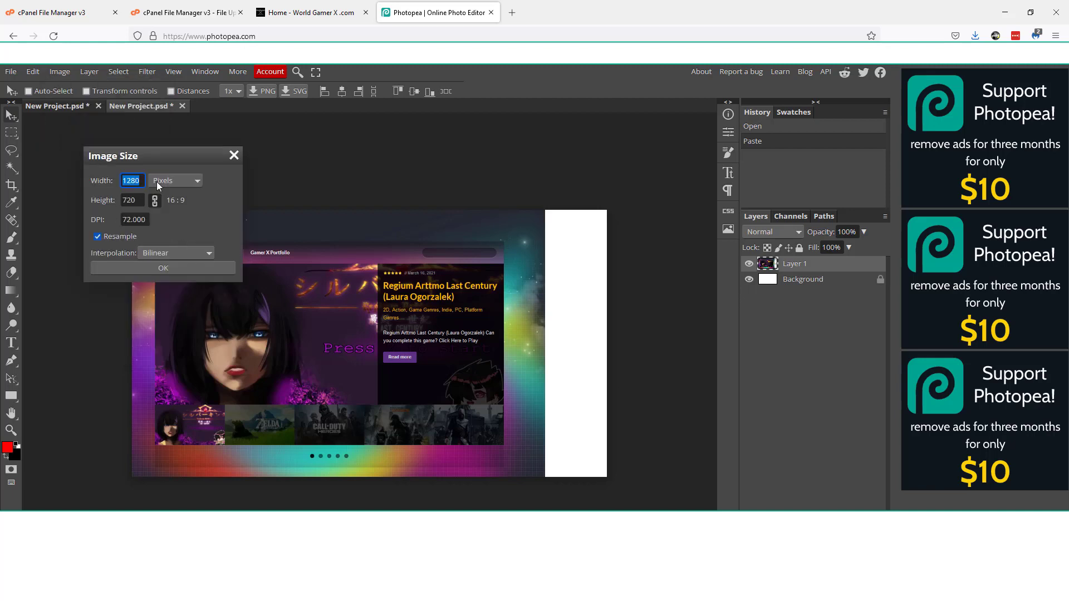
mouse_move(639, 346)
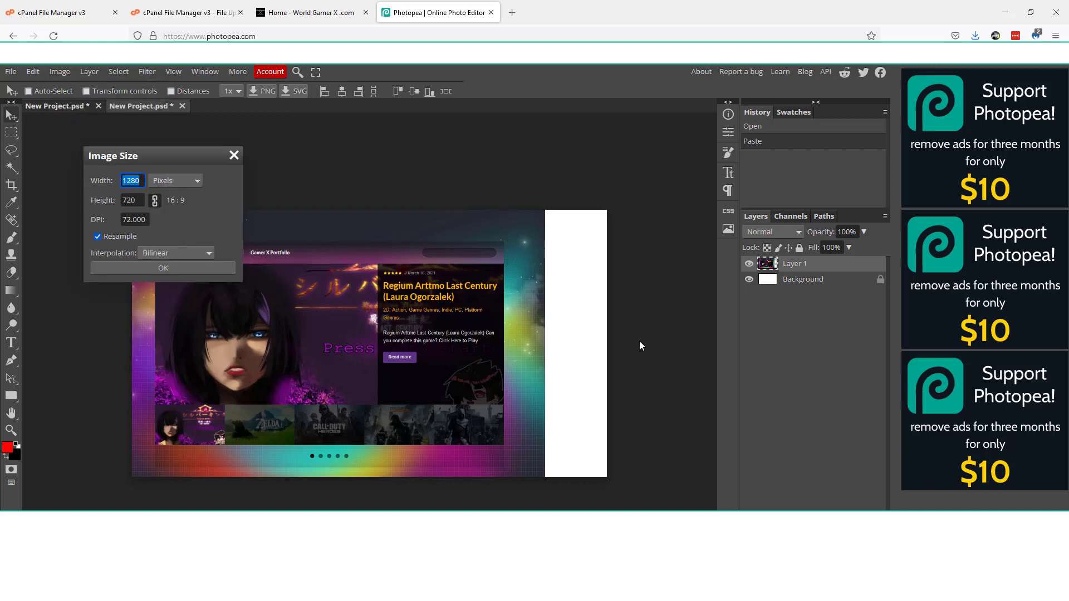
mouse_move(354, 291)
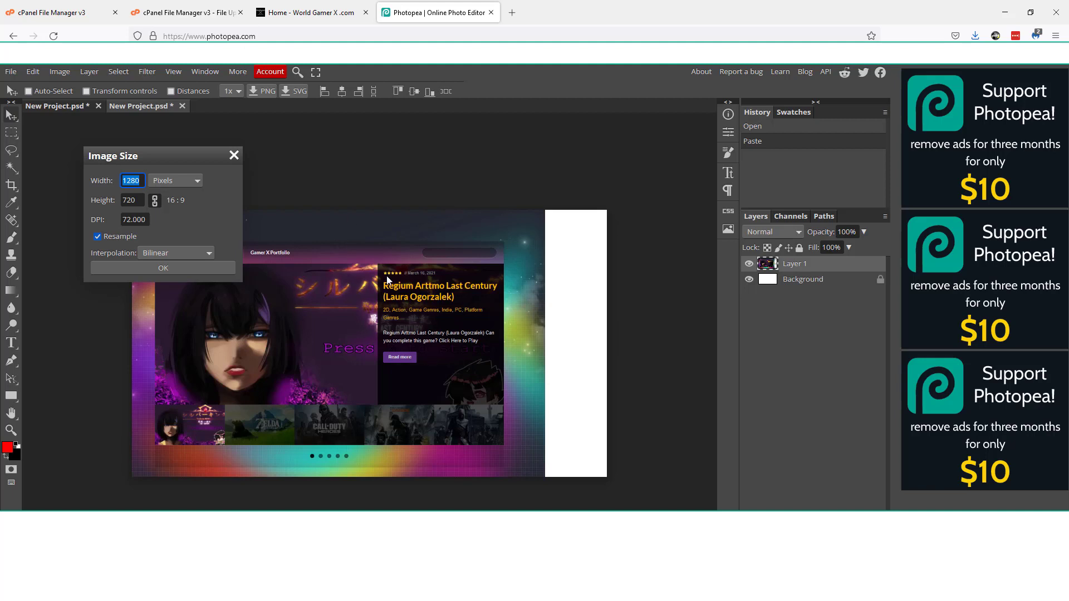
mouse_move(300, 255)
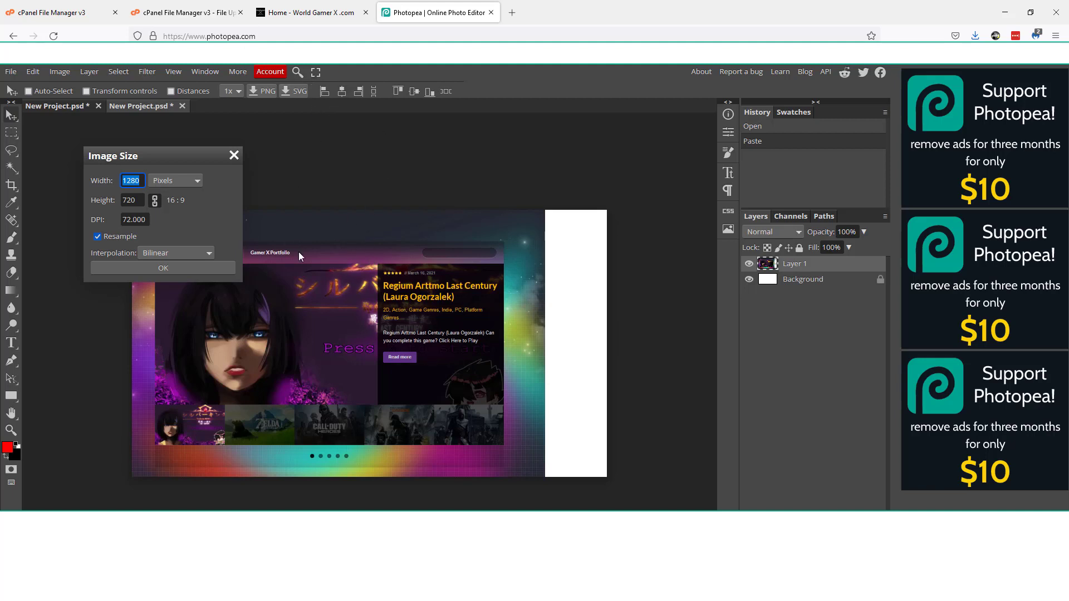
mouse_move(409, 259)
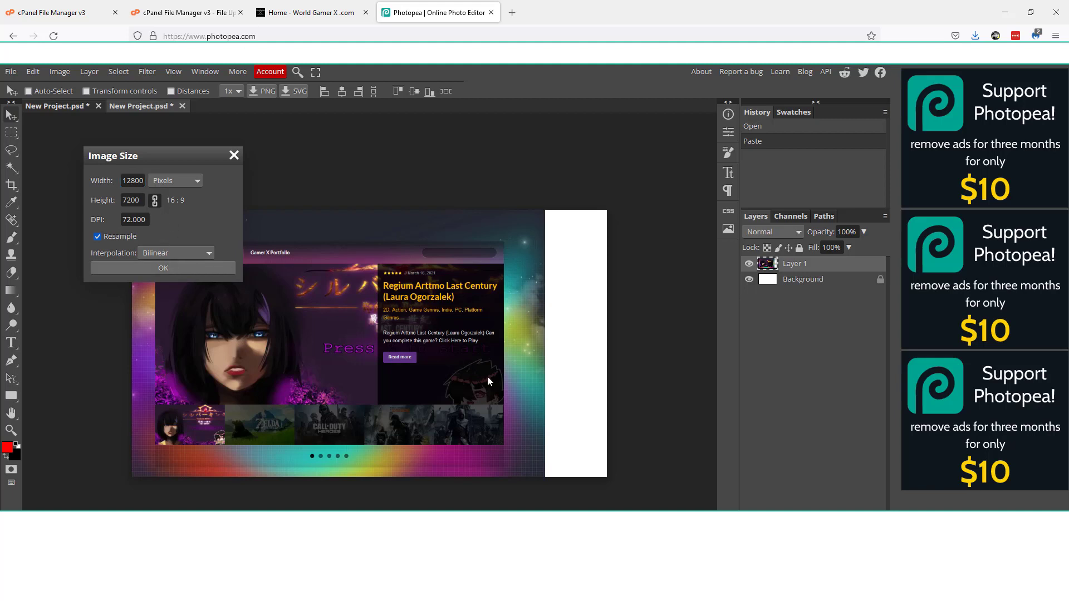
mouse_move(458, 403)
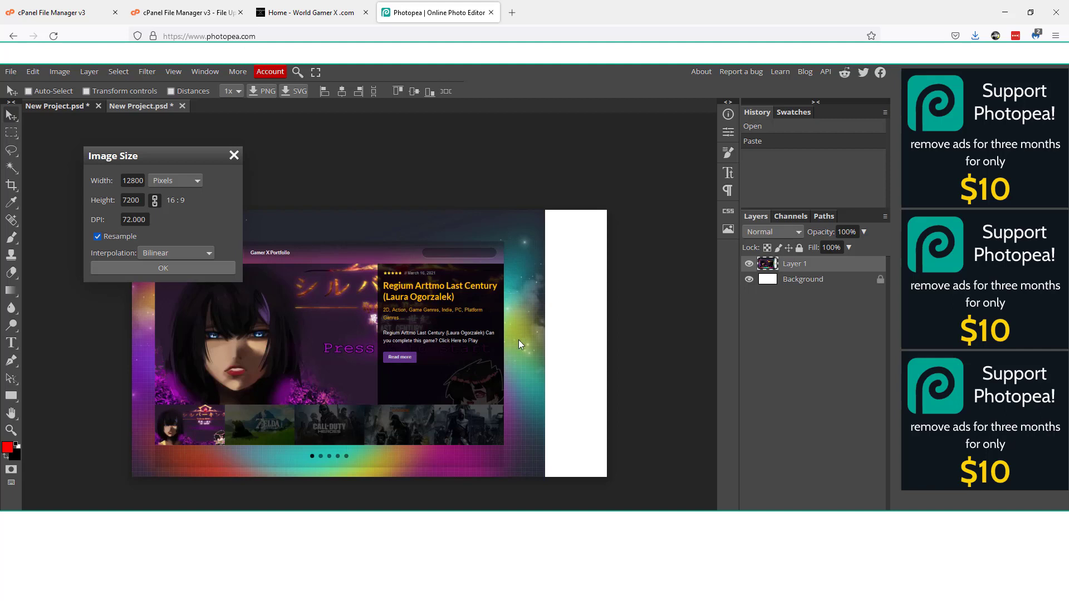
mouse_move(154, 286)
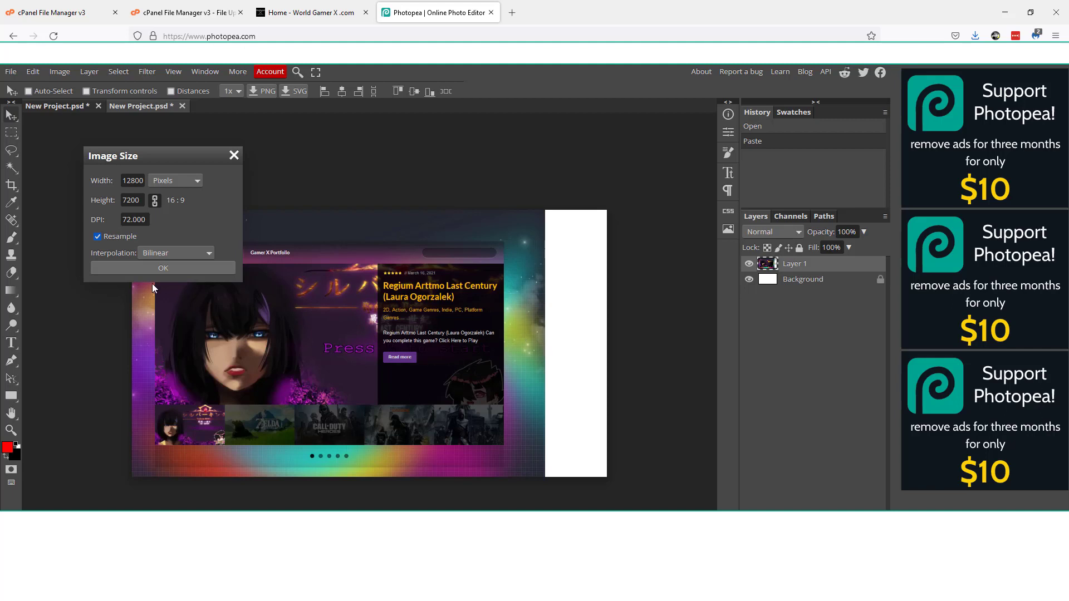
mouse_move(189, 268)
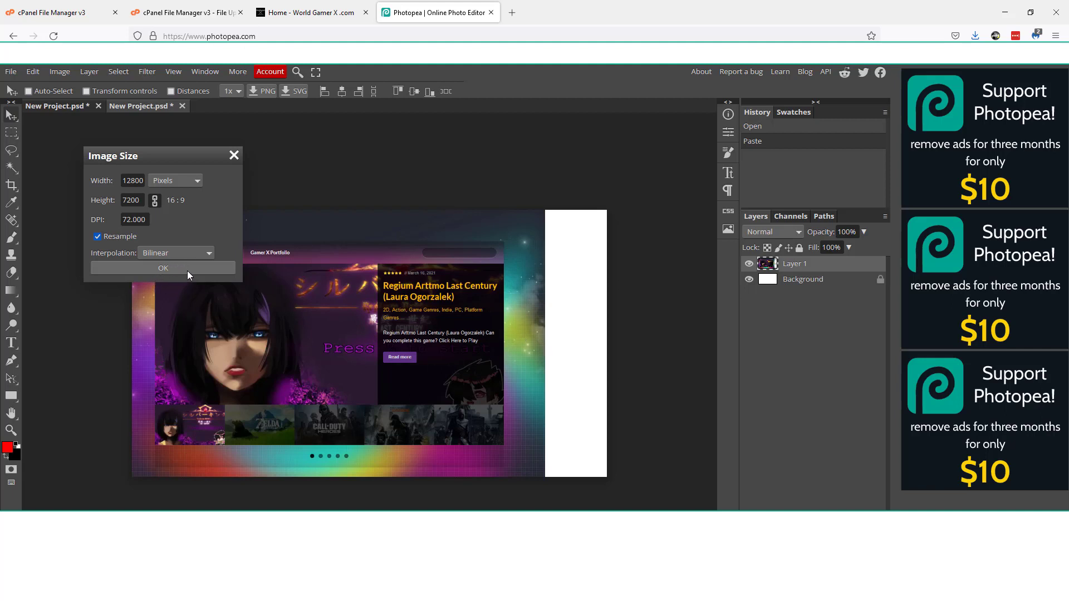
mouse_move(170, 252)
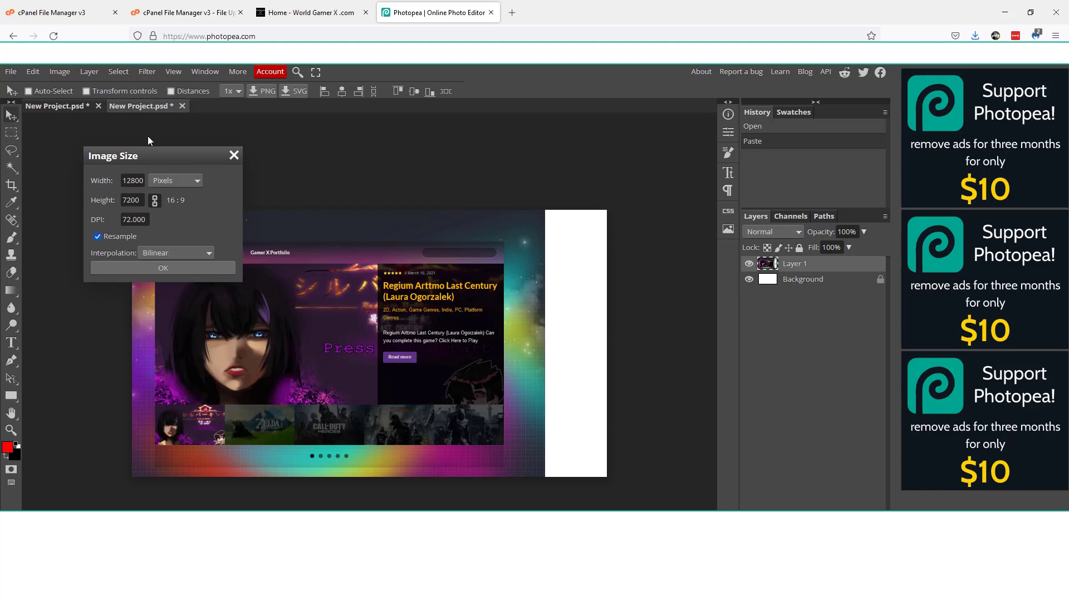
mouse_move(209, 261)
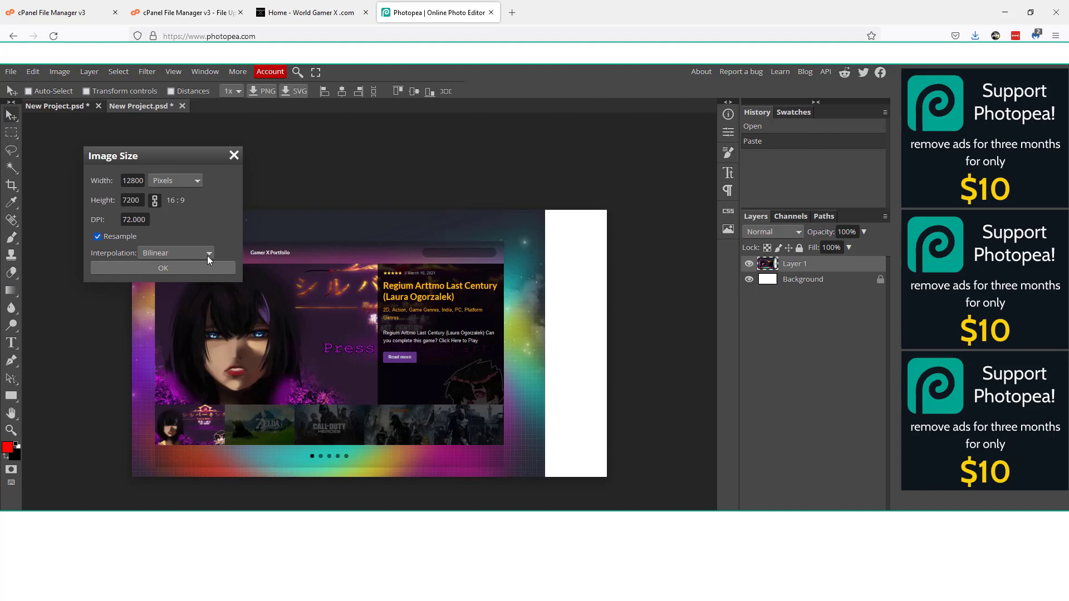
mouse_move(217, 283)
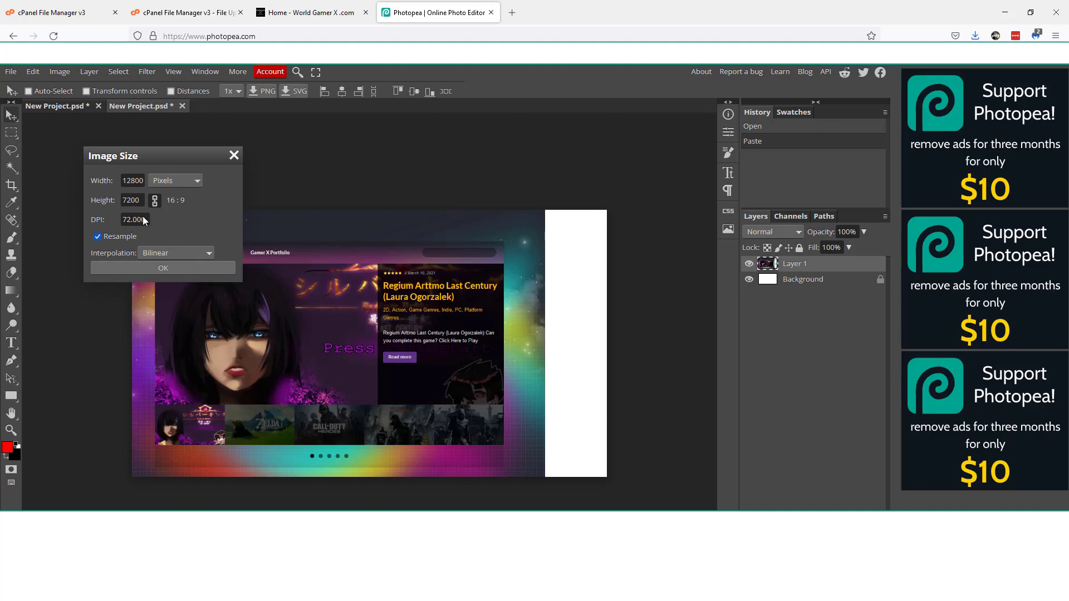
left_click(163, 267)
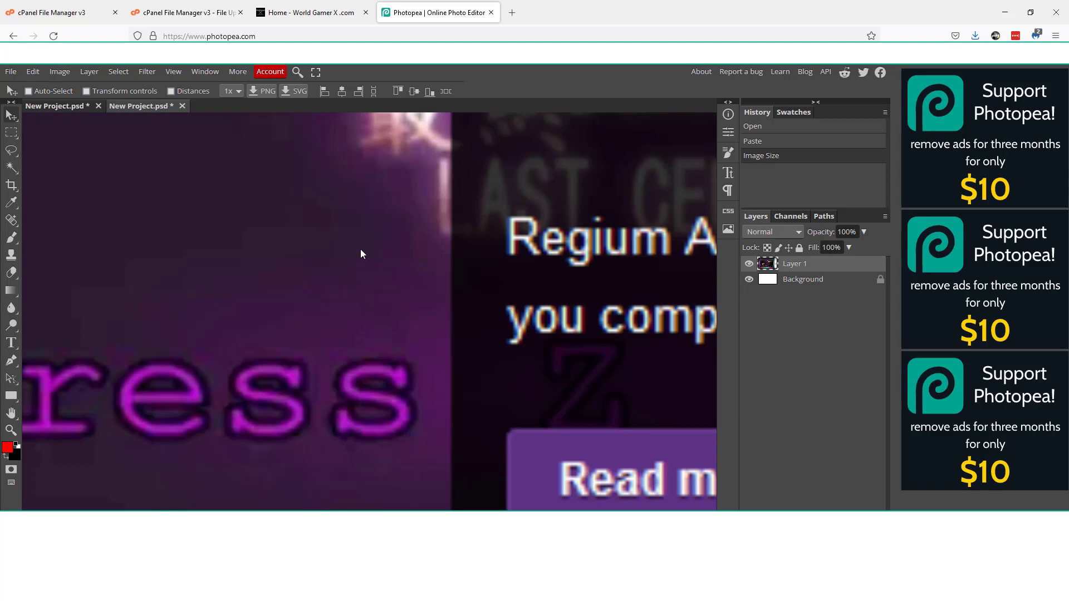
left_click(28, 91)
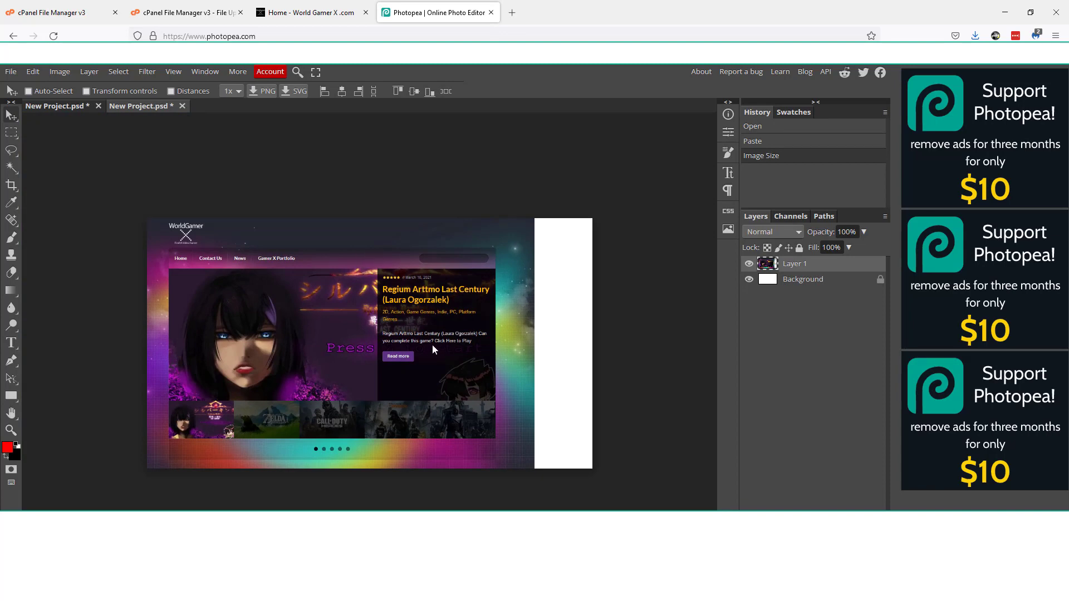
mouse_move(237, 224)
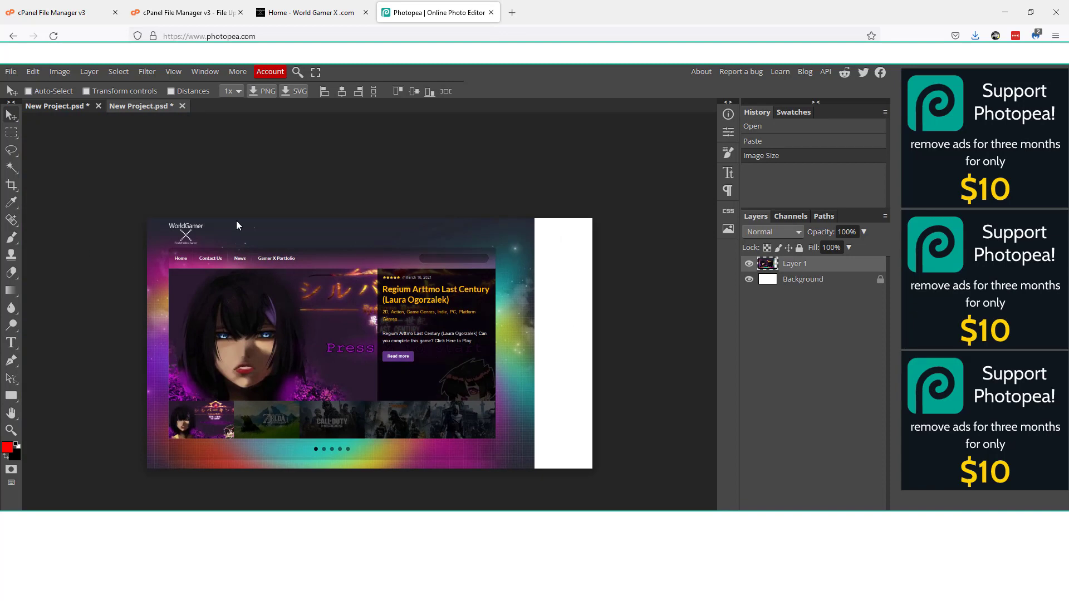
- Crop the white right-hand strip and confirm the image is now 11152 × 7200
left_click(11, 185)
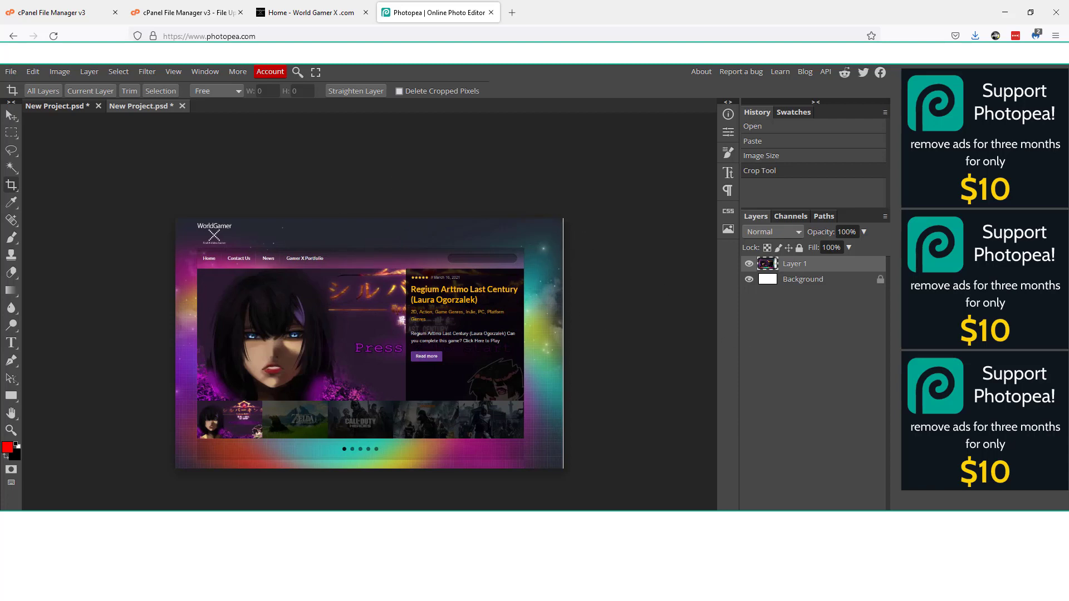
left_click(59, 72)
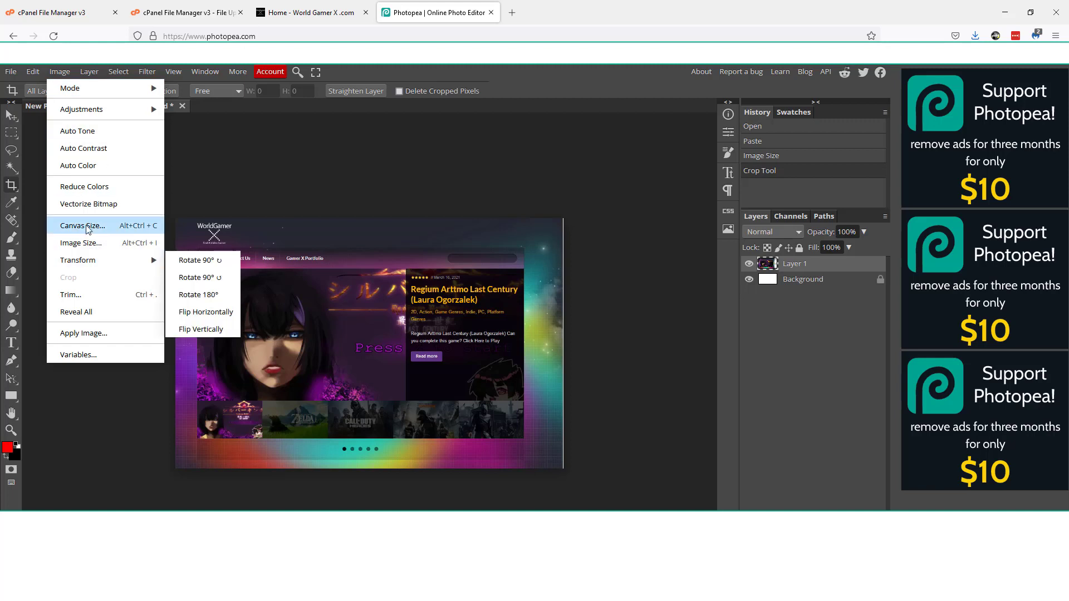
mouse_move(58, 72)
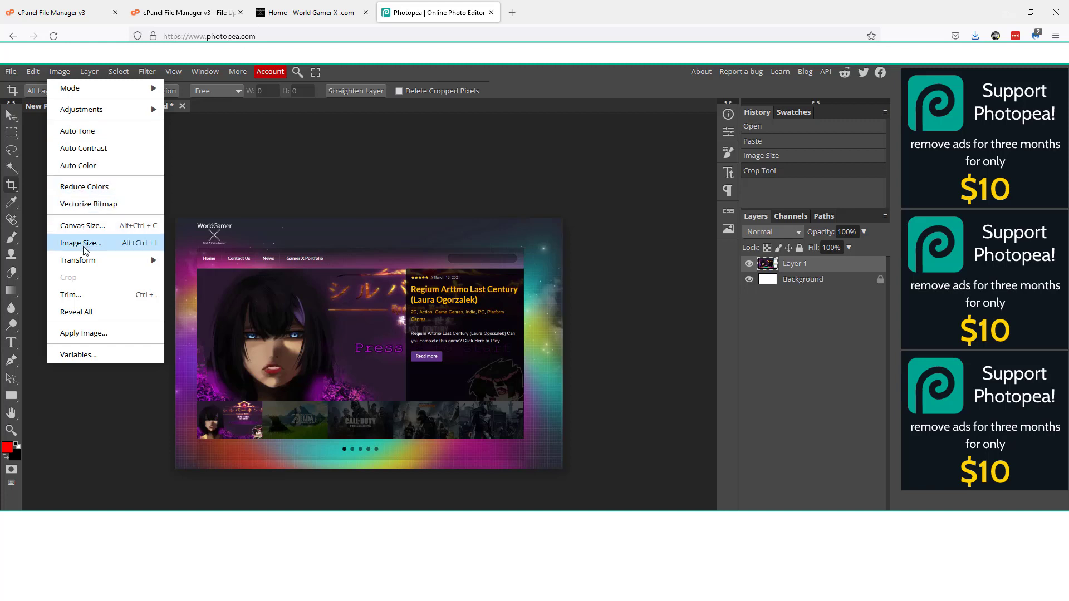
left_click(80, 242)
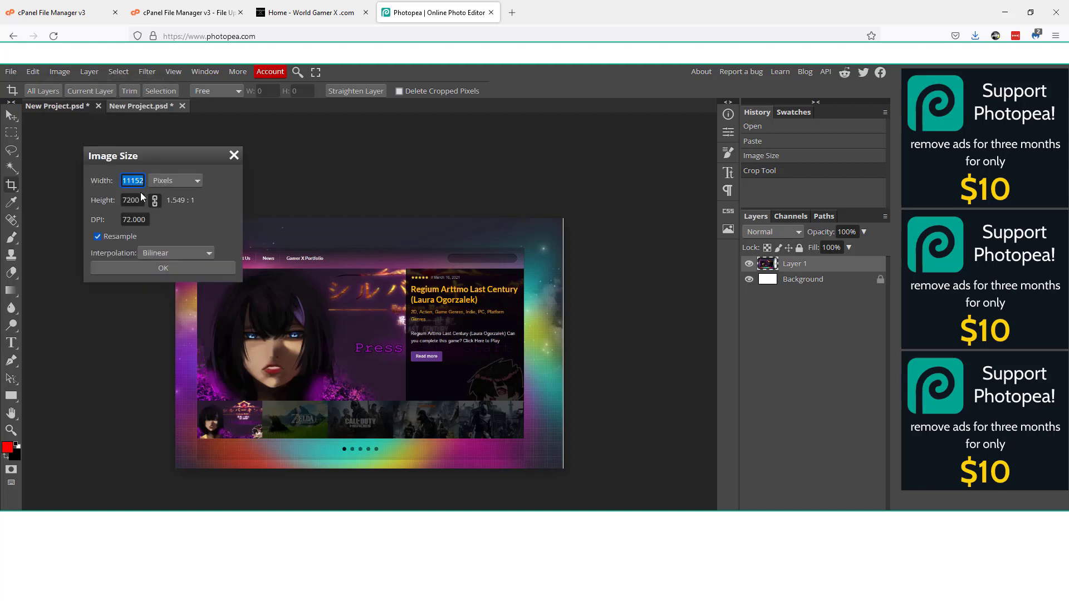
mouse_move(228, 143)
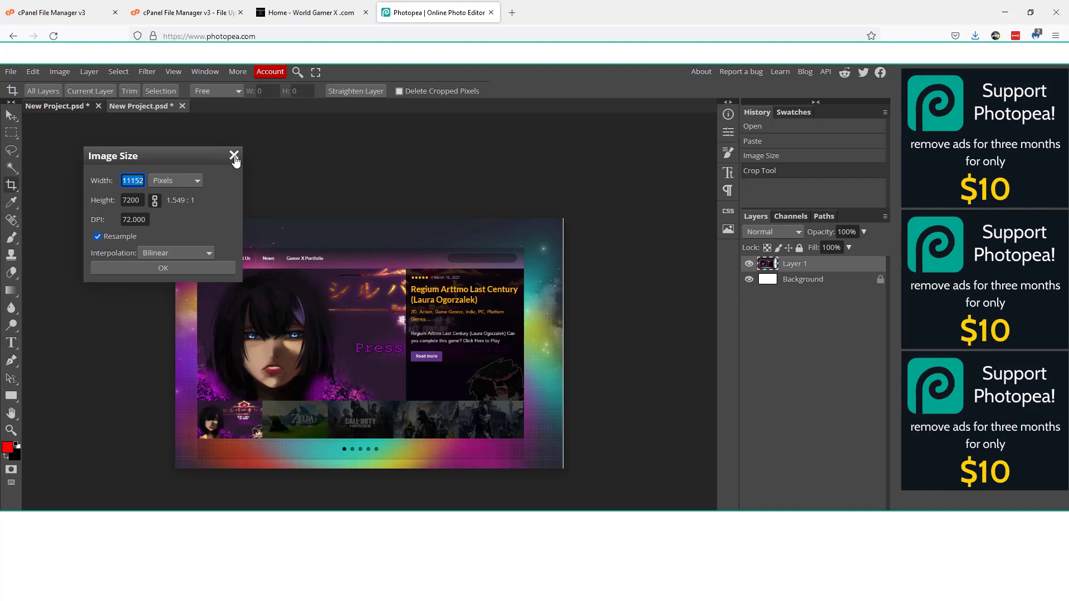
- Close Image Size and export the cropped image as a PNG saved to disk
left_click(10, 71)
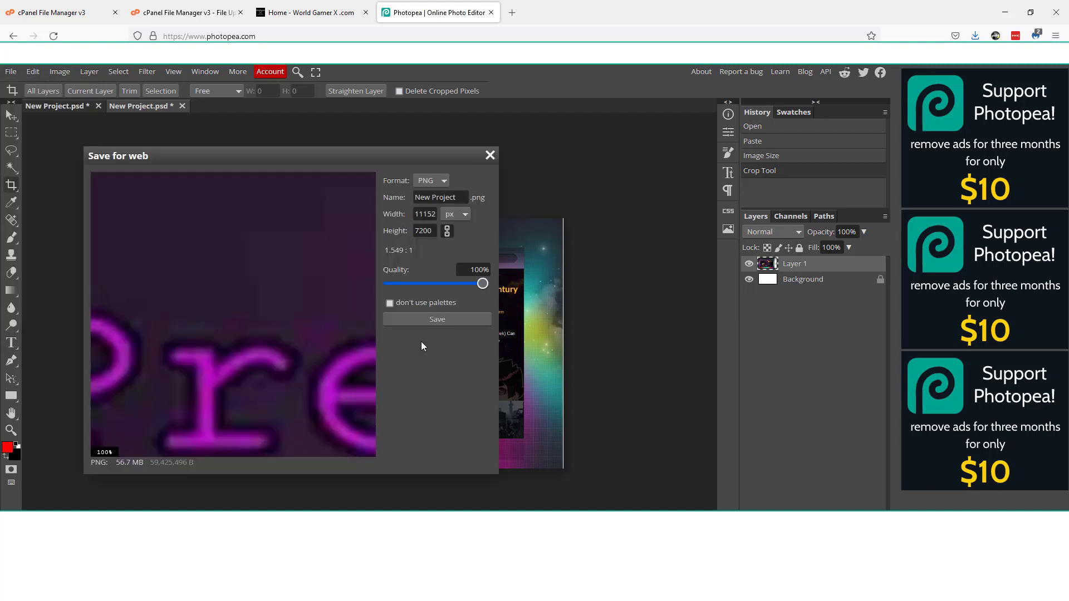
left_click(437, 319)
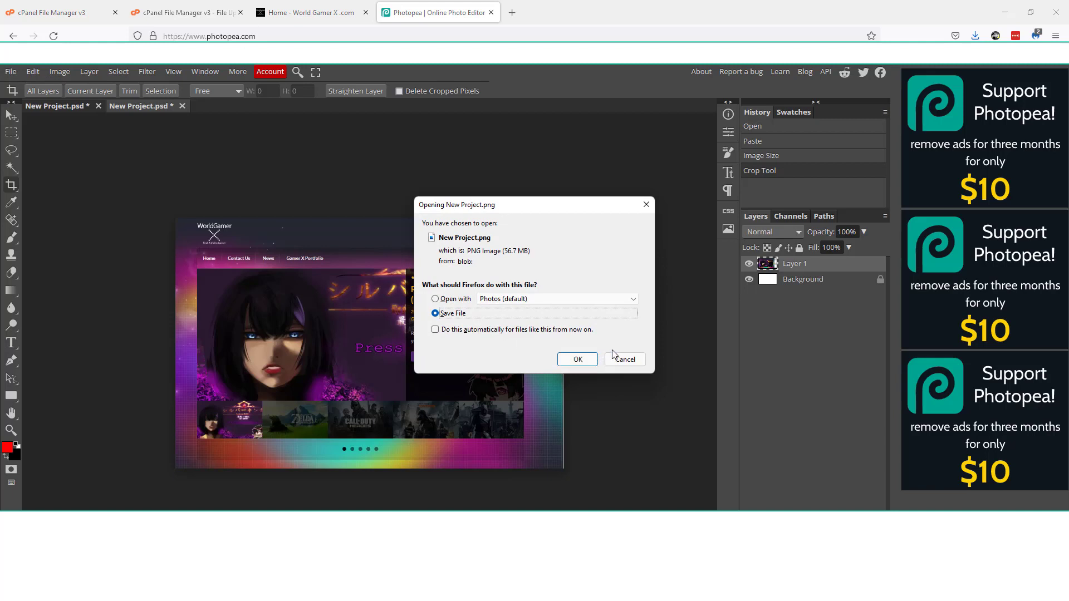
left_click(577, 359)
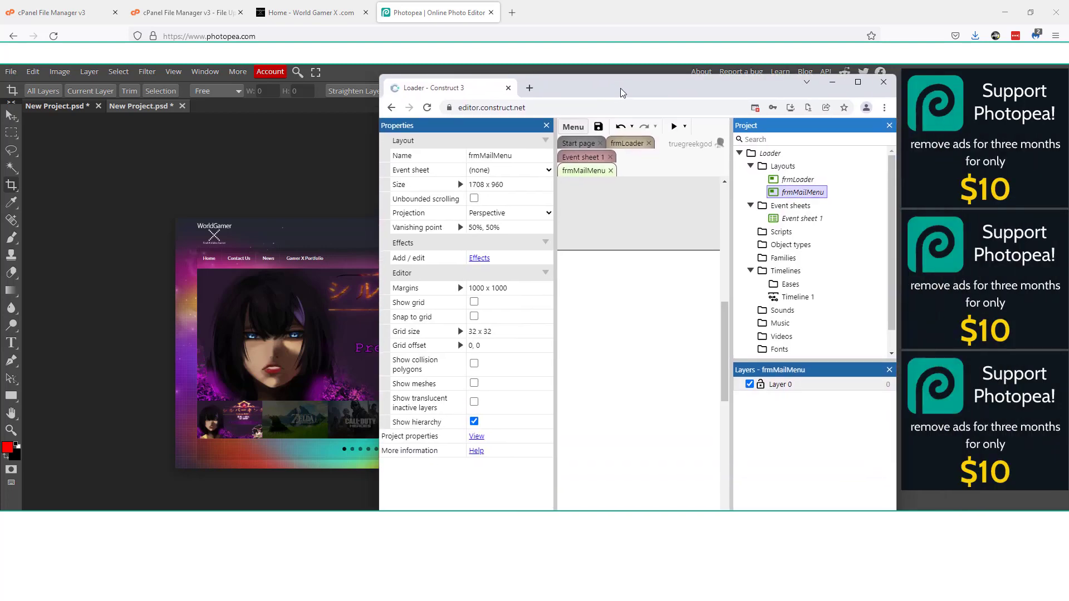
- Maximize Construct 3 and import the homepage PNG into frmMailMenu as a sprite
left_click(857, 82)
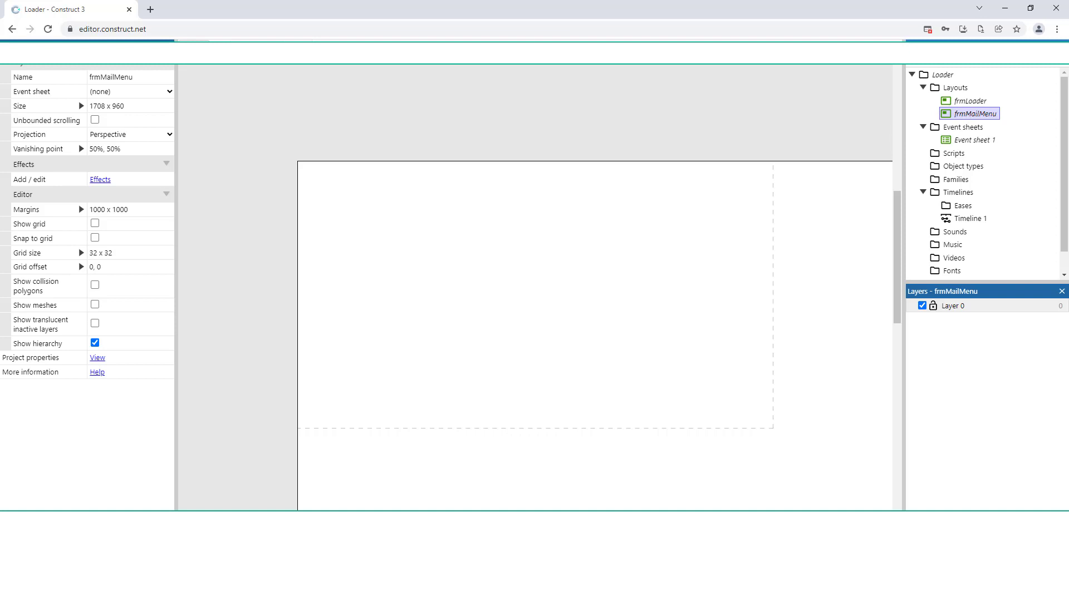
left_click(100, 180)
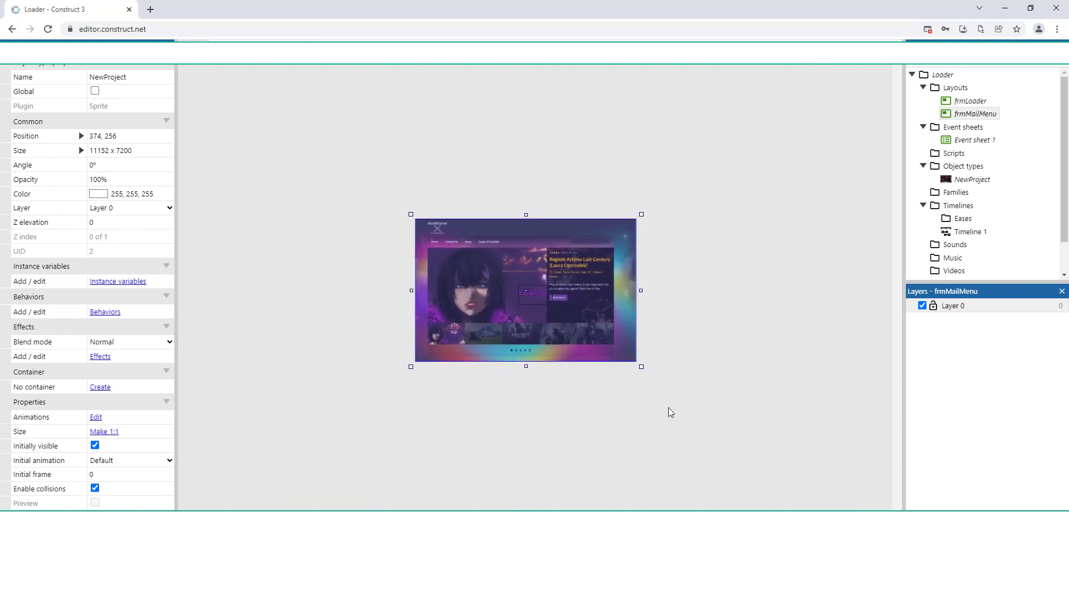
left_click_drag(641, 366, 644, 364)
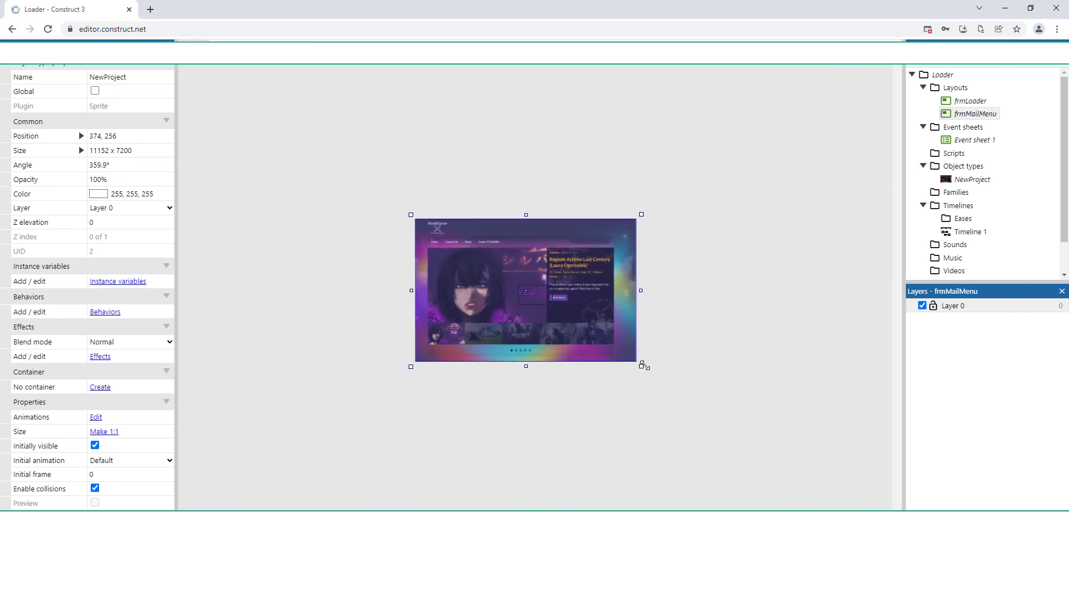
left_click_drag(640, 366, 469, 256)
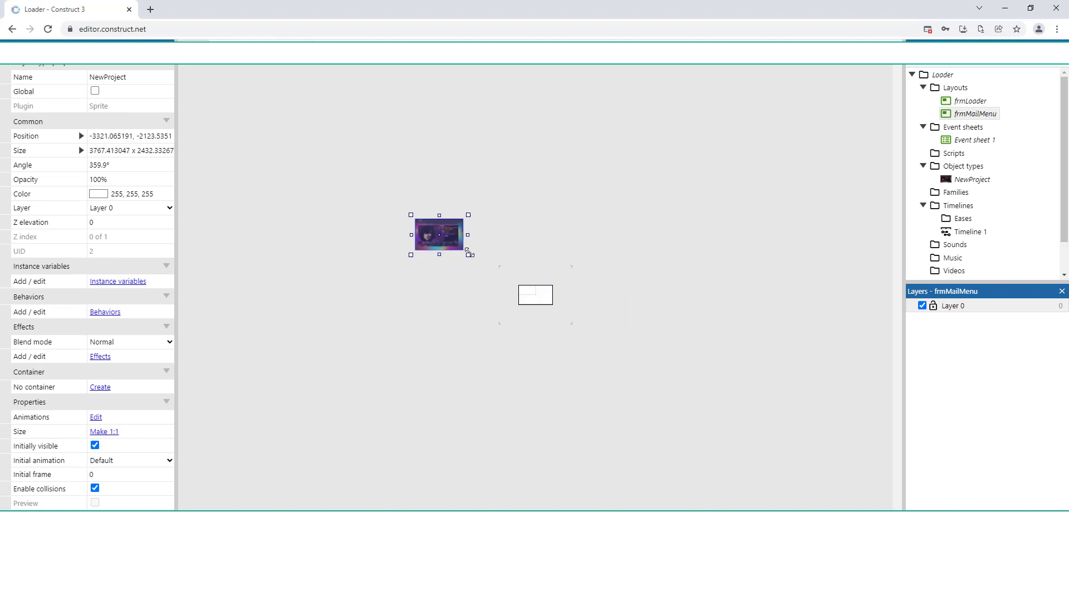
- Resize the NewProject sprite to about 856 × 558 and place it top-left
left_click_drag(468, 255, 427, 235)
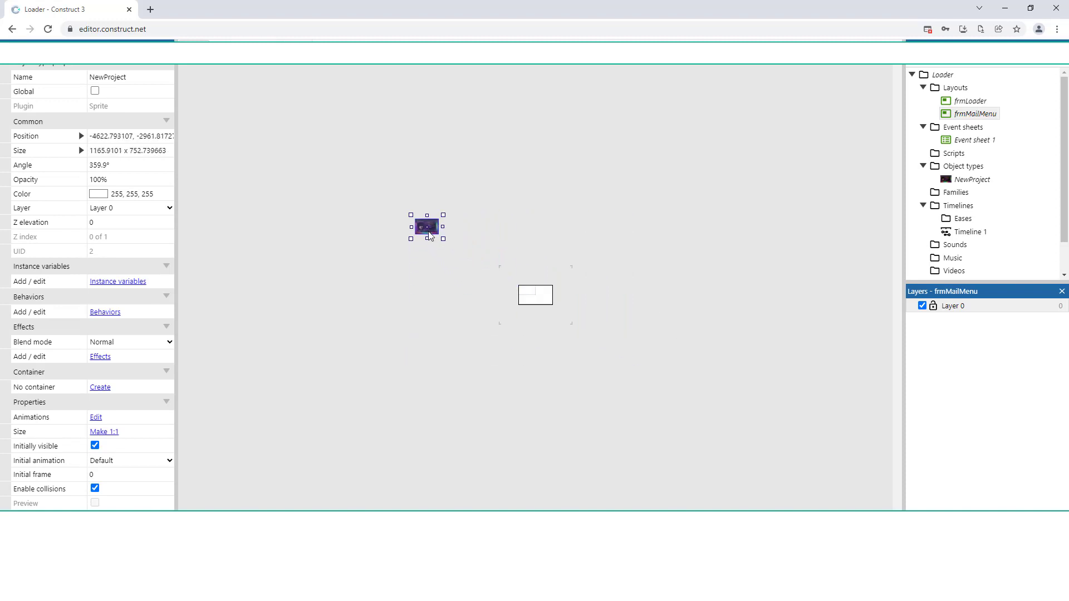
left_click_drag(425, 227, 535, 294)
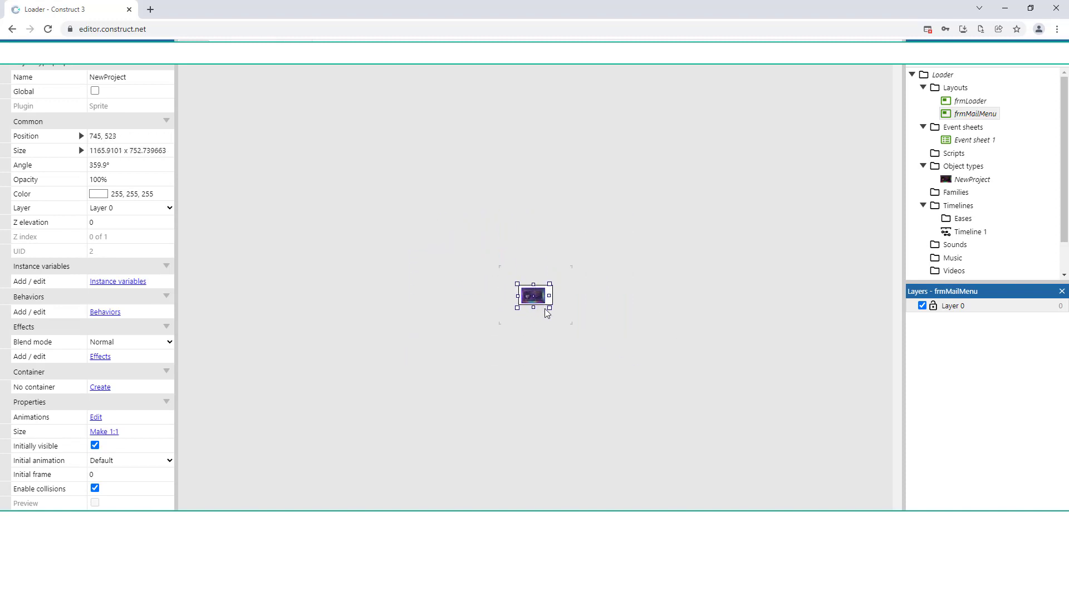
left_click_drag(549, 314, 544, 308)
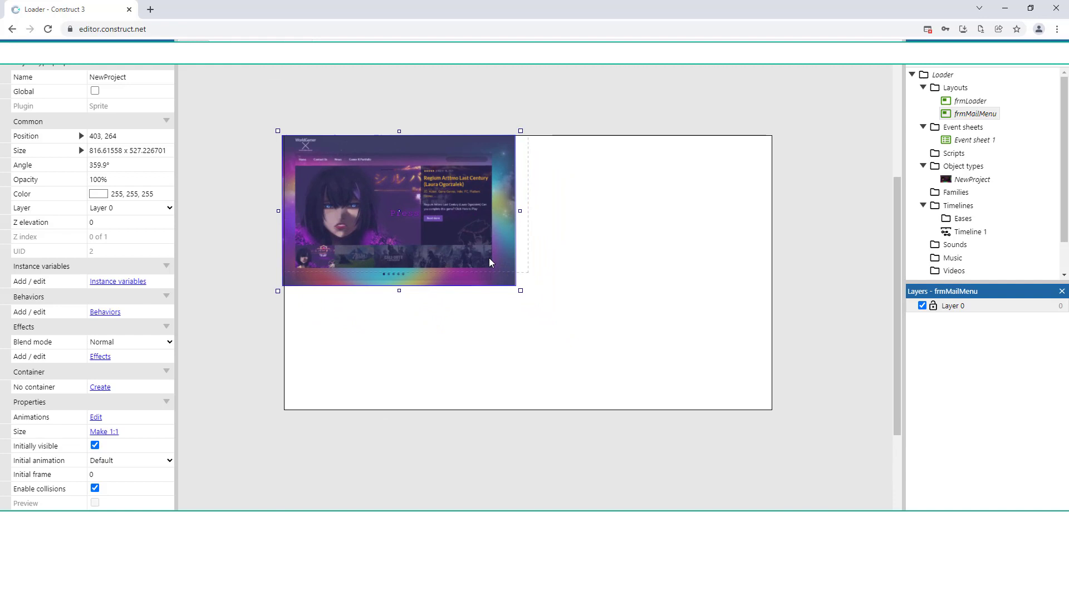
left_click_drag(398, 210, 403, 212)
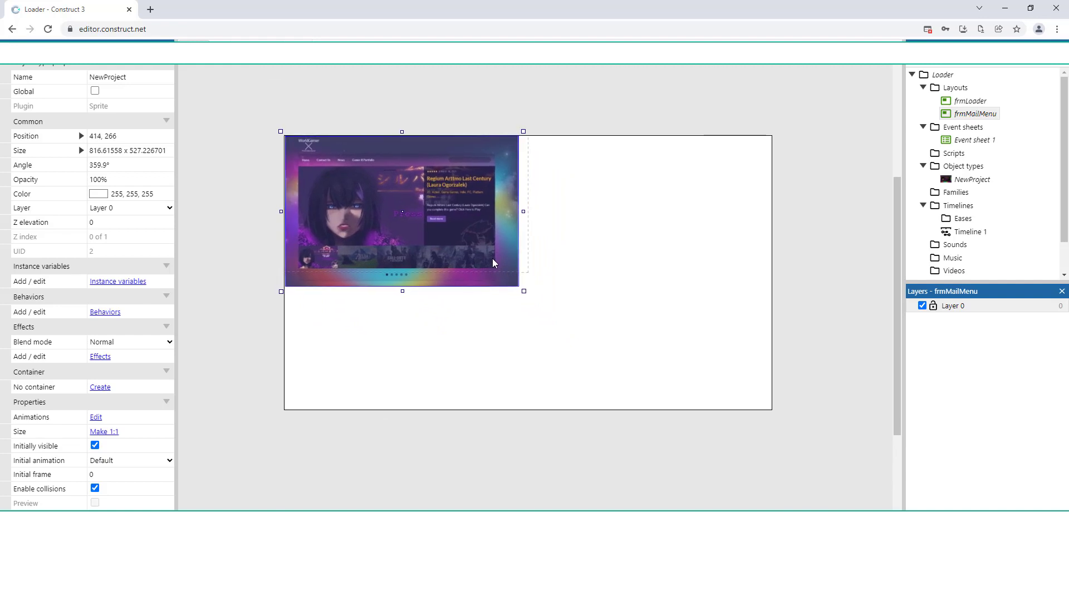
left_click_drag(523, 291, 539, 302)
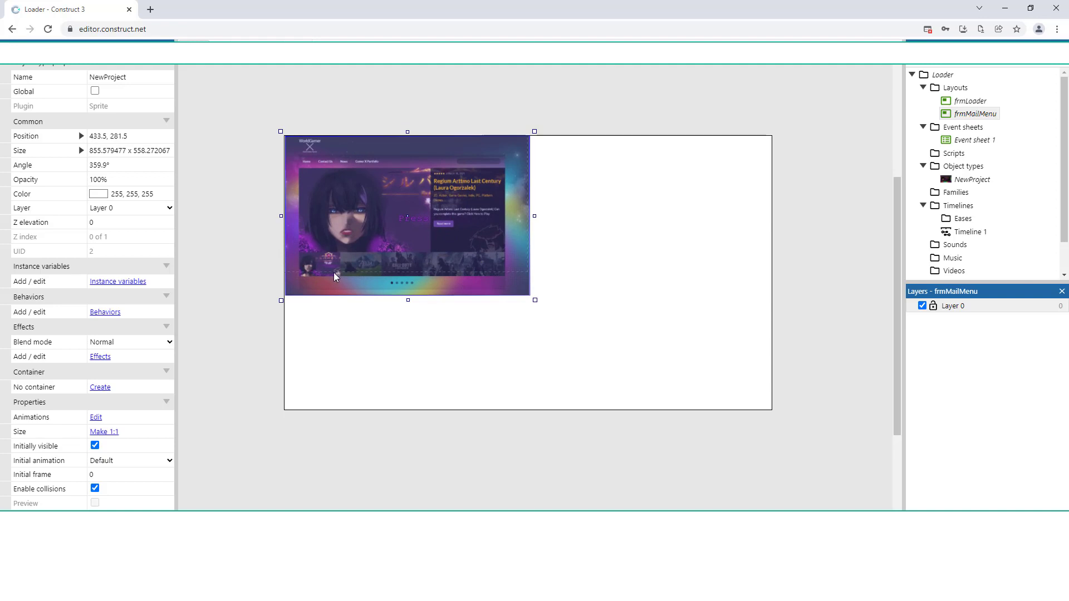
mouse_move(522, 242)
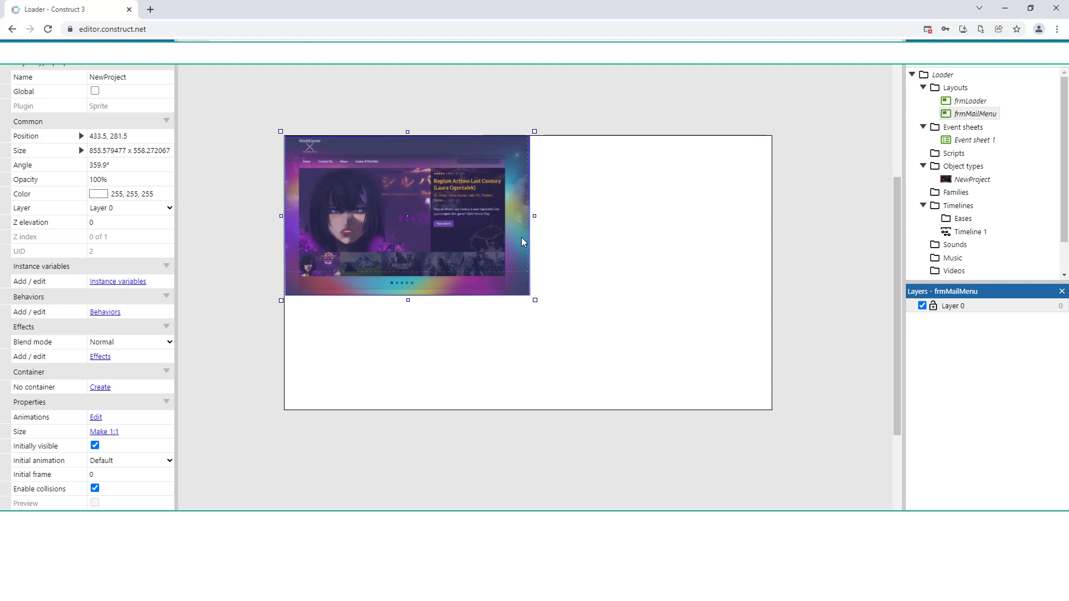
left_click_drag(523, 242, 491, 232)
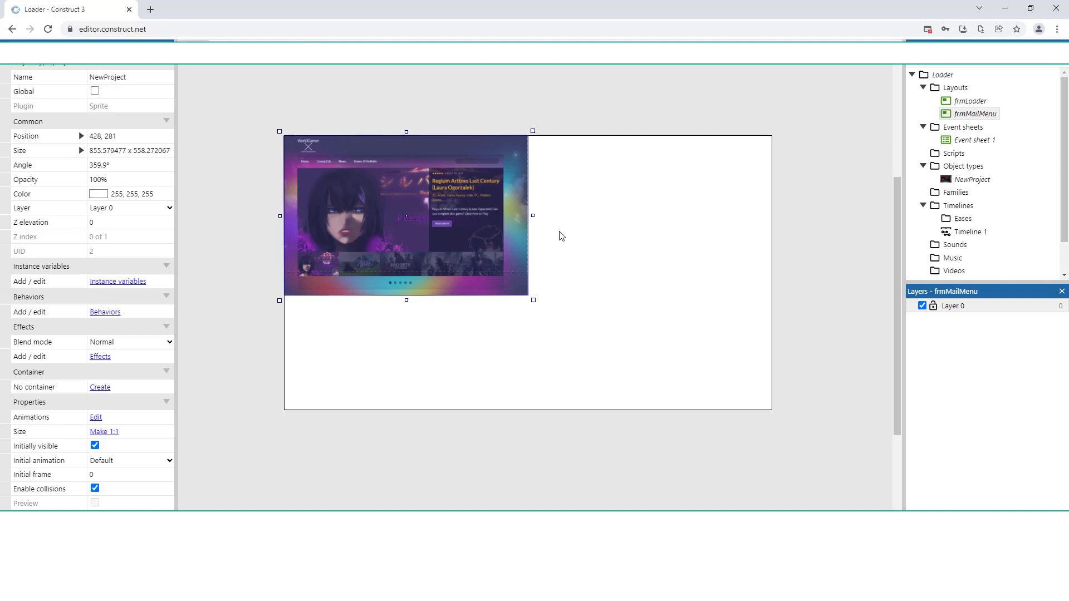
mouse_move(539, 236)
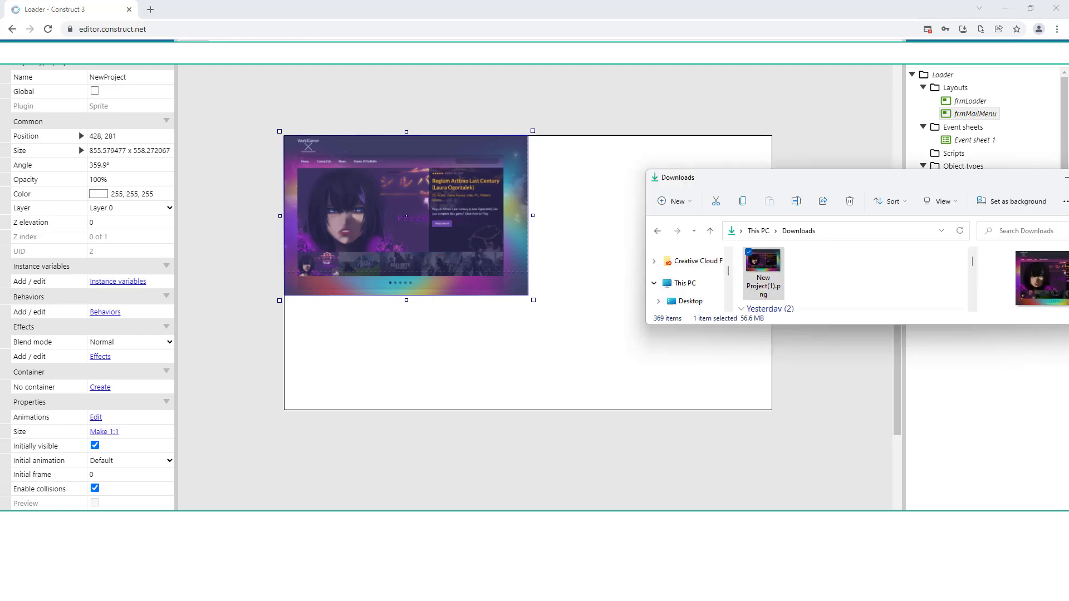
mouse_move(860, 252)
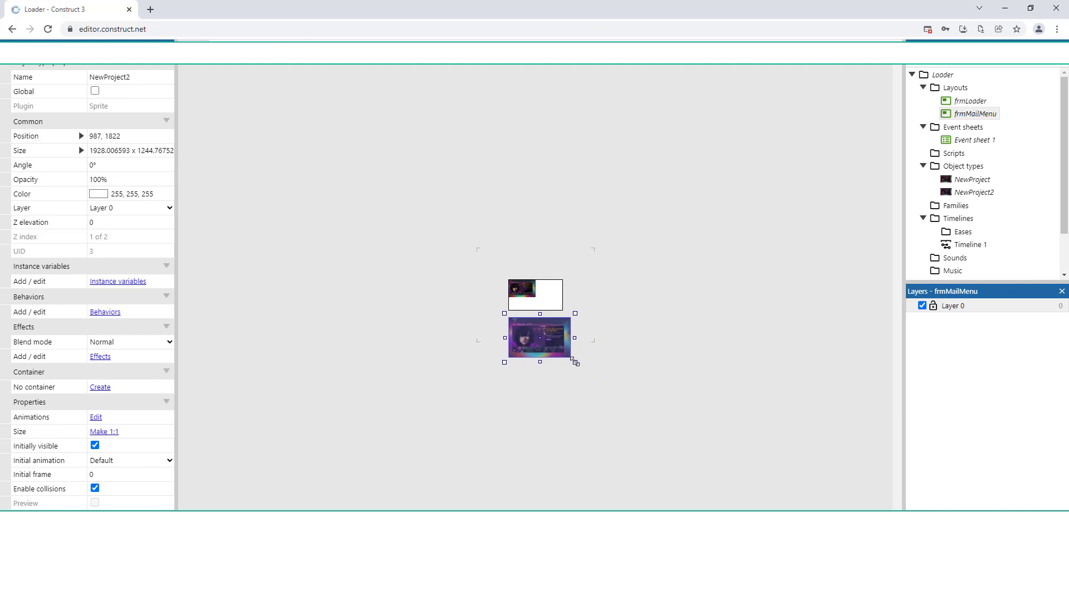
- Shrink the NewProject2 and NewProject3 sprites and move them into the layout's lower area
left_click_drag(575, 361, 532, 312)
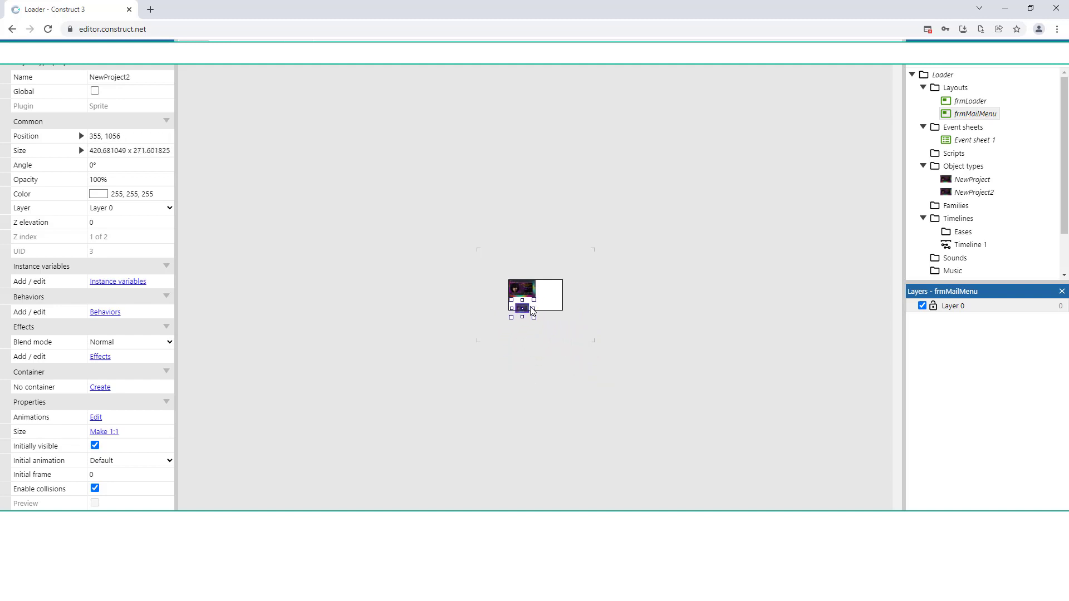
left_click_drag(525, 308, 547, 303)
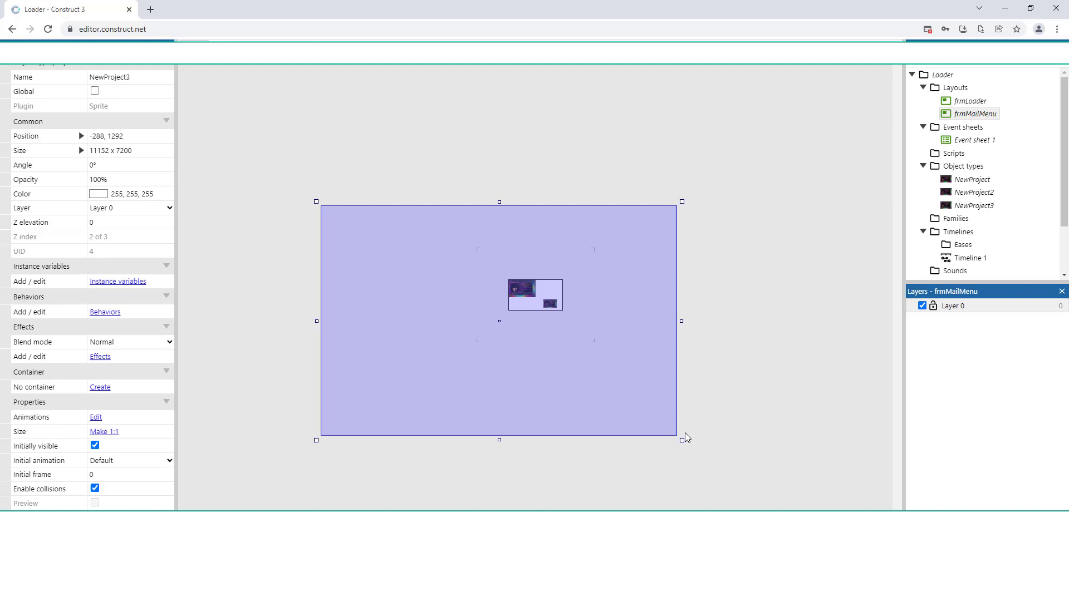
left_click_drag(680, 437, 605, 385)
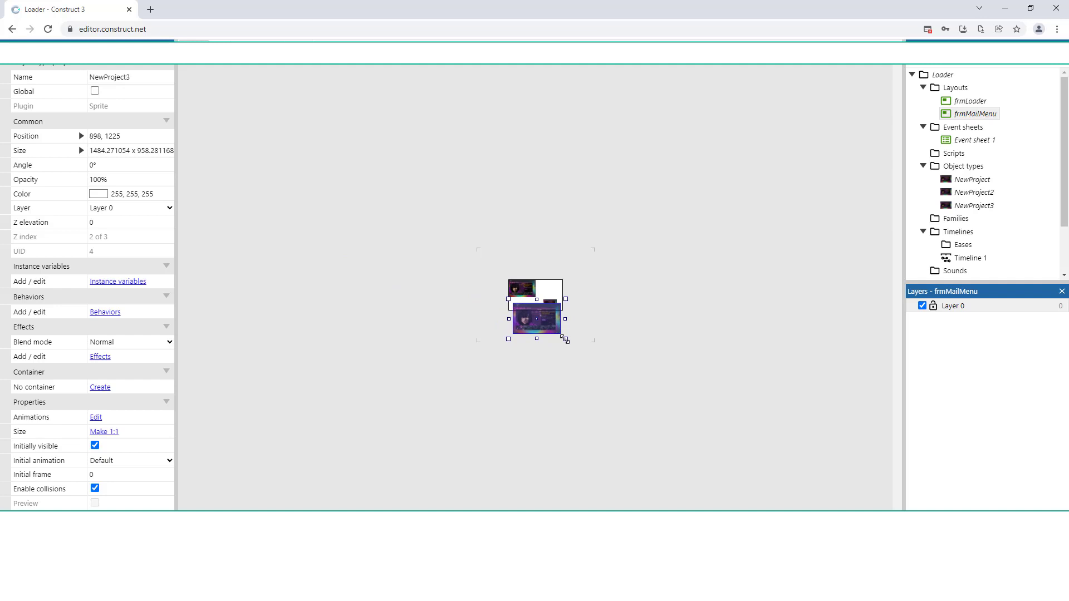
left_click_drag(563, 340, 563, 312)
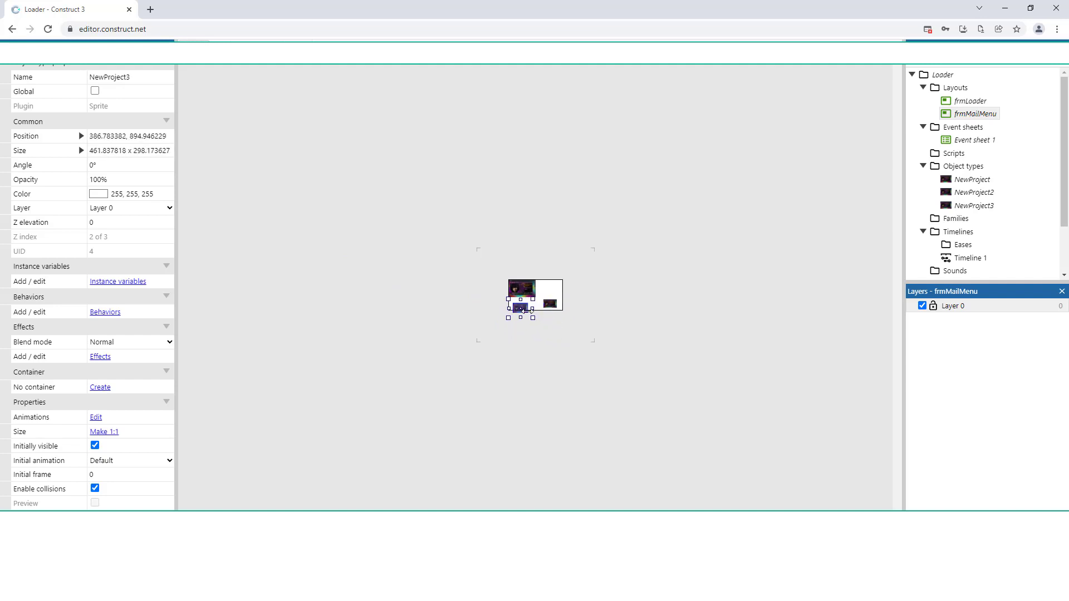
left_click_drag(519, 308, 535, 301)
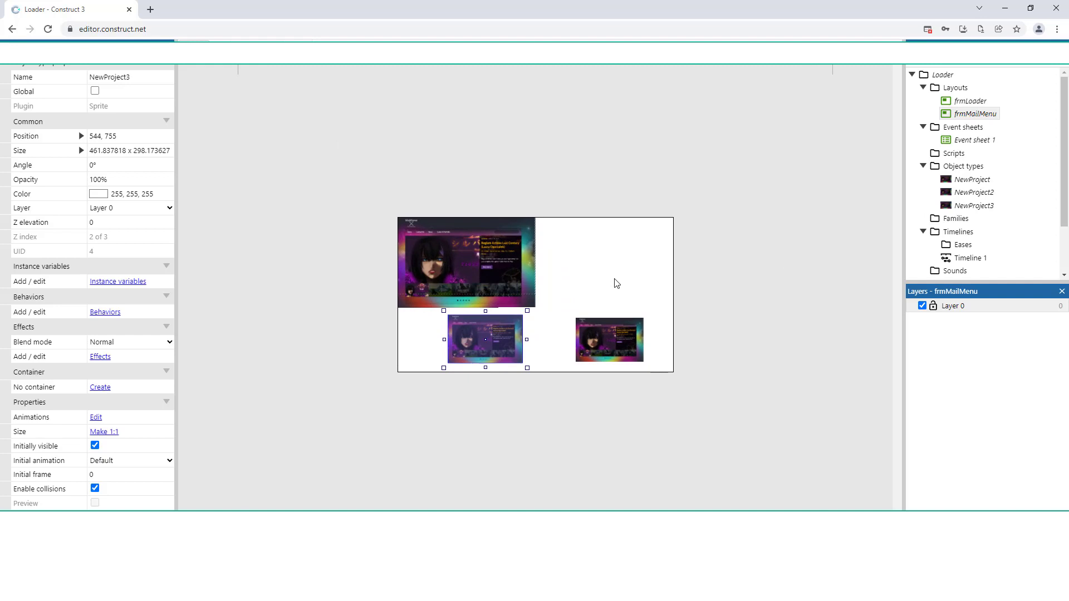
mouse_move(550, 289)
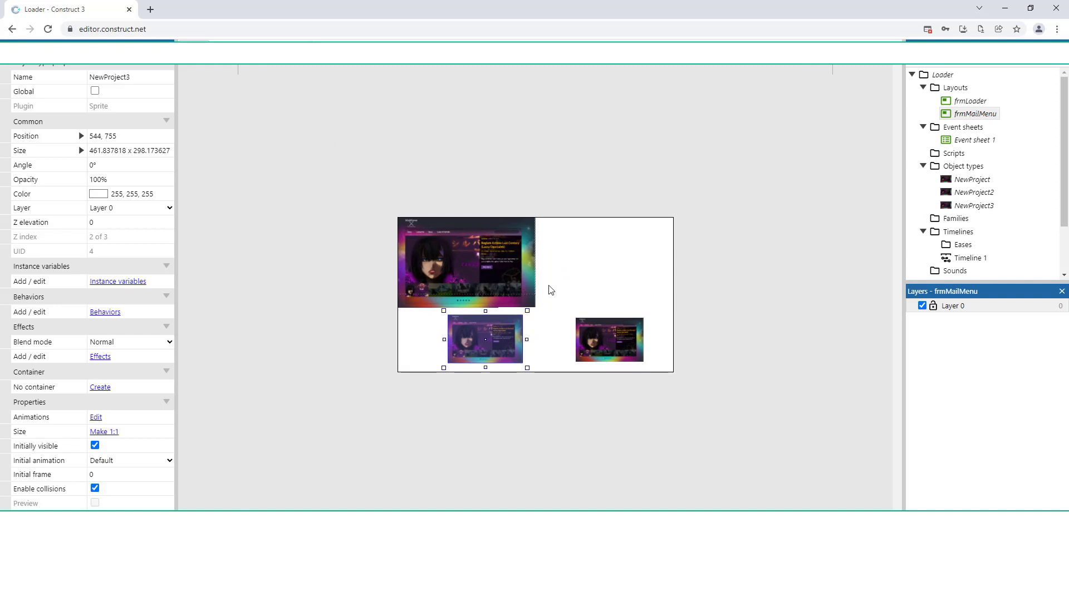
mouse_move(655, 286)
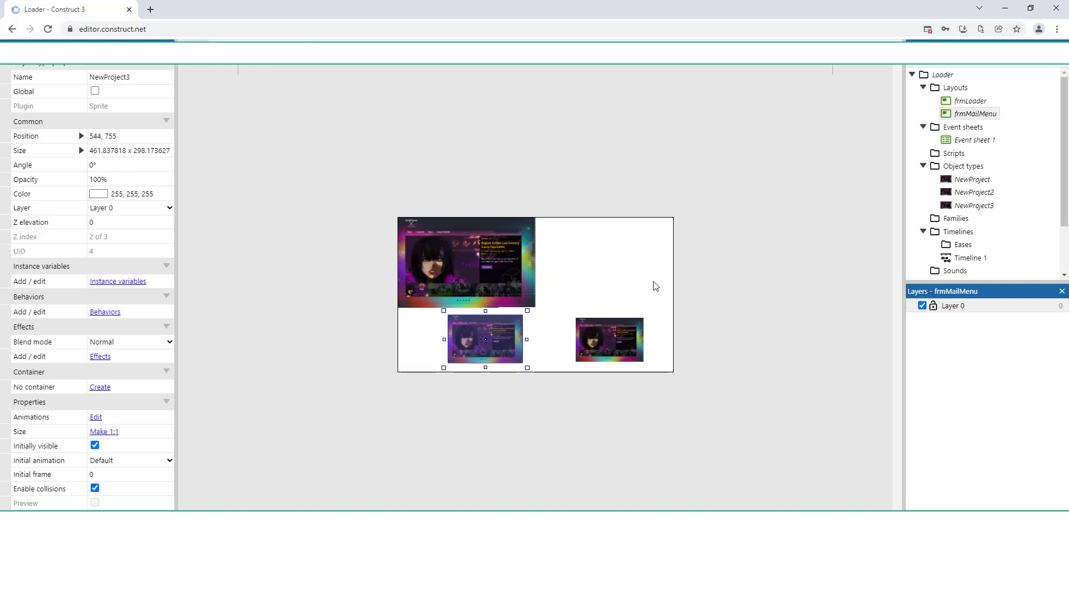
- Open the frmLoader layout and insert a Tiled Background object named tbLoaderBG
left_click(969, 100)
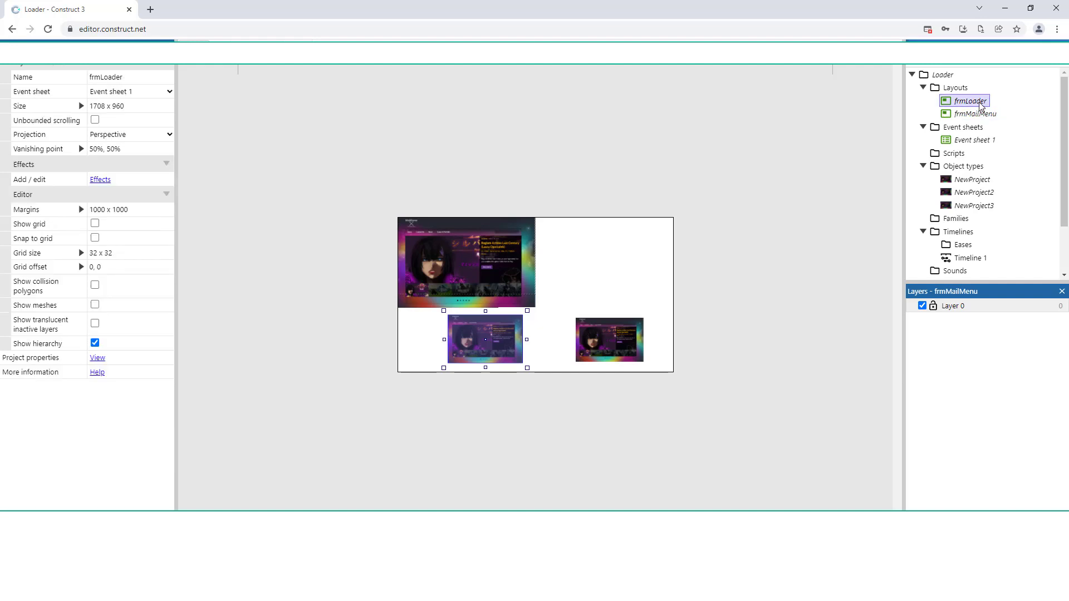
double_click(969, 100)
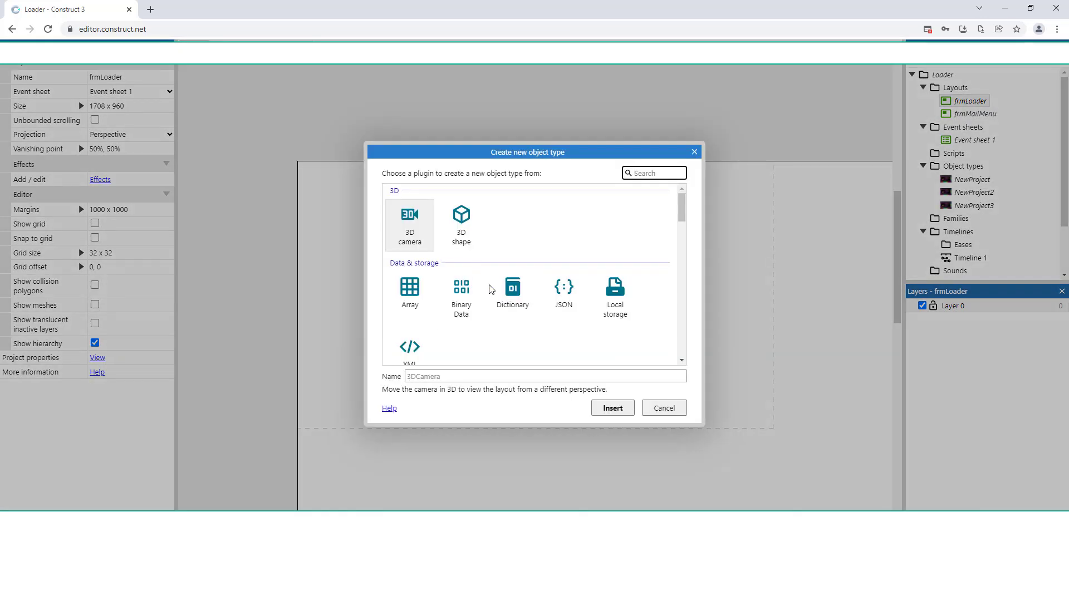
scroll("down", 3)
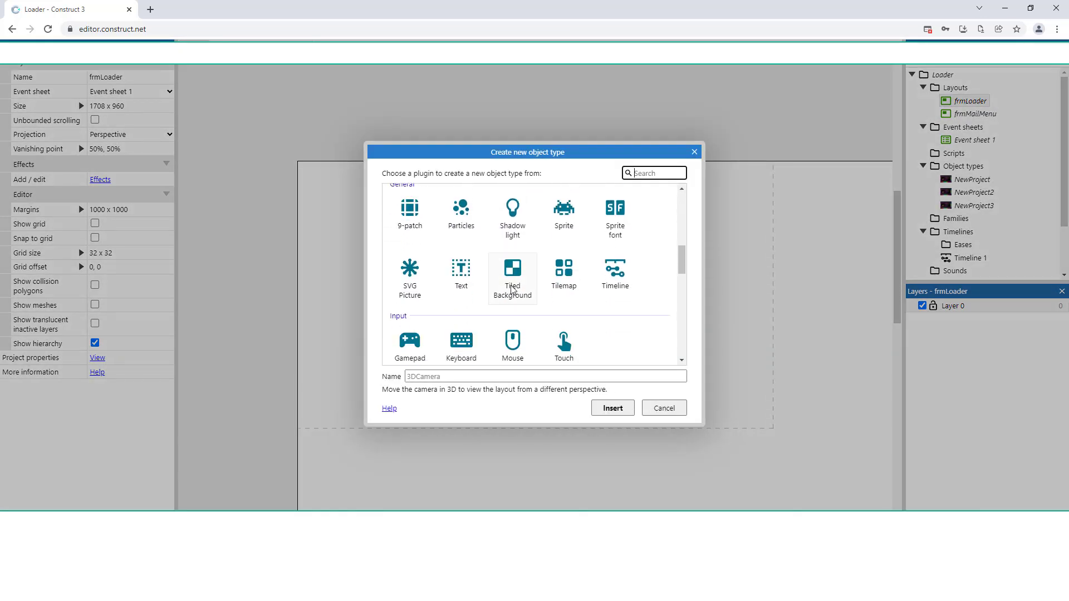
left_click(511, 277)
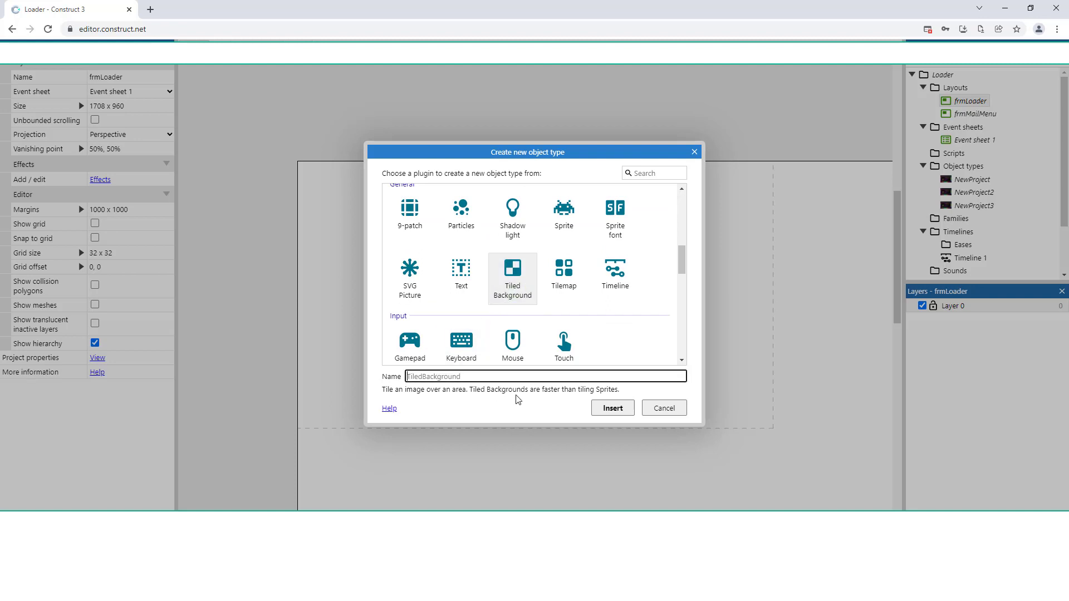
type("tbLoader")
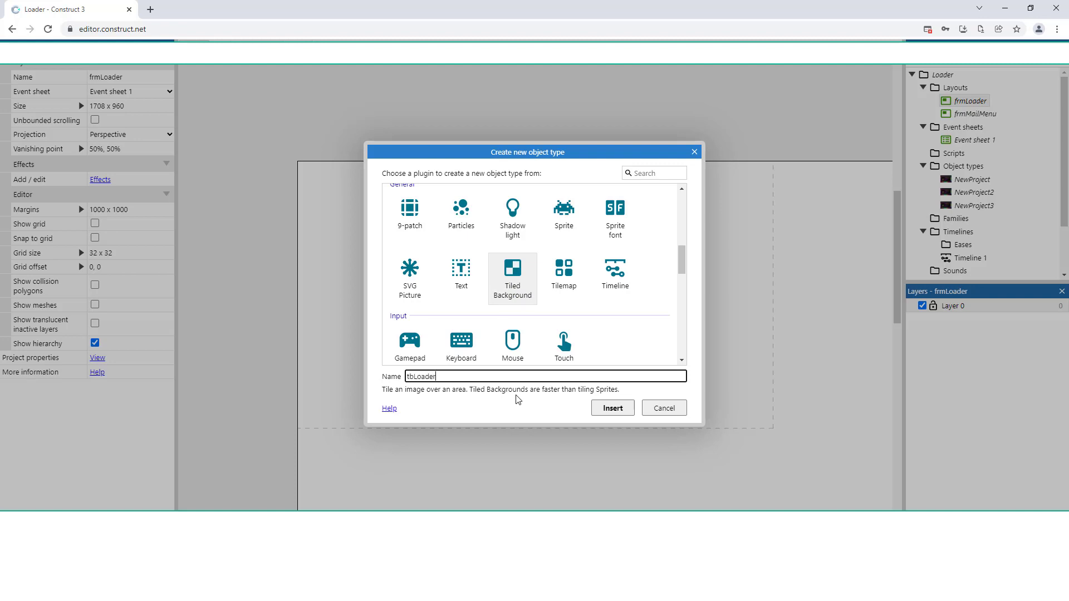
type("G")
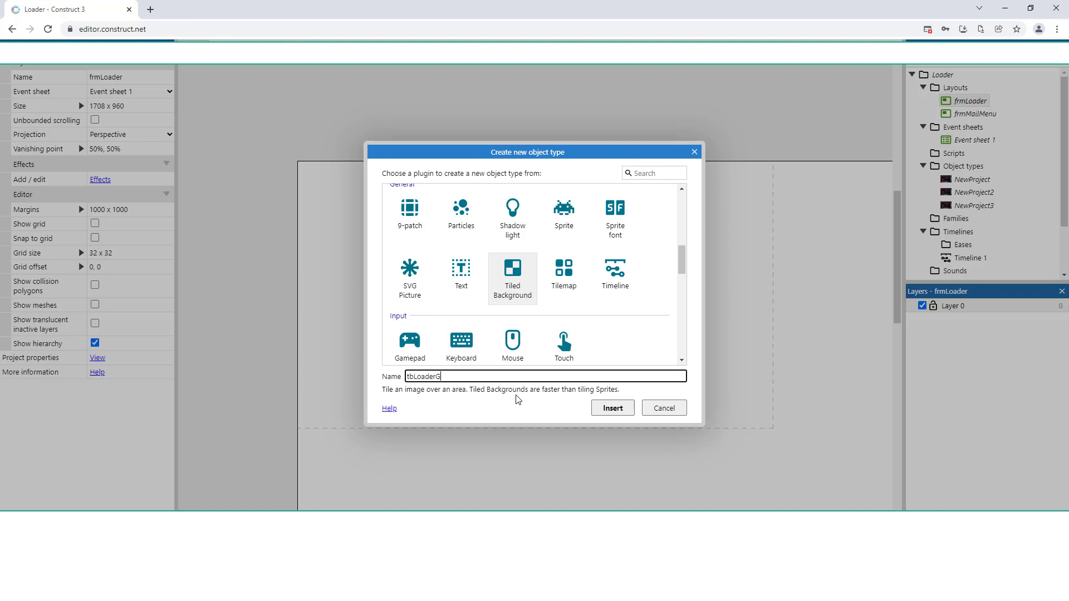
key("Backspace")
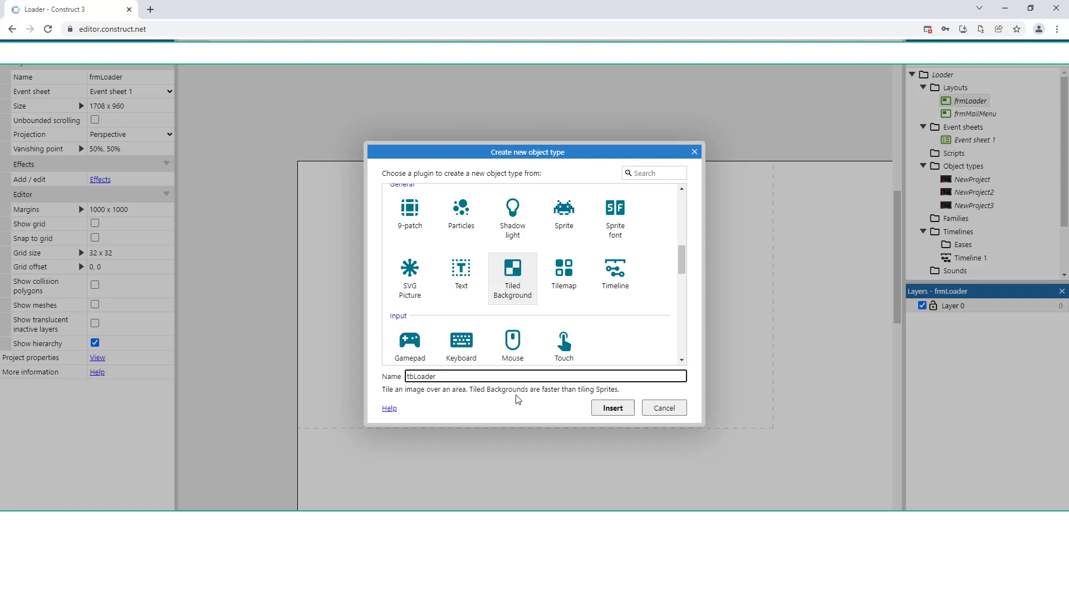
type("BG")
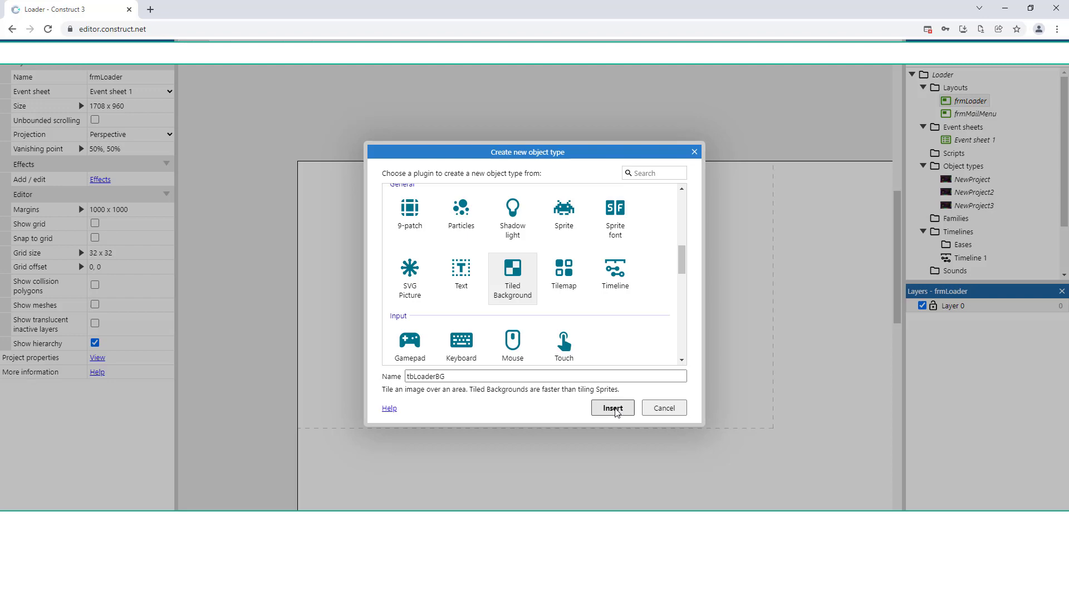
left_click(611, 407)
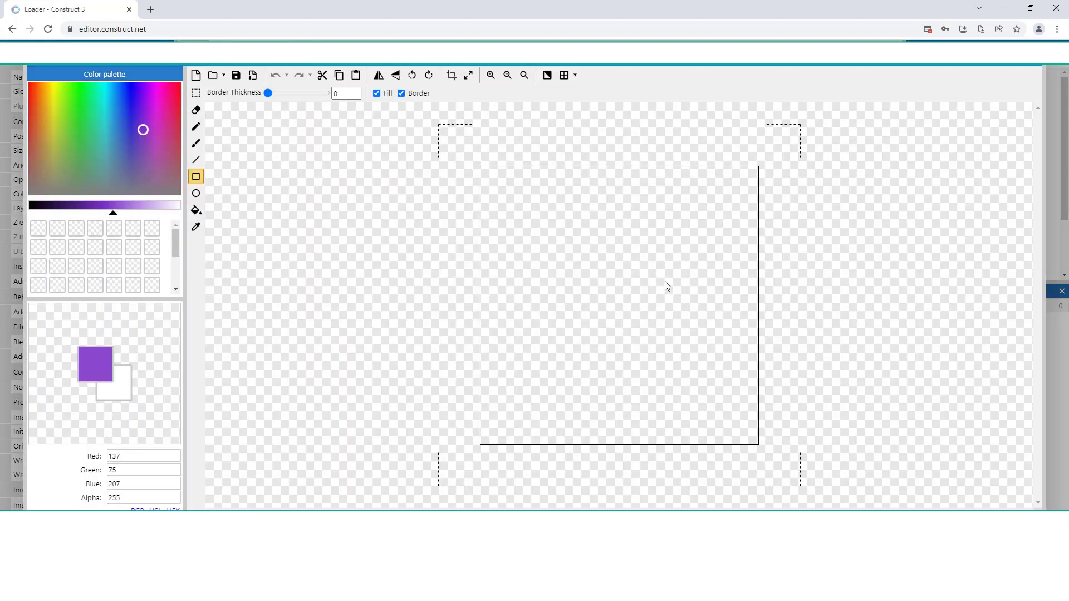
- Fill tbLoaderBG purple, stretch it into a 513 × 69 bar, and place it mid-layout
left_click(195, 194)
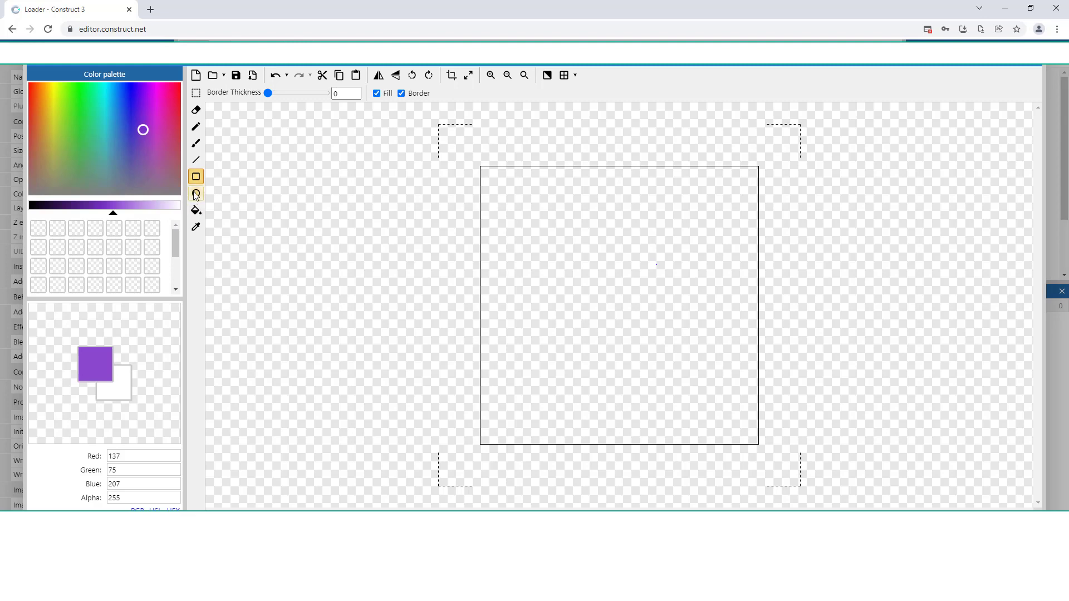
left_click(195, 210)
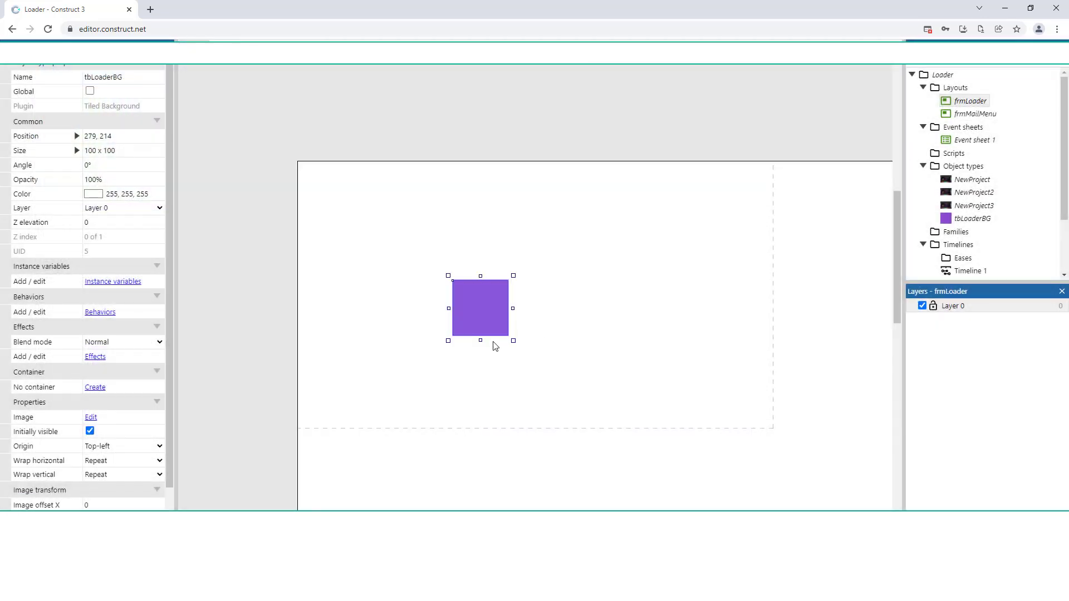
left_click_drag(513, 340, 684, 316)
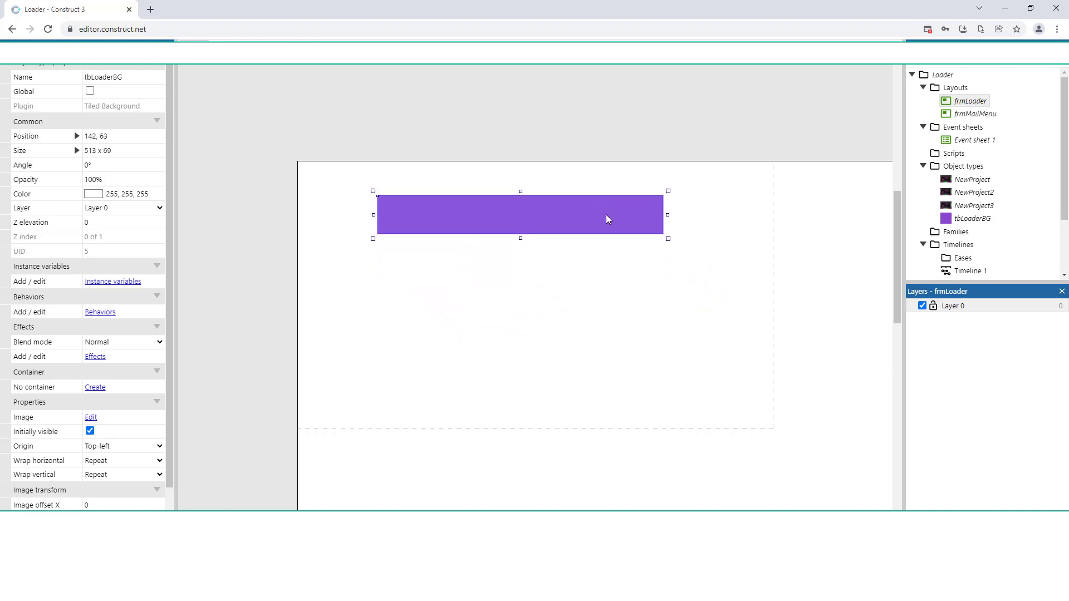
left_click_drag(606, 216, 615, 224)
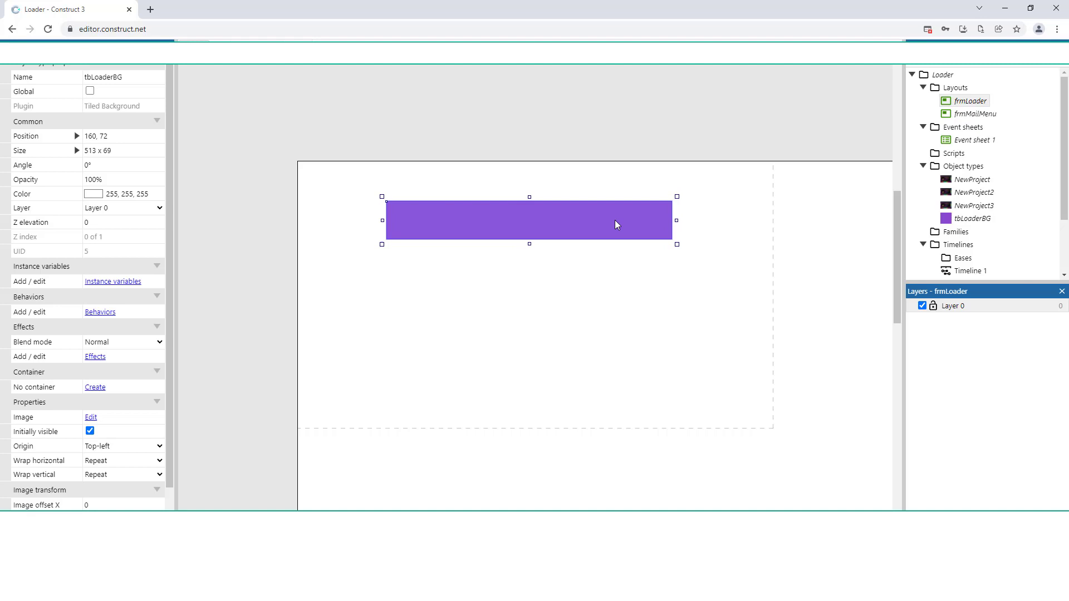
left_click_drag(615, 225, 581, 296)
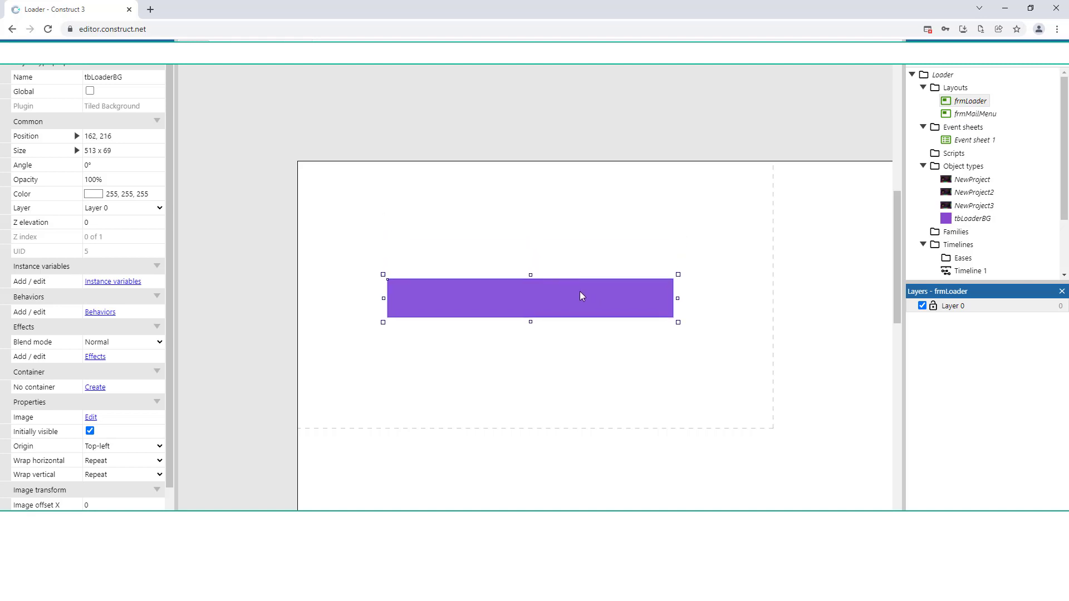
left_click_drag(581, 296, 620, 304)
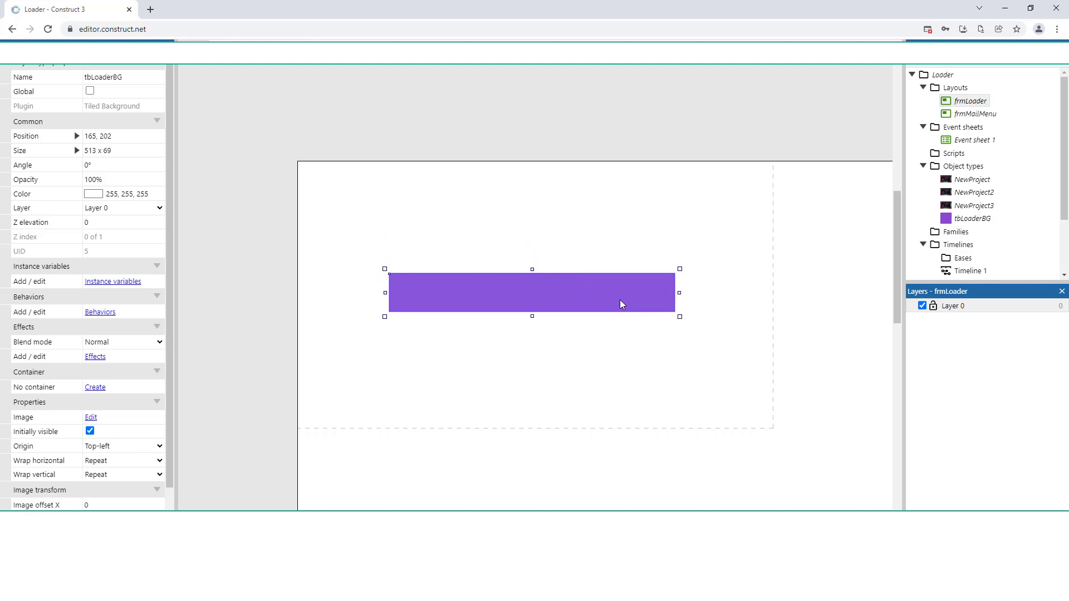
mouse_move(168, 223)
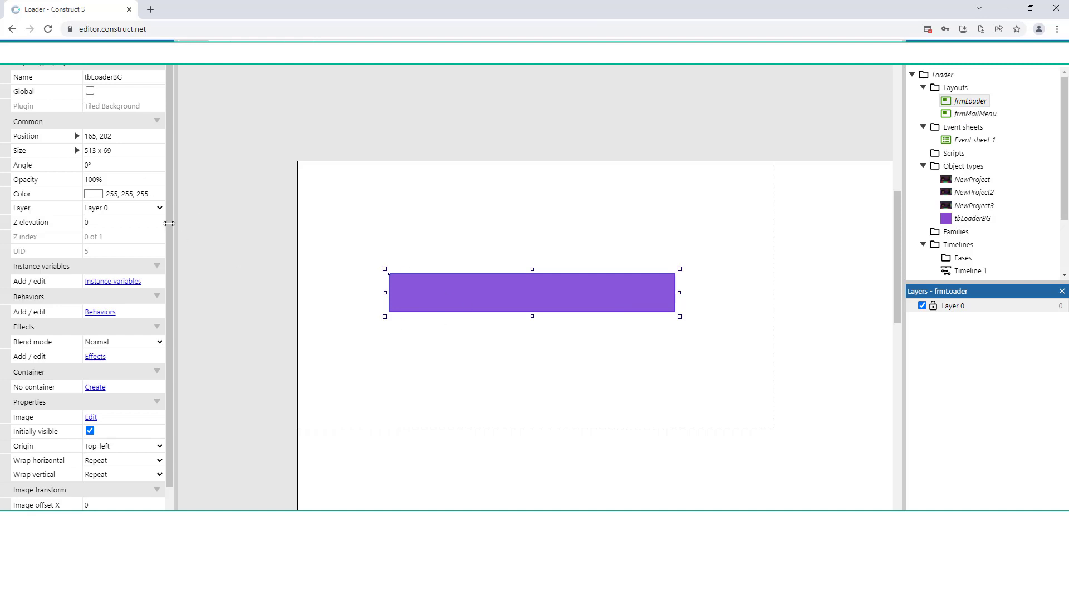
- Insert a second Tiled Background object on frmLoader, named tbLoader
right_click(353, 288)
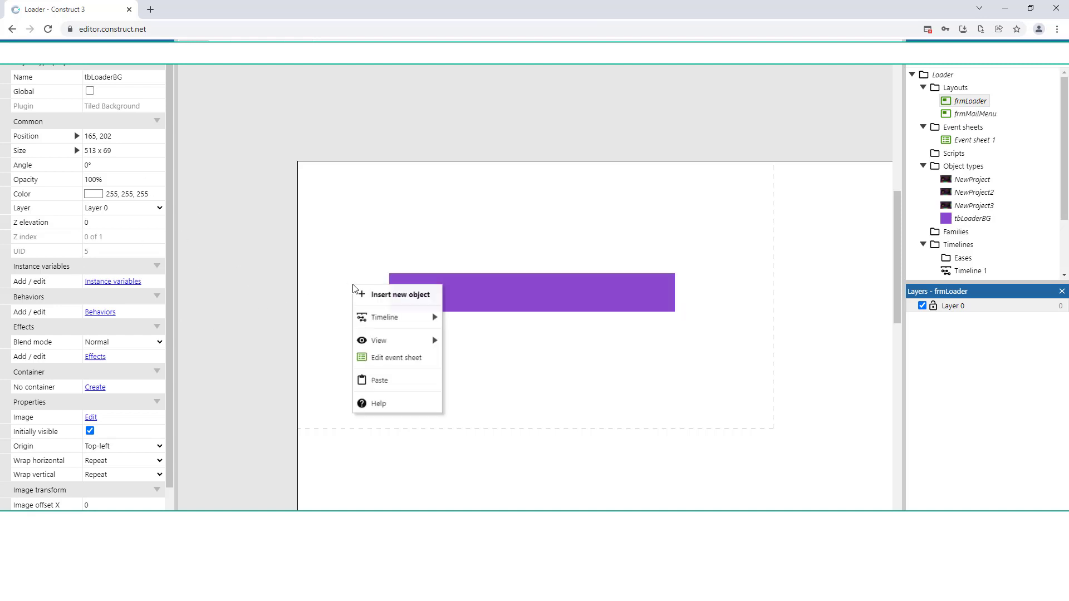
left_click(398, 295)
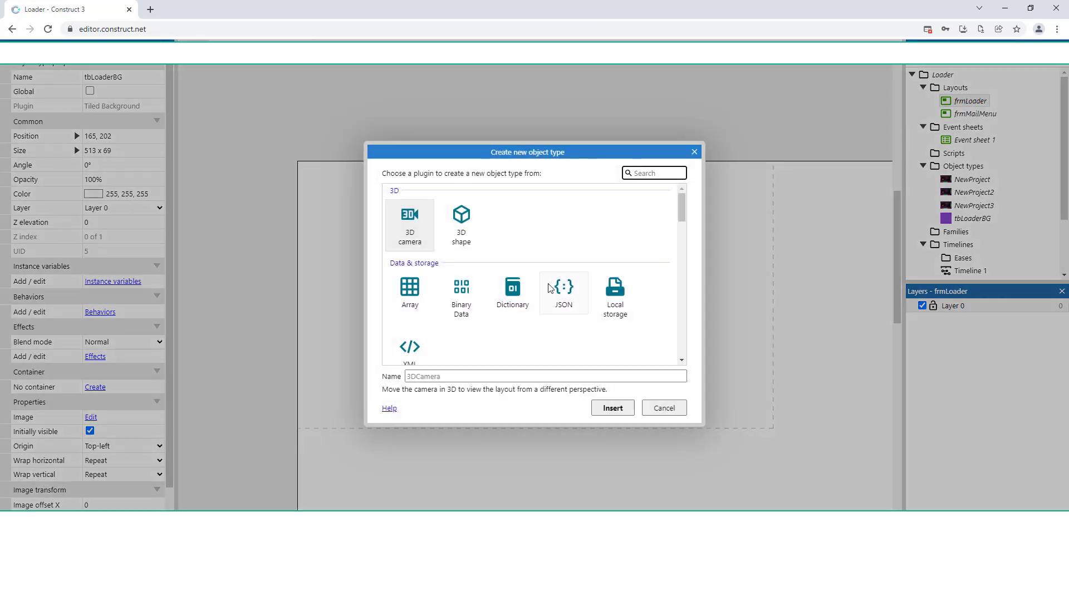
scroll("down", 3)
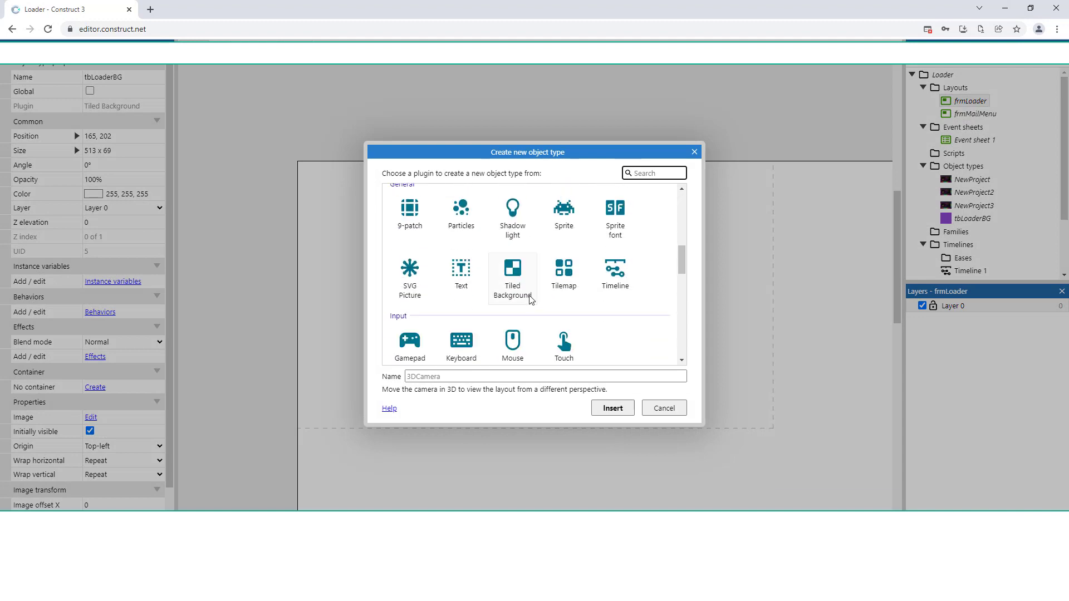
left_click(512, 272)
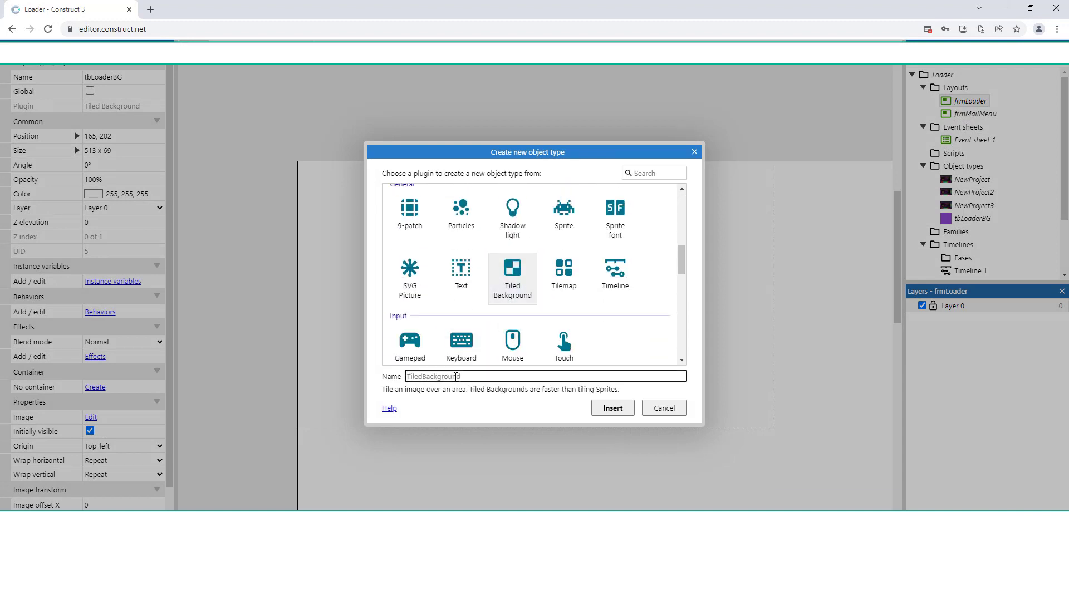
type("tbLoader")
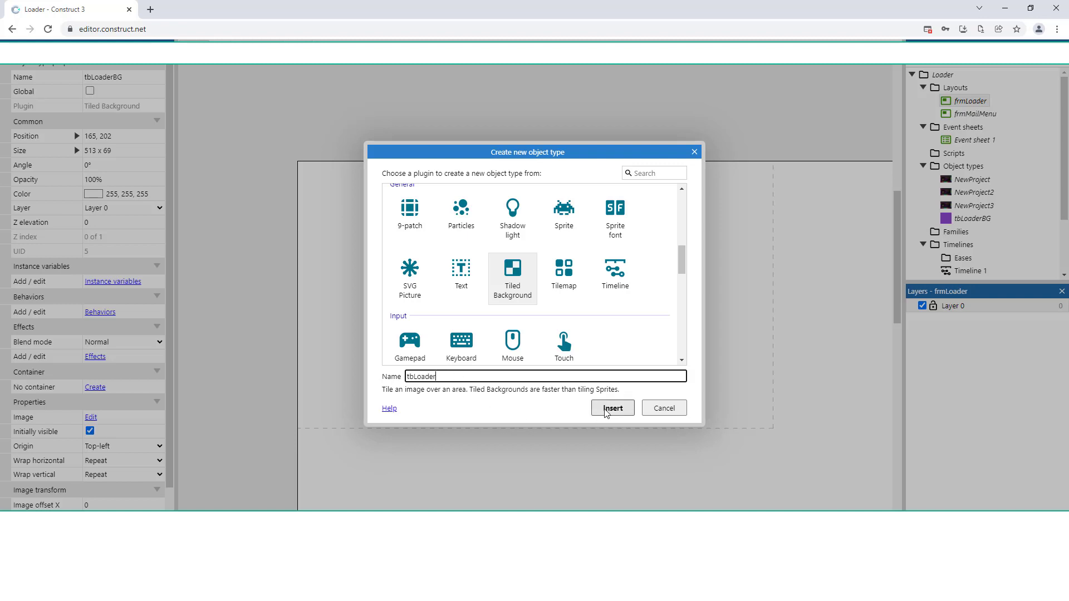
key("Backspace")
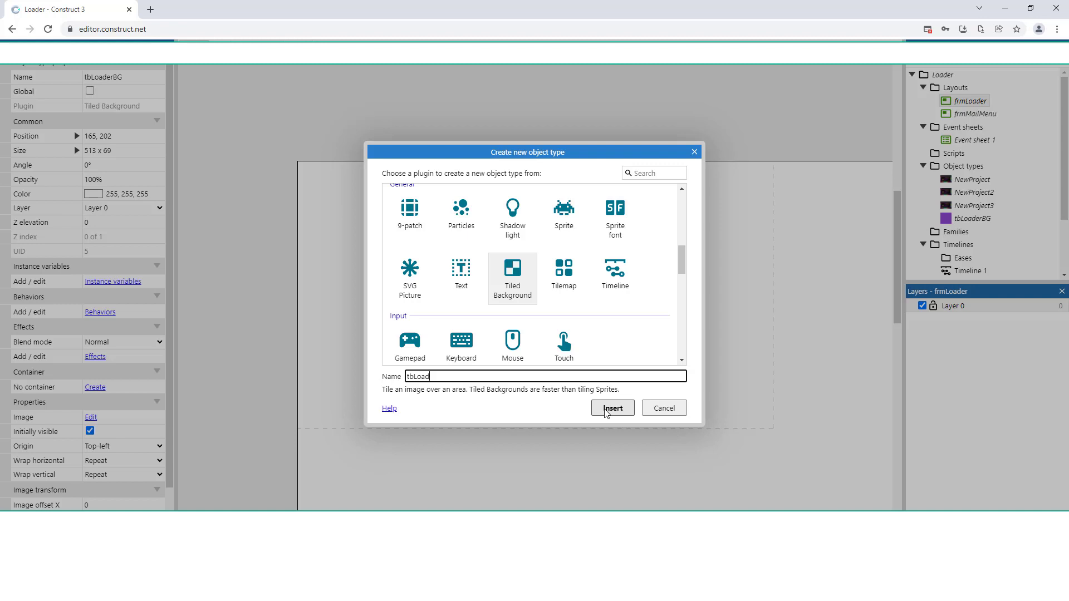
type("er")
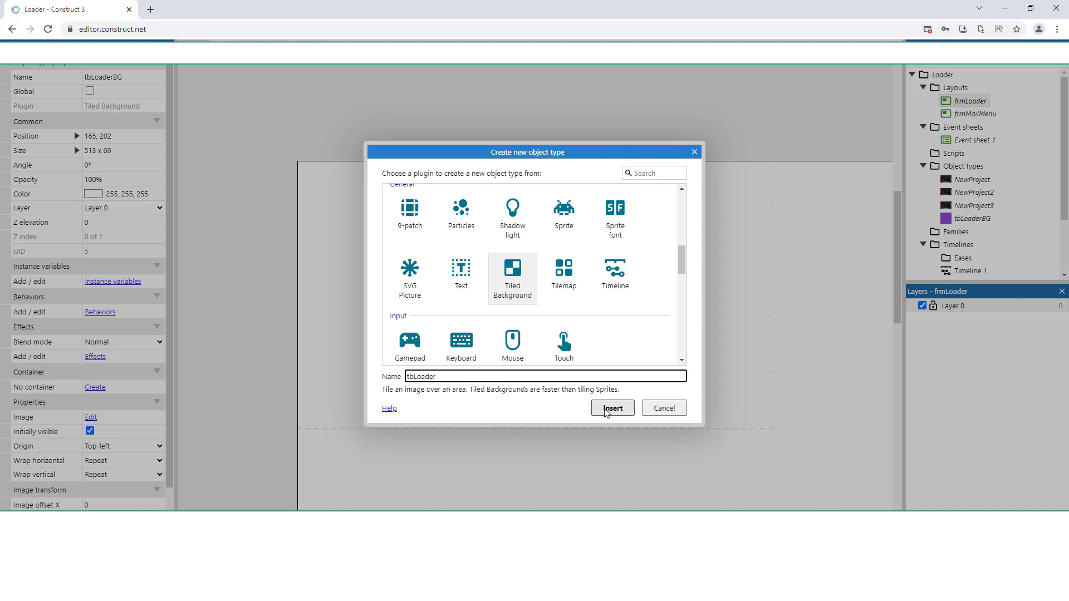
left_click(612, 408)
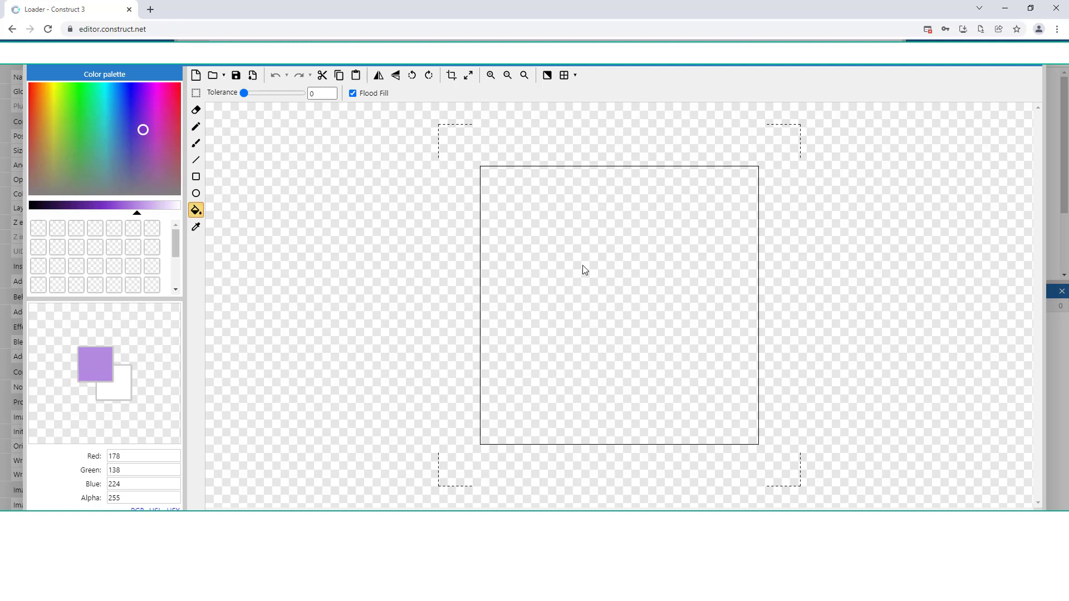
mouse_move(511, 253)
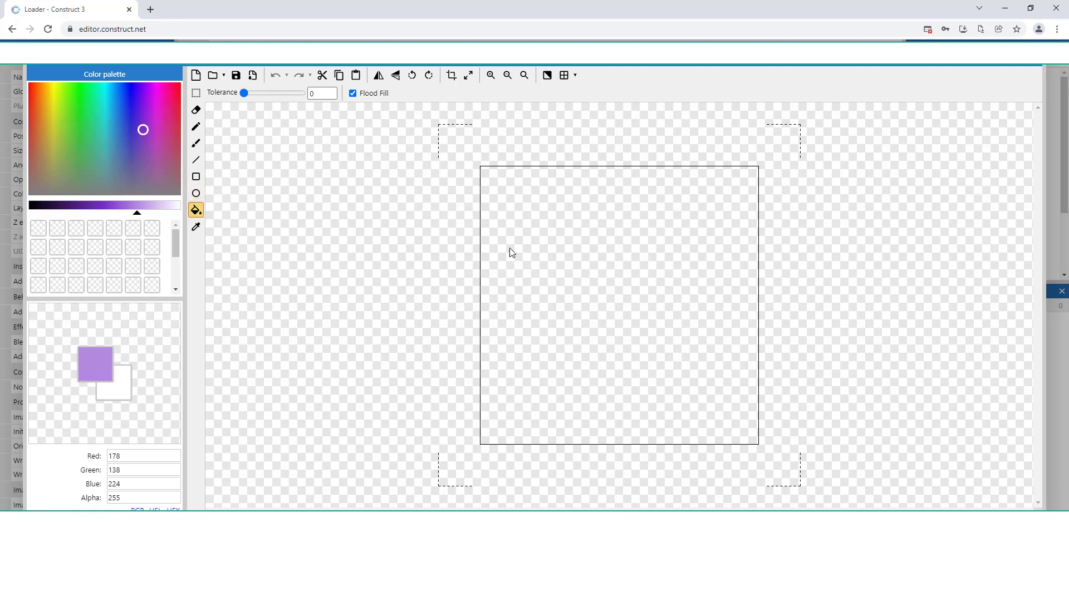
- Fill the blank tbLoader image with a light purple colour
left_click(196, 177)
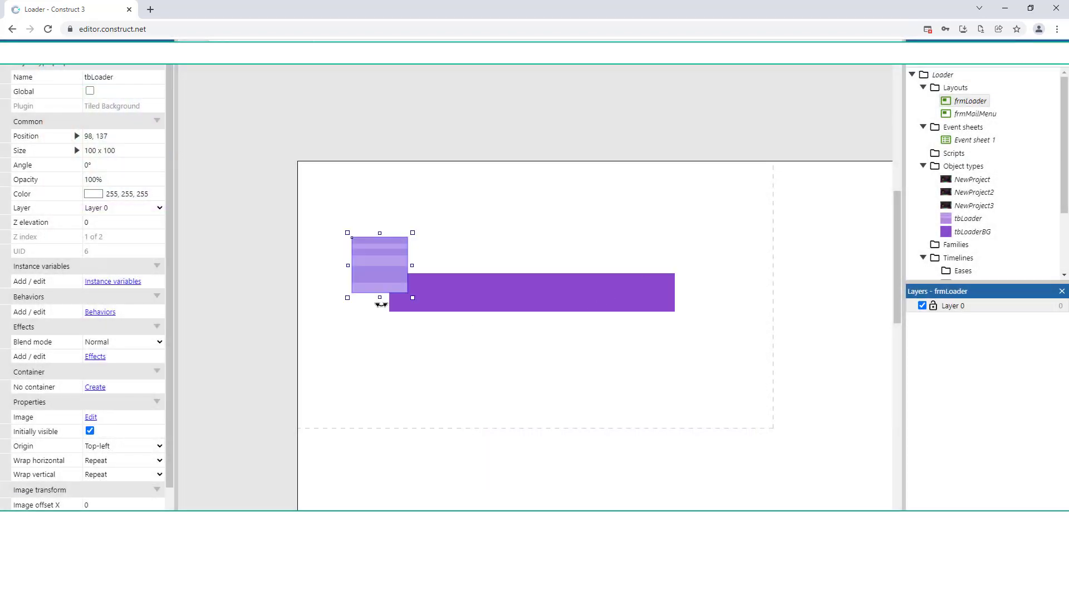
- Resize tbLoader into a 505 × 41 strip filling the purple background bar
left_click_drag(380, 298, 380, 267)
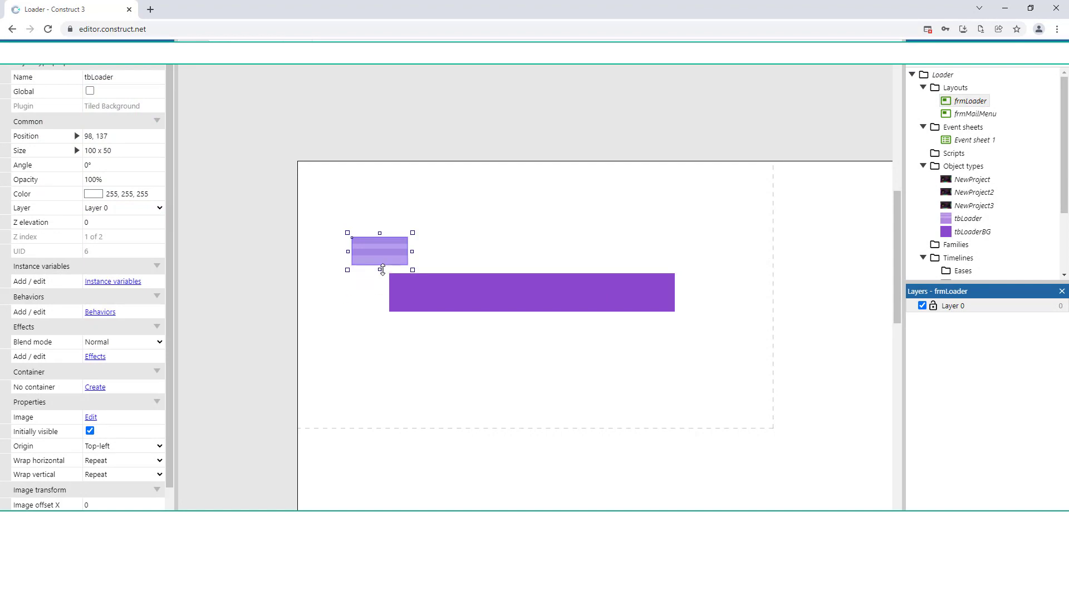
left_click_drag(380, 268, 379, 262)
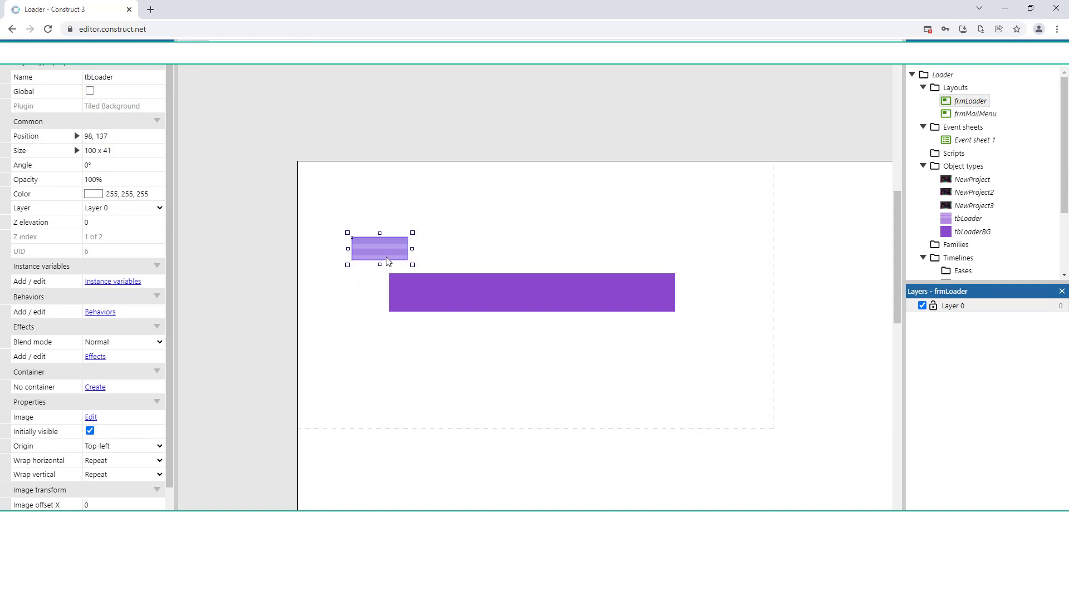
left_click_drag(380, 248, 419, 293)
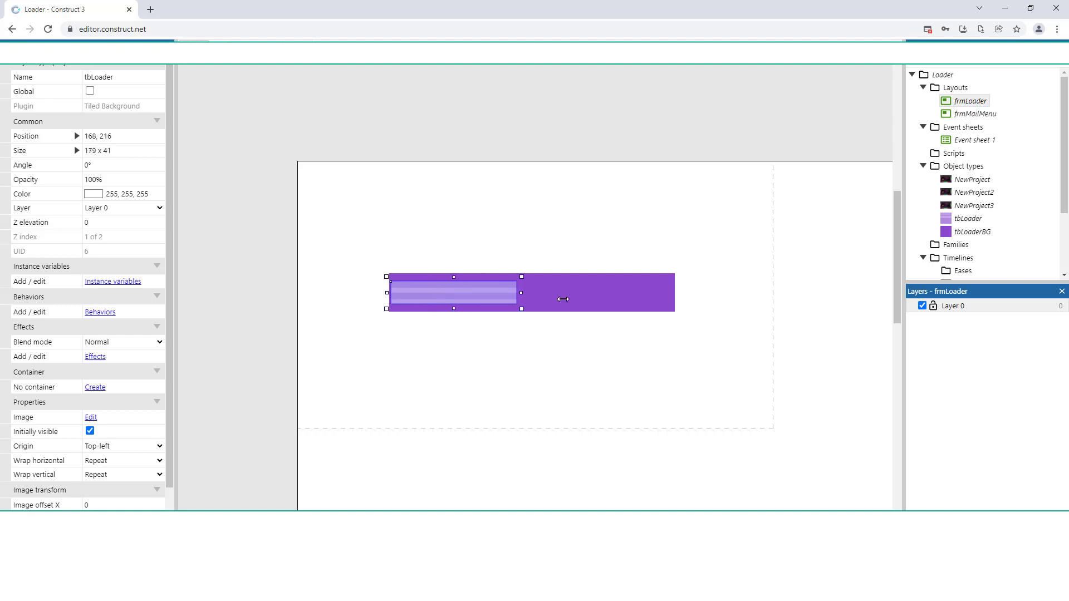
left_click_drag(521, 298, 676, 298)
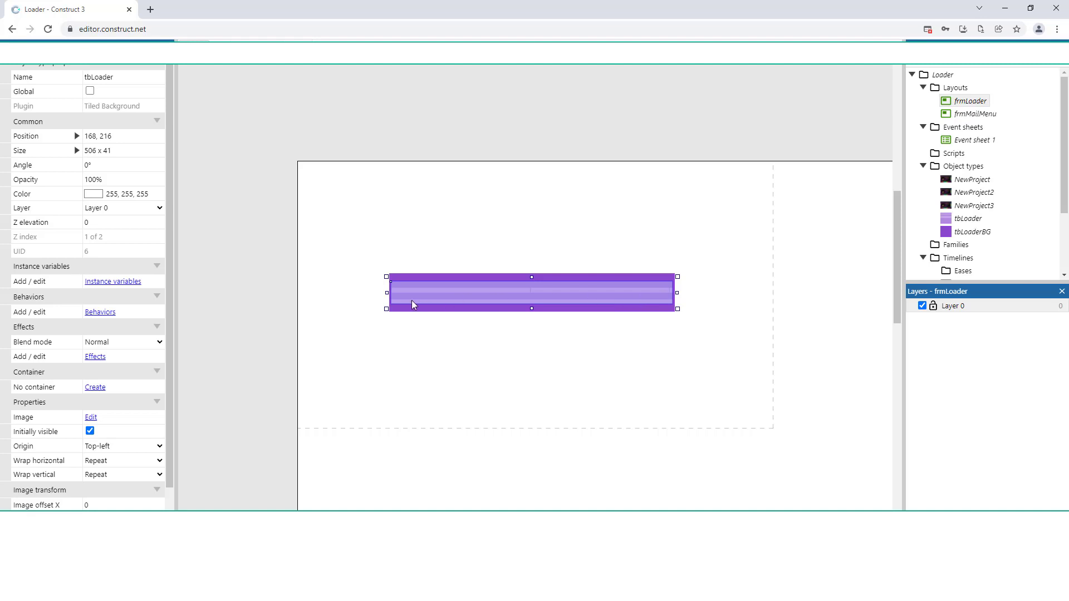
mouse_move(677, 295)
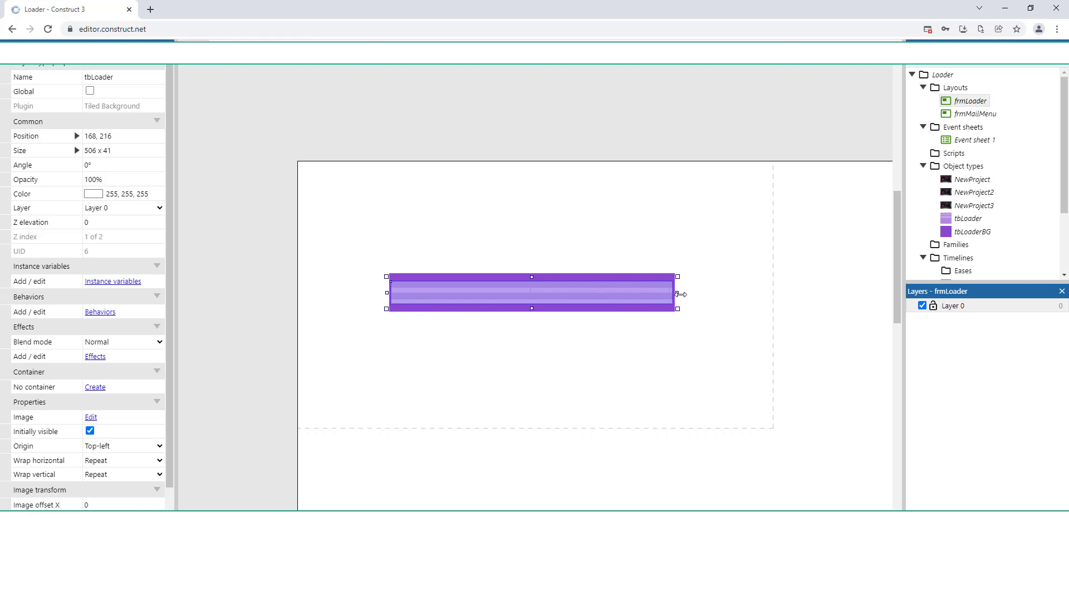
left_click_drag(676, 294, 614, 294)
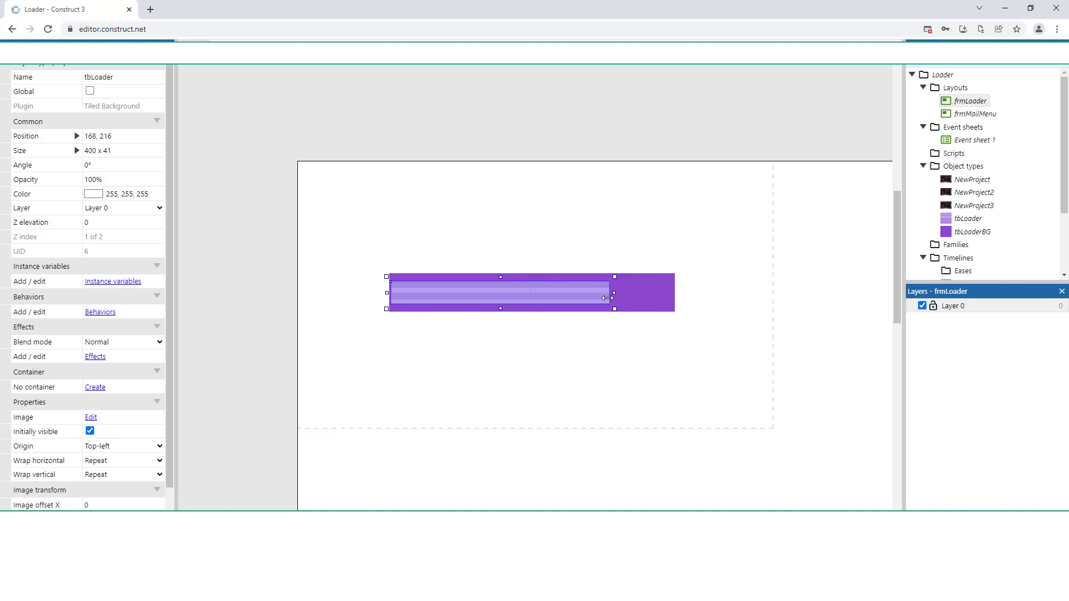
left_click_drag(613, 292, 675, 292)
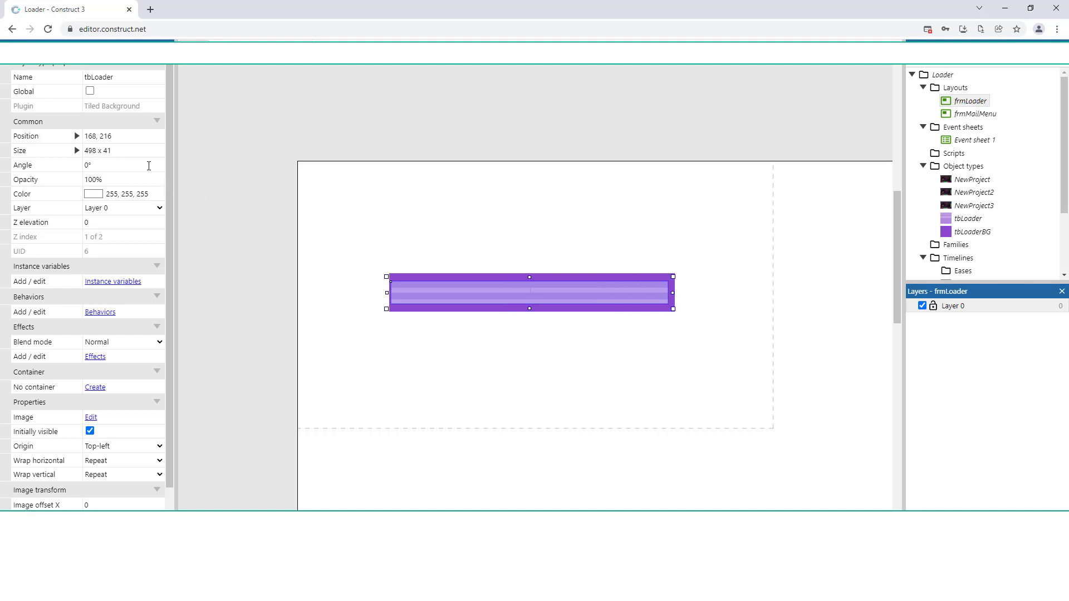
left_click_drag(674, 294, 651, 293)
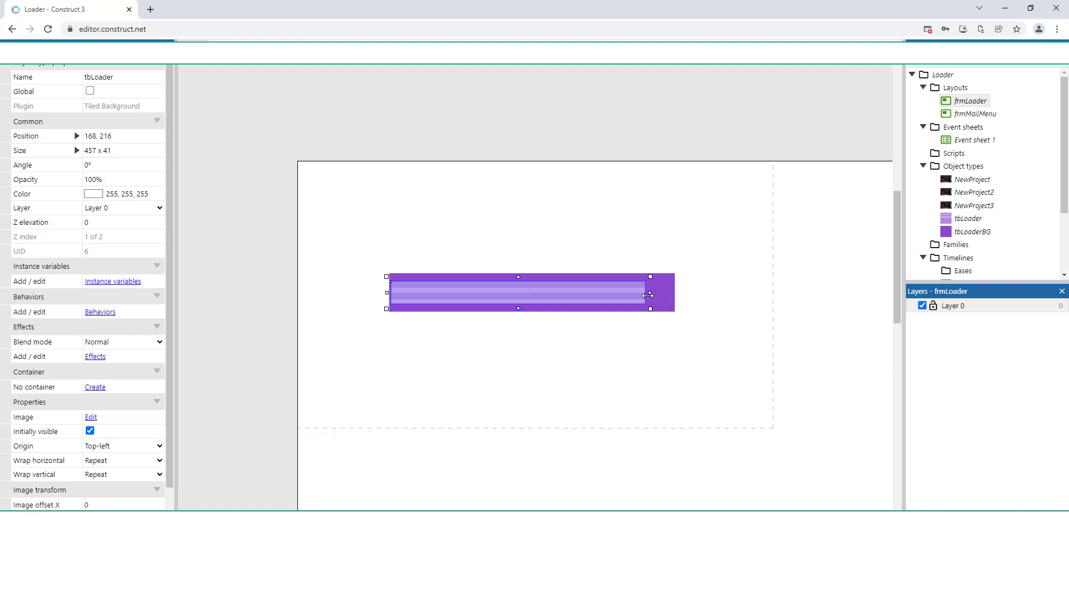
left_click_drag(649, 292, 675, 292)
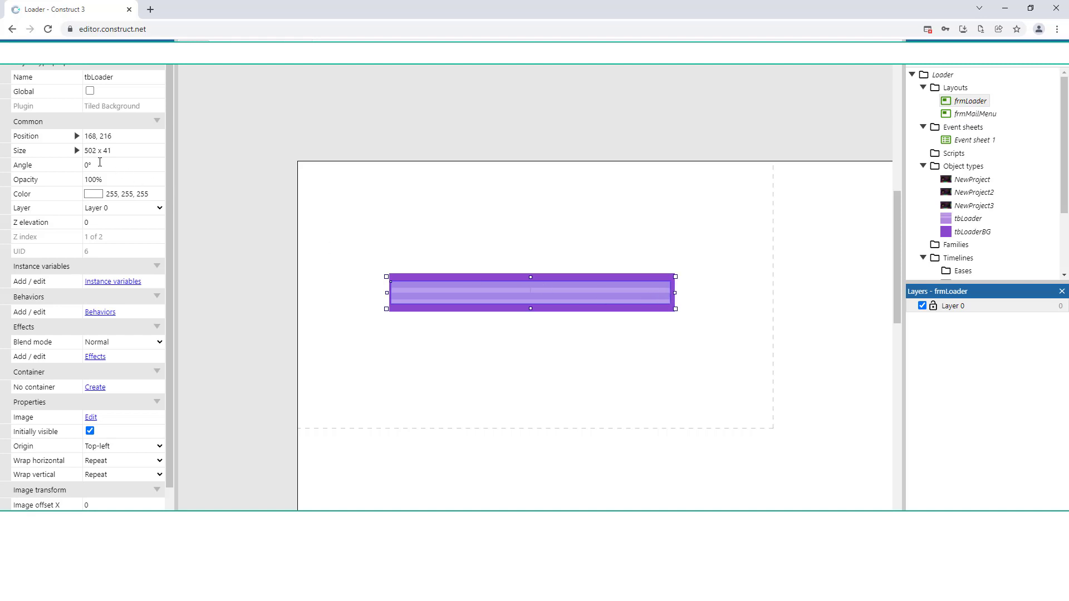
left_click(123, 150)
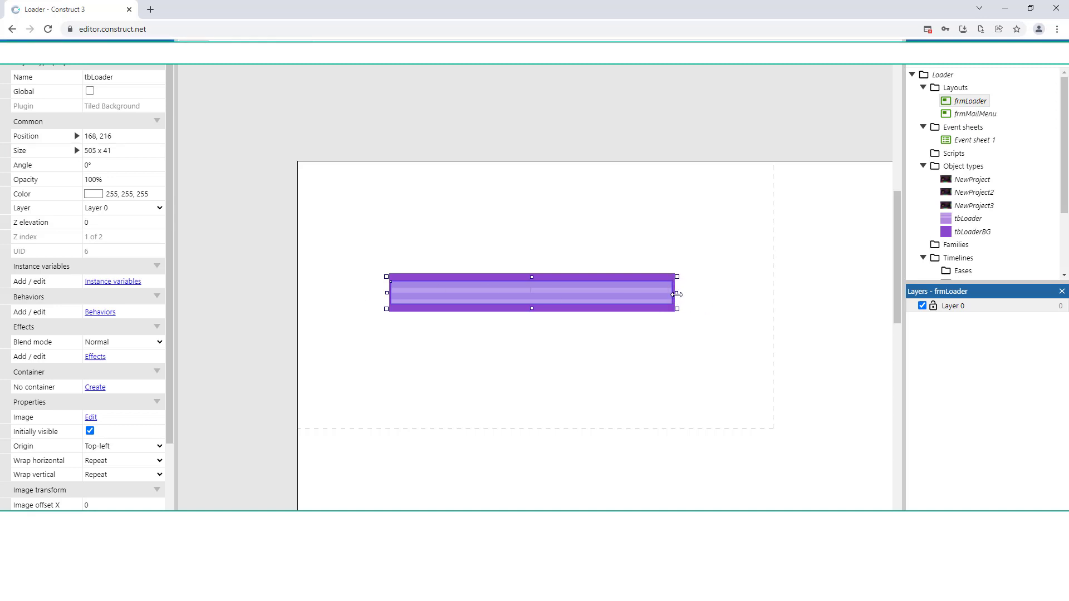
left_click_drag(674, 294, 678, 294)
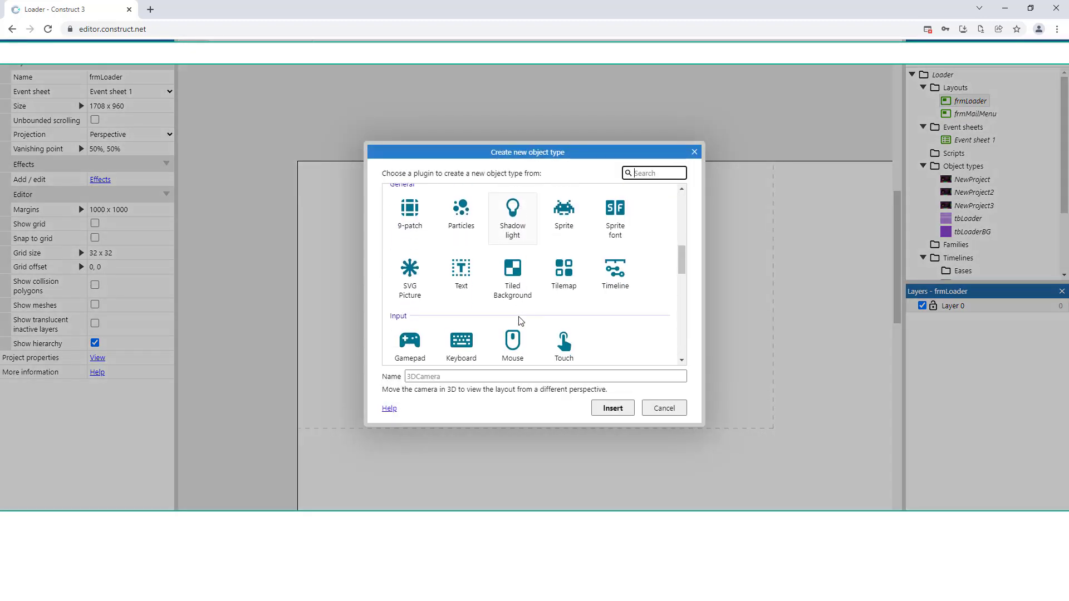
- Insert a Text object named txtLoader on frmLoader below the loading bar
left_click(461, 273)
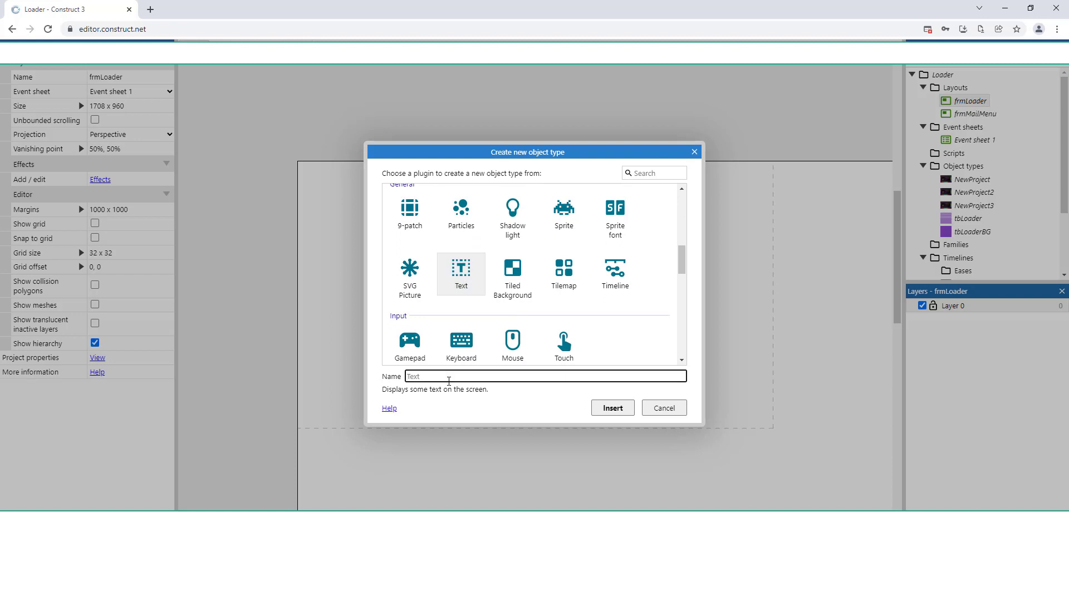
type("txtLoder")
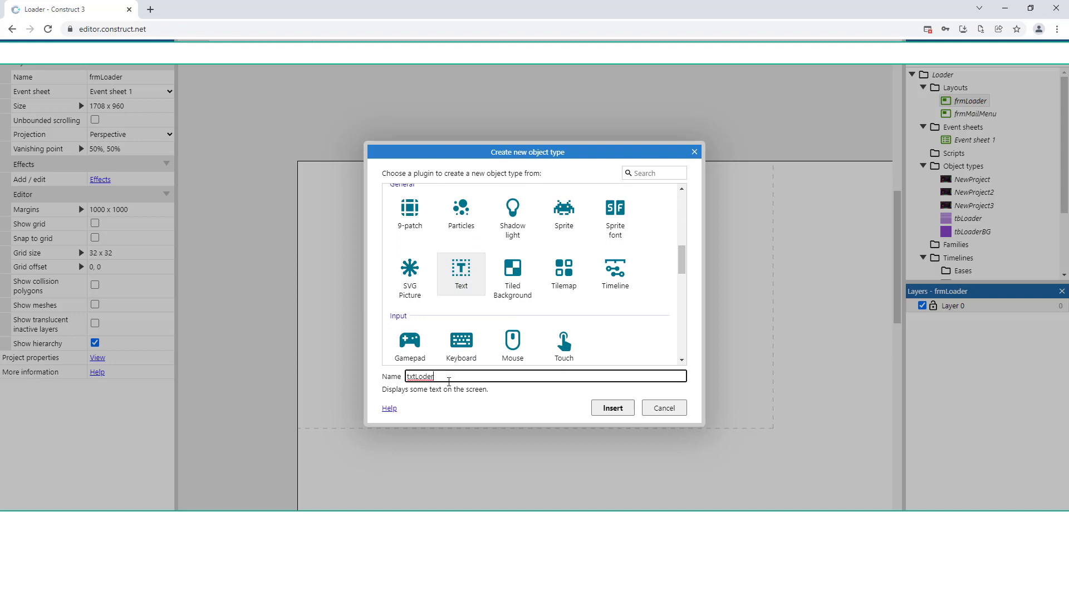
key("Backspace")
type("a")
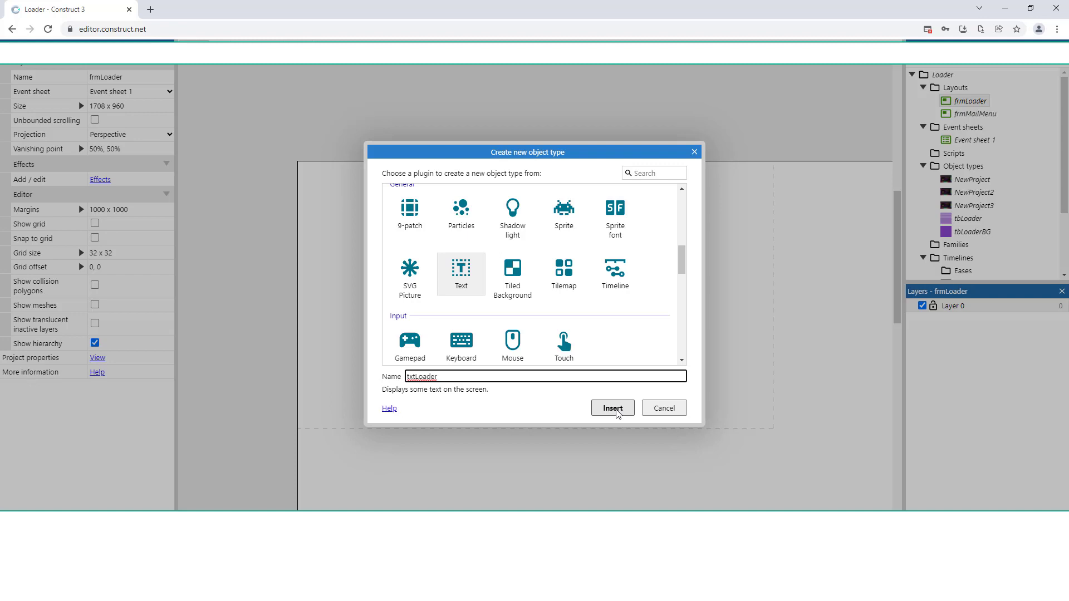
left_click(611, 407)
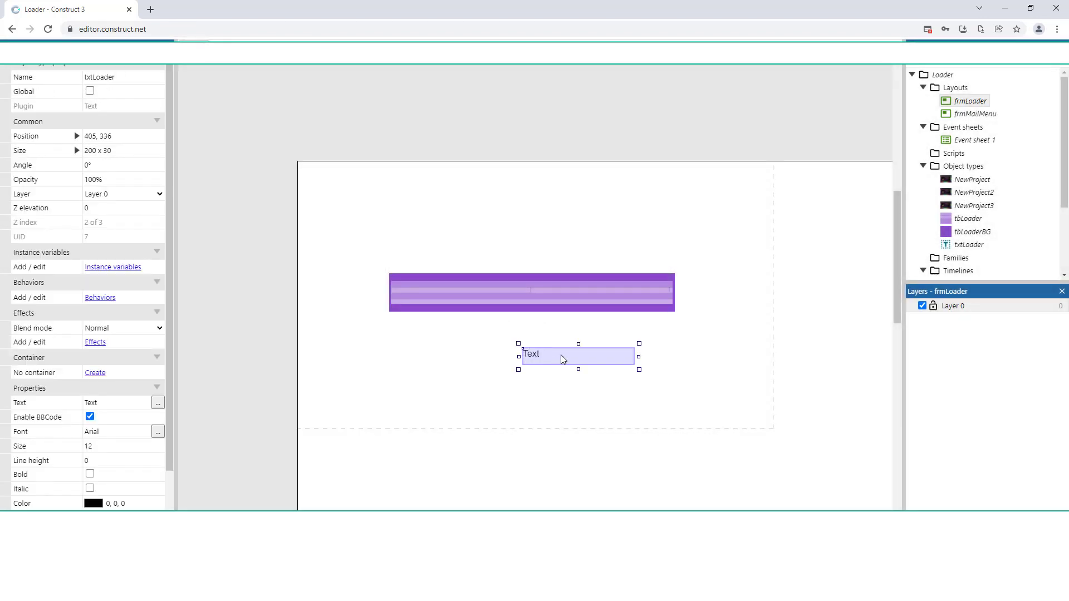
- Place txtLoader below the bar as a taller box reading 100%
left_click_drag(577, 354, 532, 334)
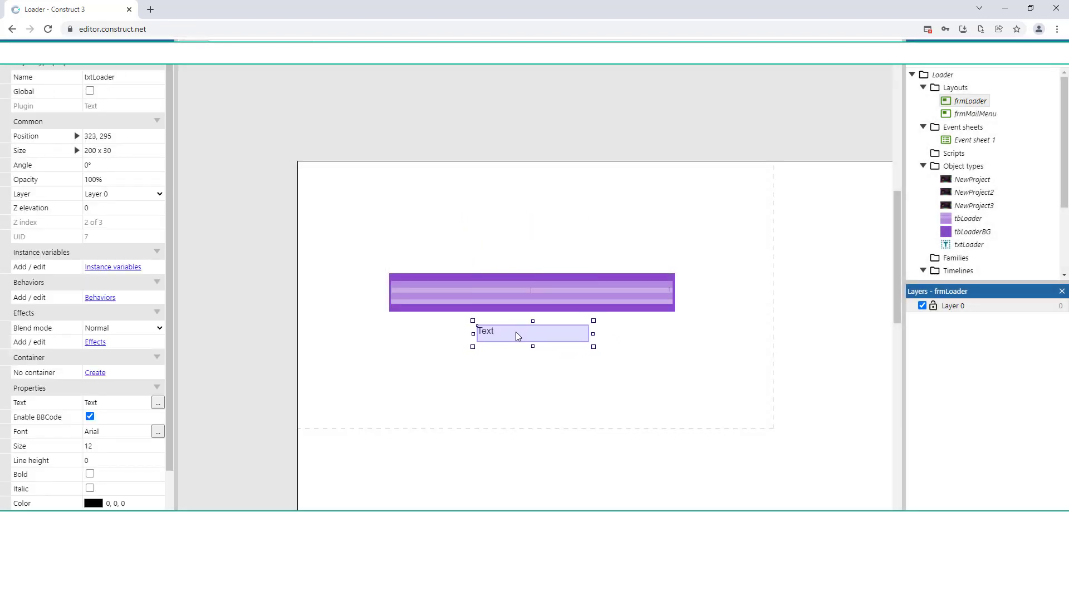
left_click_drag(532, 345, 539, 383)
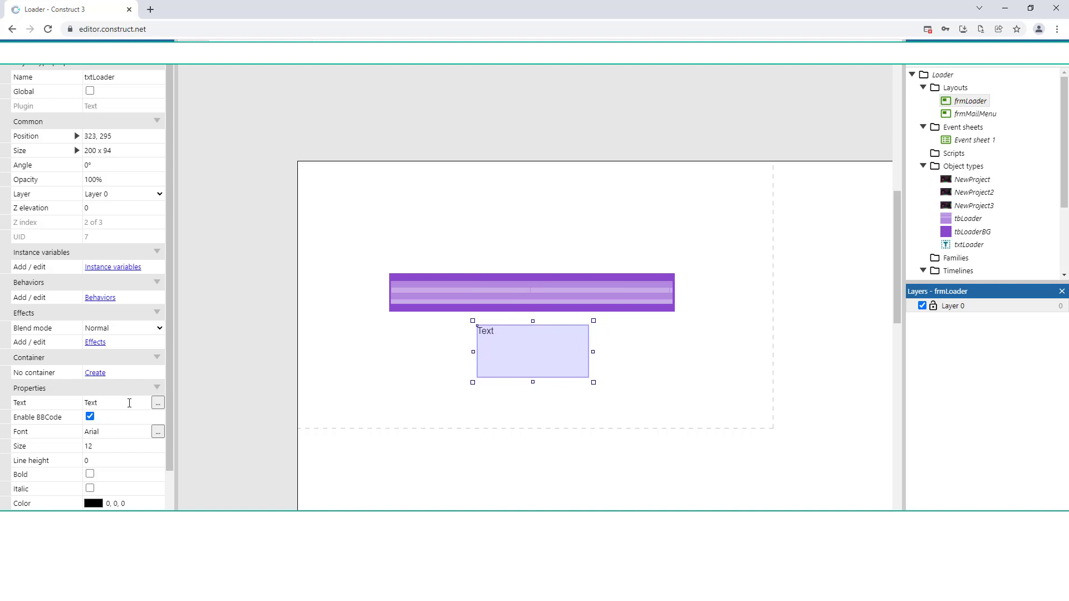
type("100%")
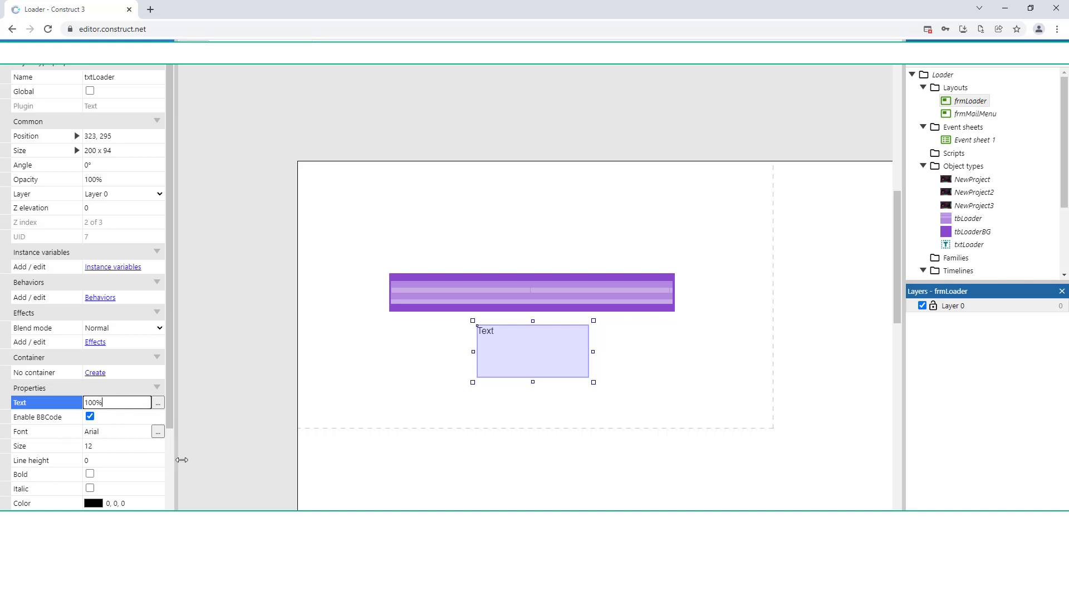
- Make txtLoader bold Brush Script MT at size 60, centred horizontally
left_click(89, 474)
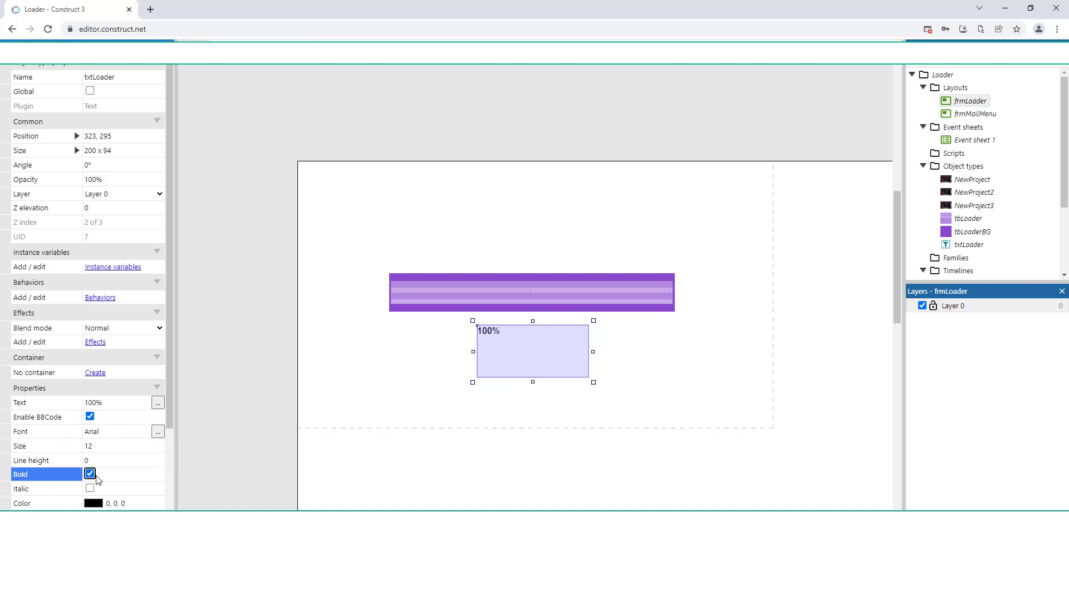
left_click(158, 431)
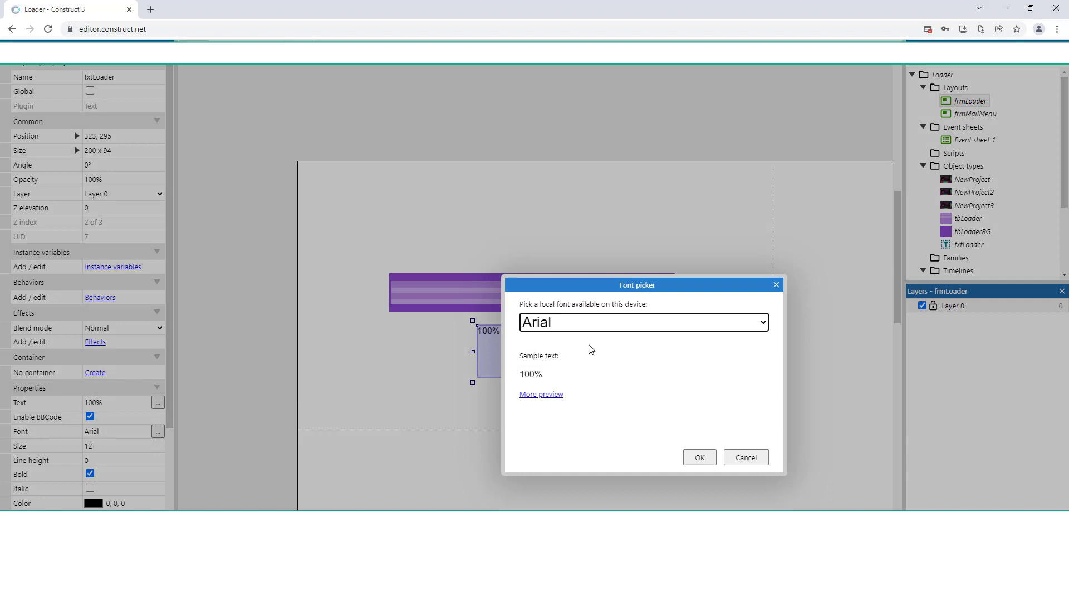
left_click(642, 322)
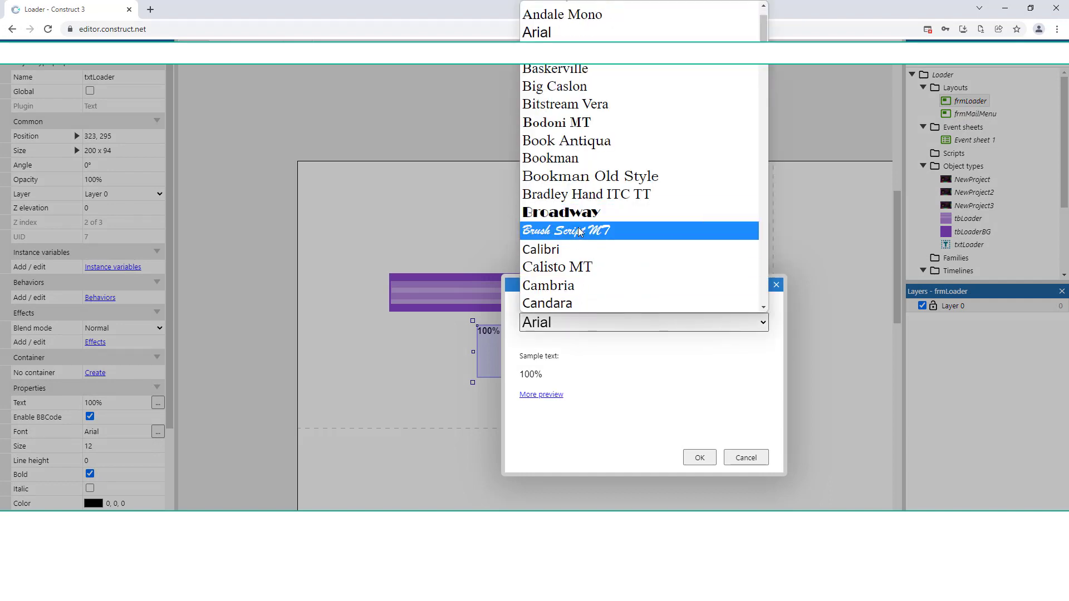
left_click(565, 231)
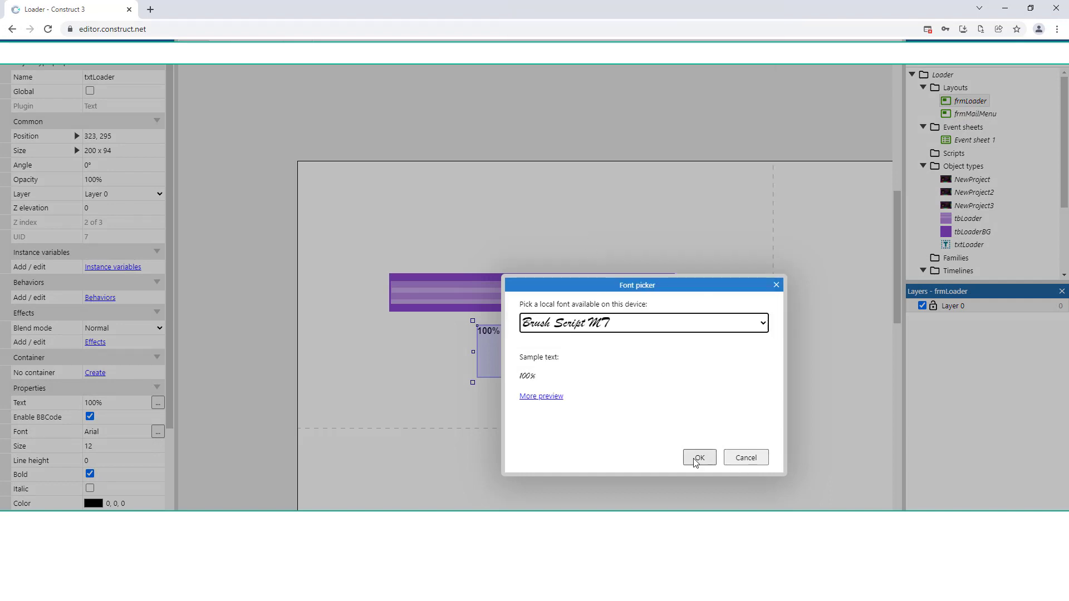
left_click(698, 457)
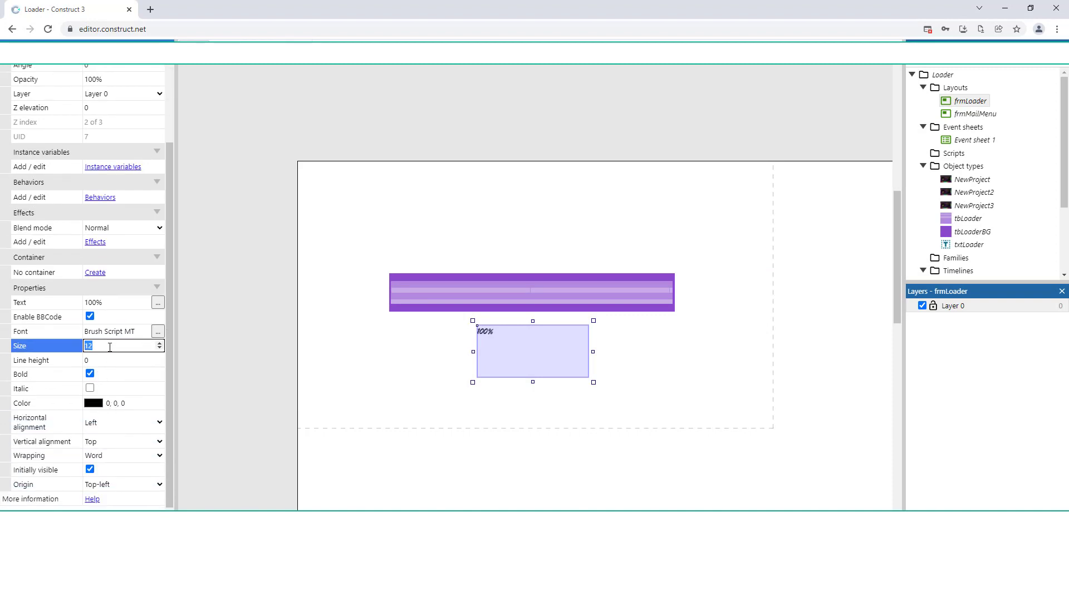
type("60")
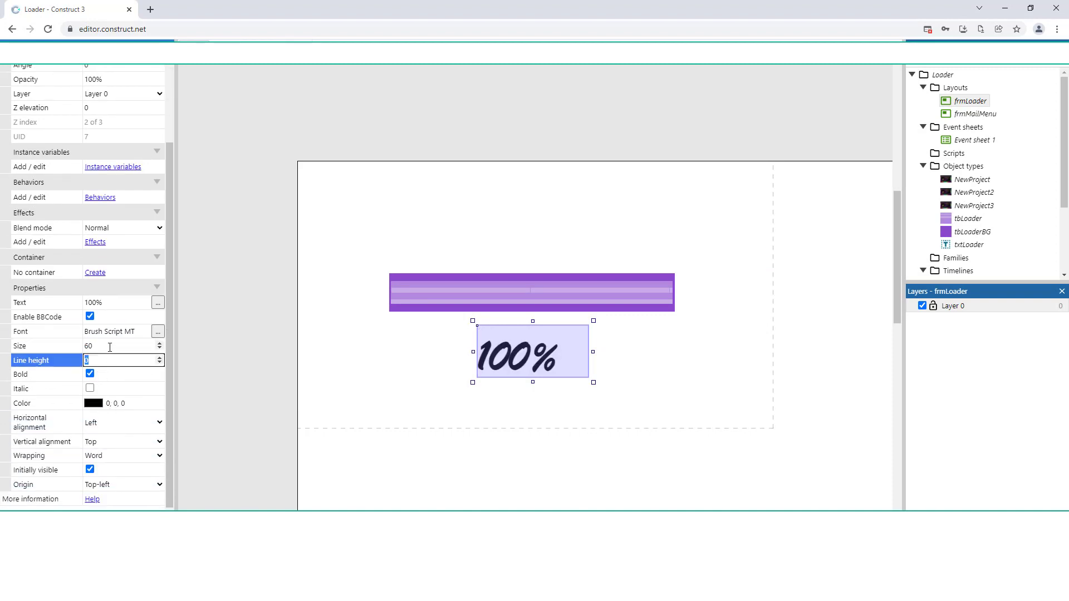
left_click(123, 422)
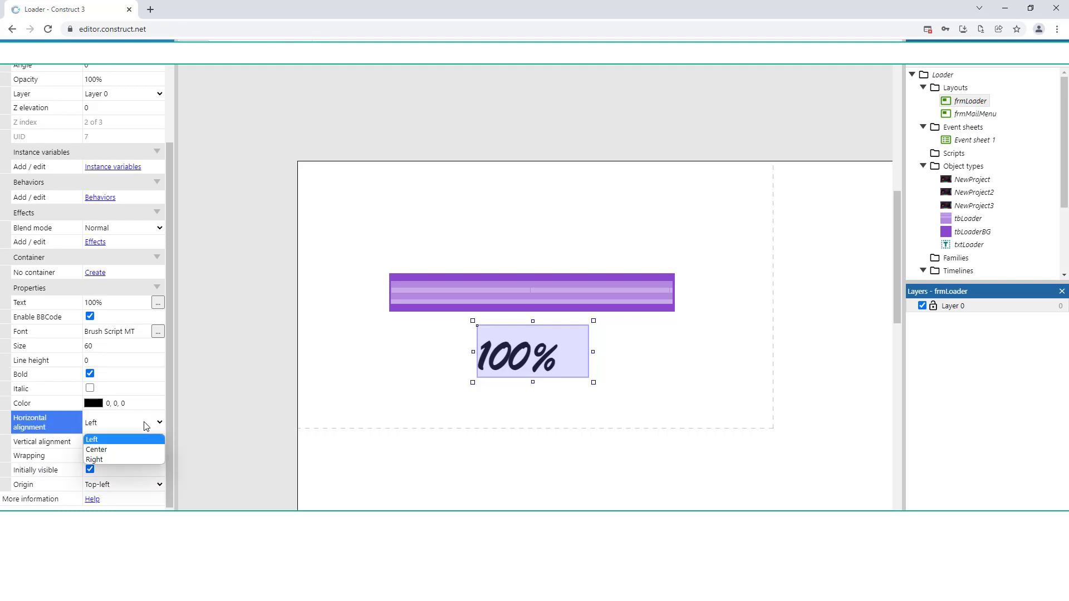
left_click(96, 449)
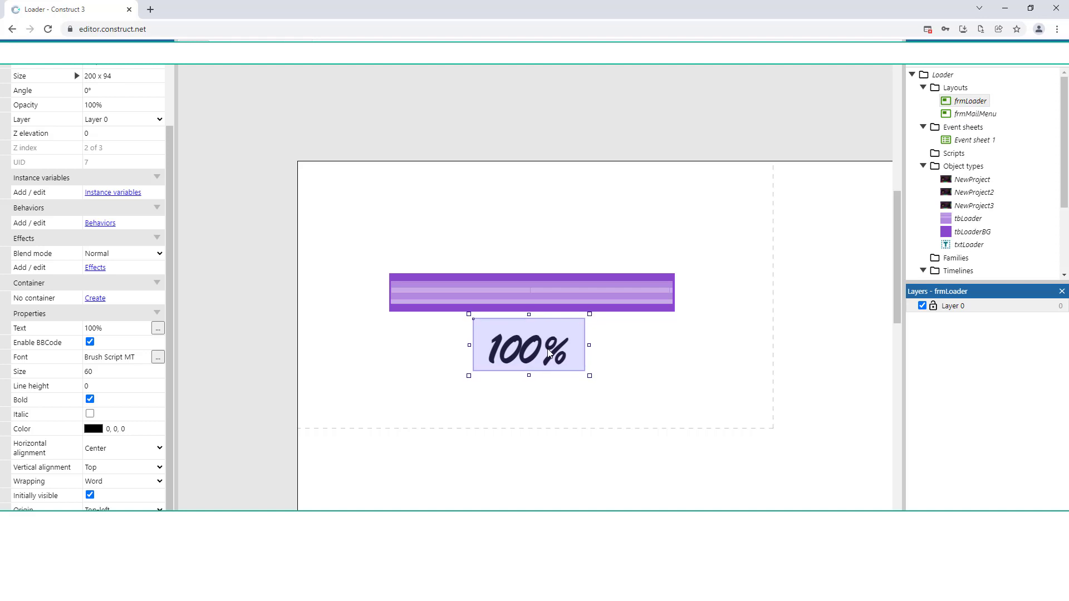
left_click(530, 293)
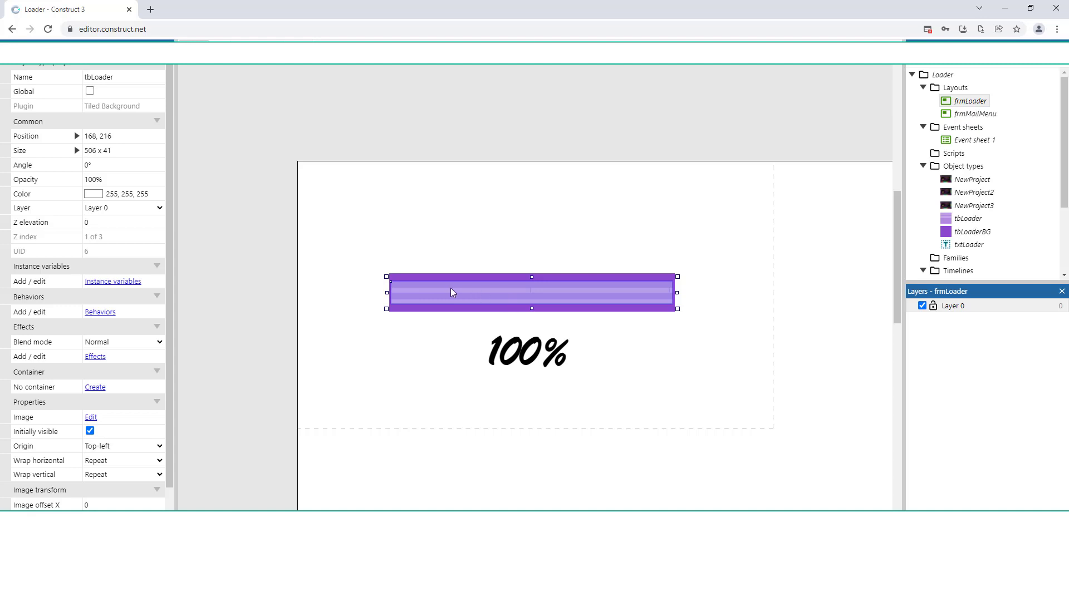
mouse_move(393, 285)
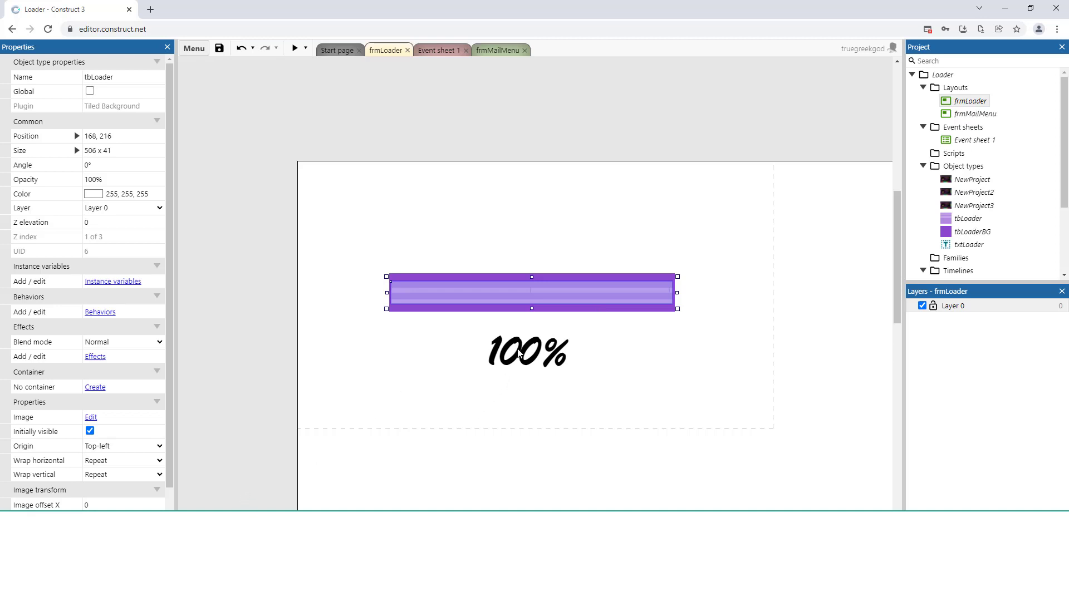
- Select an empty area of frmLoader to reach the Project properties link
left_click(527, 349)
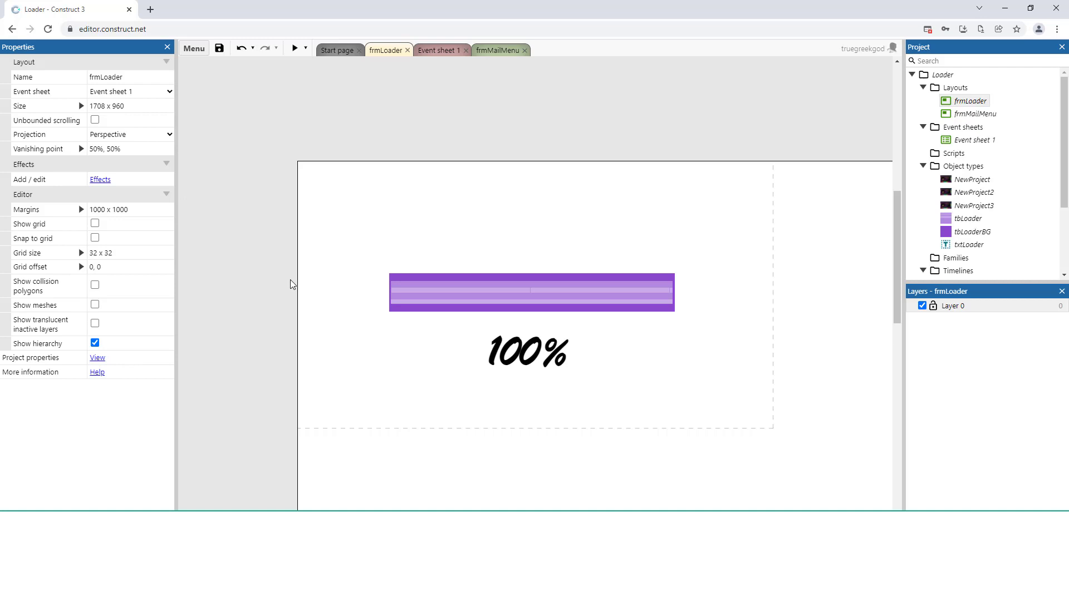
mouse_move(89, 372)
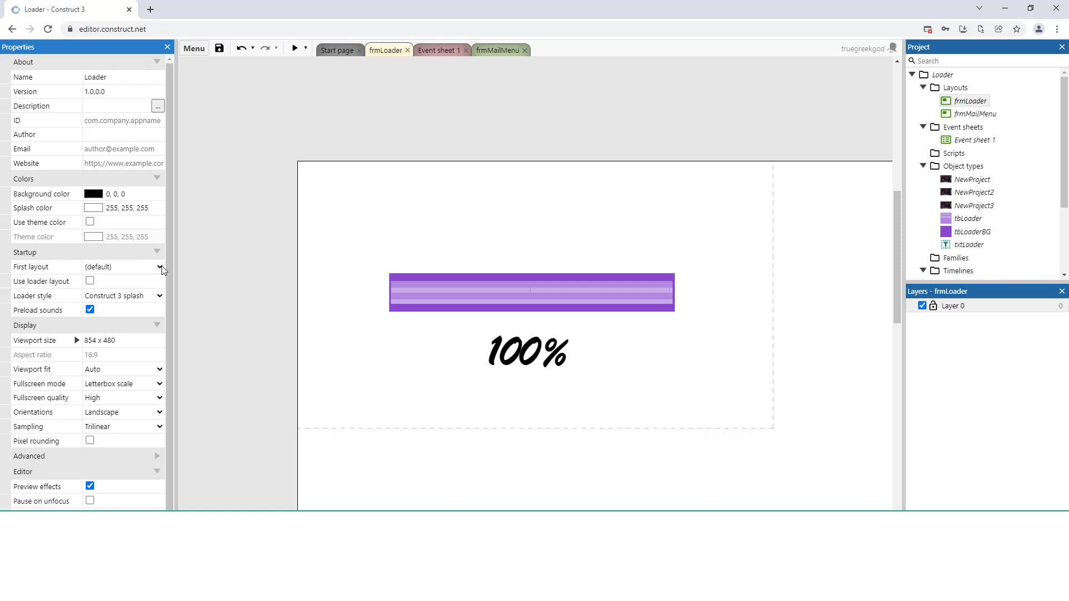
- Set First layout to frmLoader, enable Use loader layout, and set loader style to Nothing
left_click(123, 266)
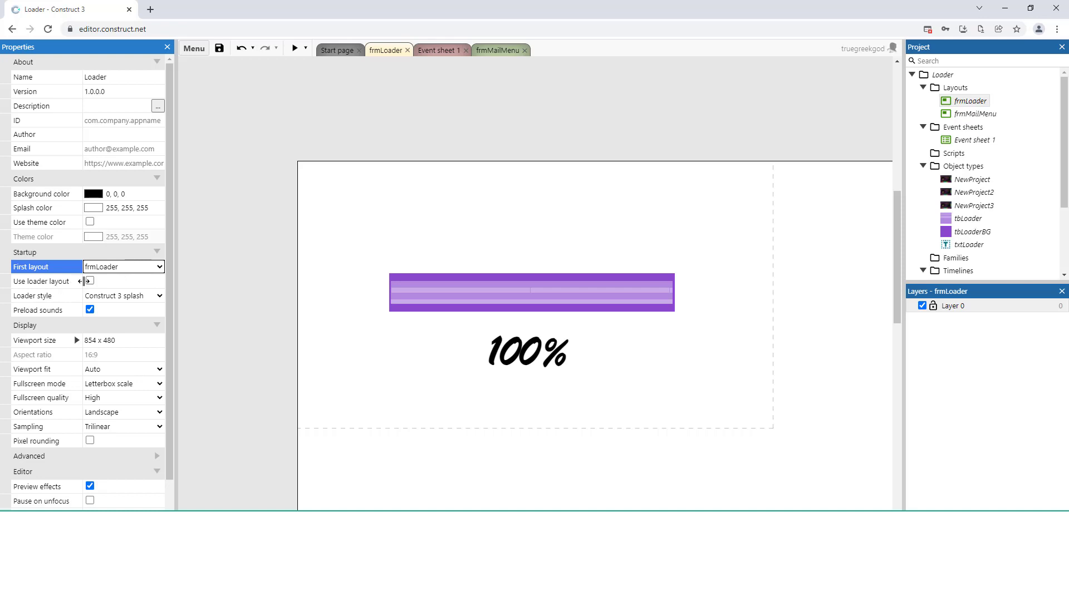
left_click(89, 280)
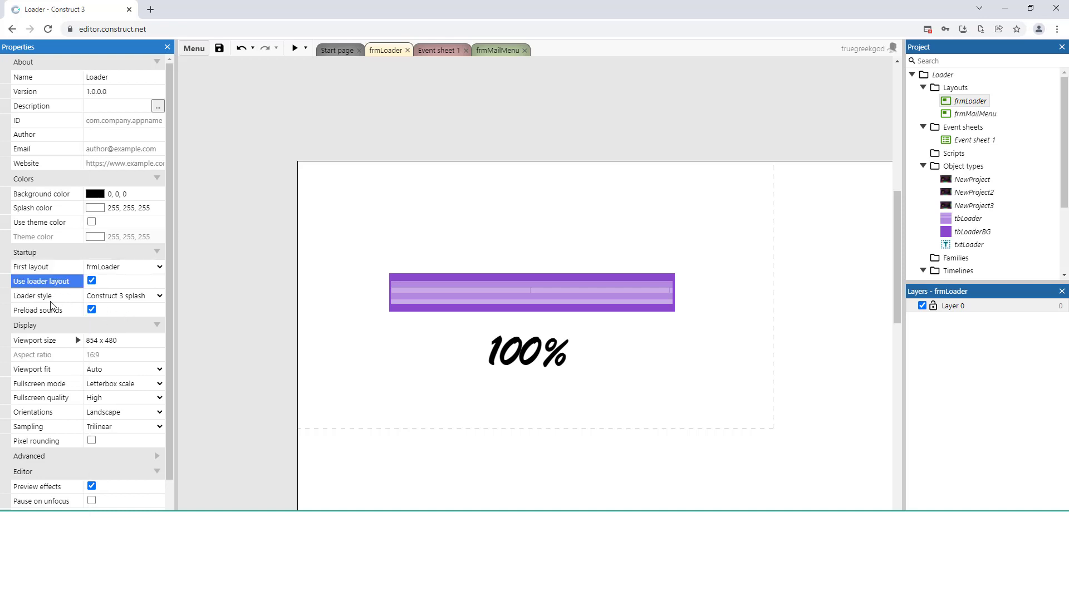
left_click(122, 295)
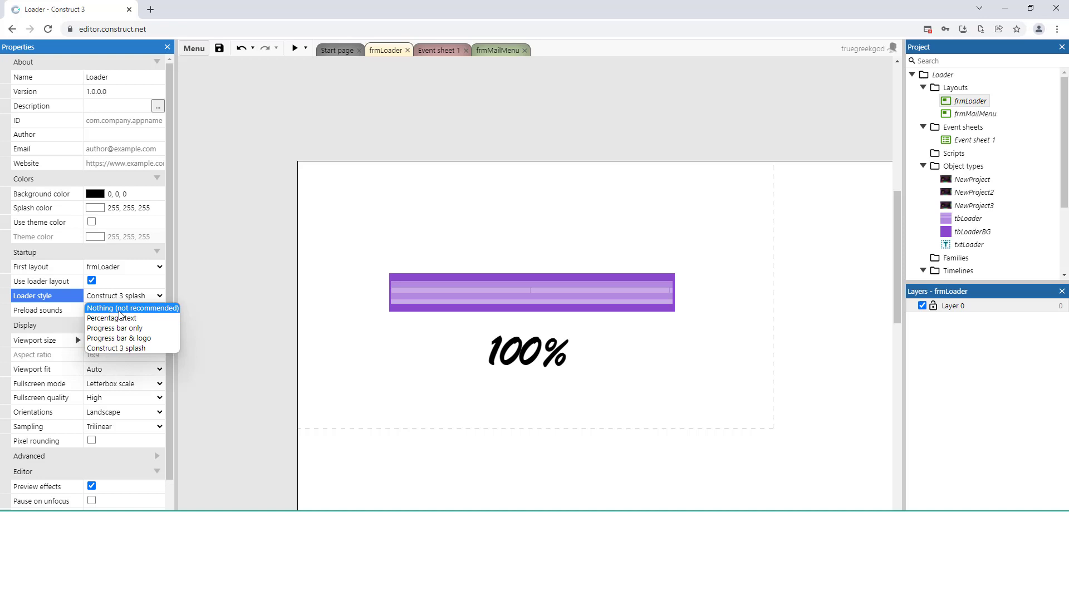
left_click(131, 307)
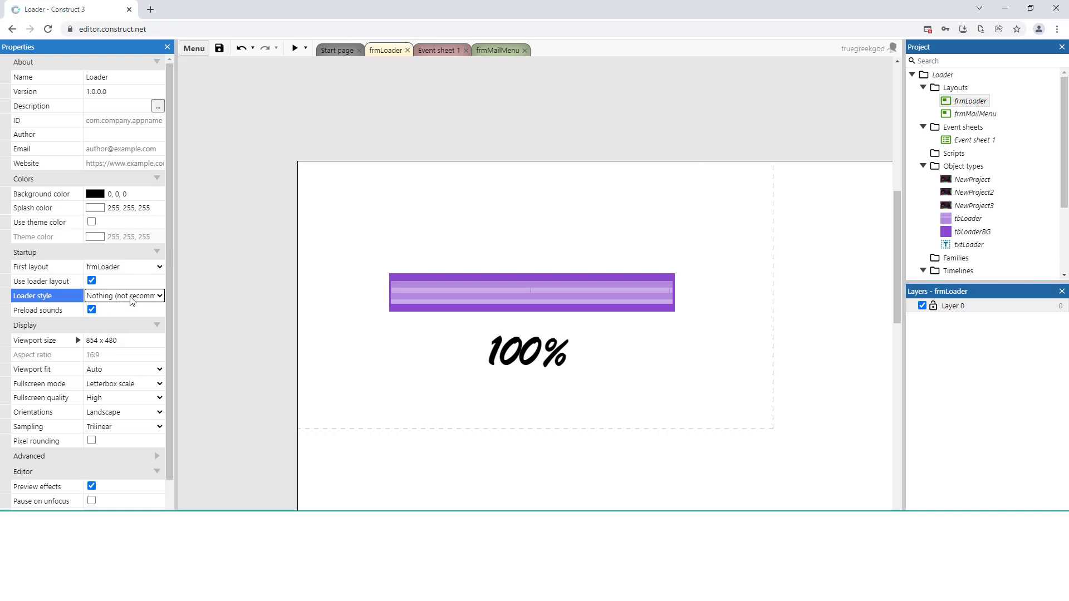
mouse_move(258, 303)
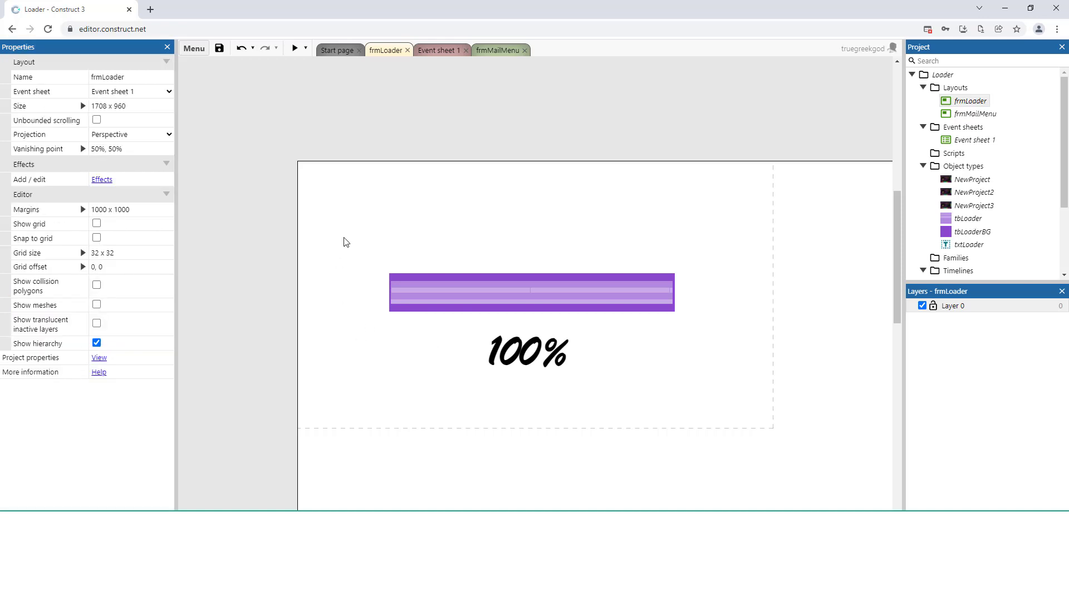
mouse_move(443, 106)
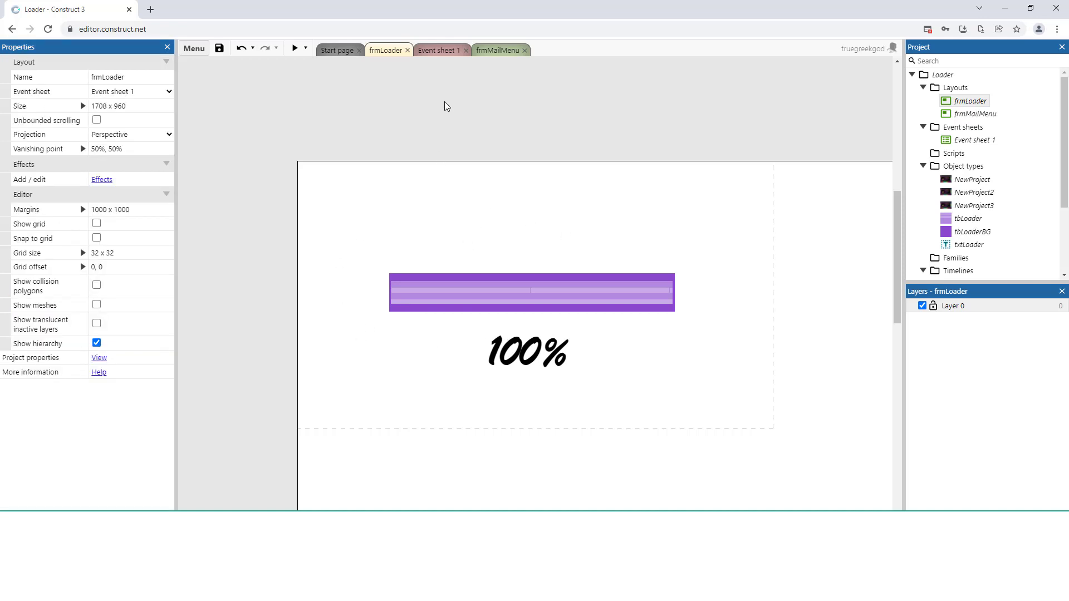
- Add an Every tick event setting tbLoader's width to round(loadingprogress*506)
left_click(438, 50)
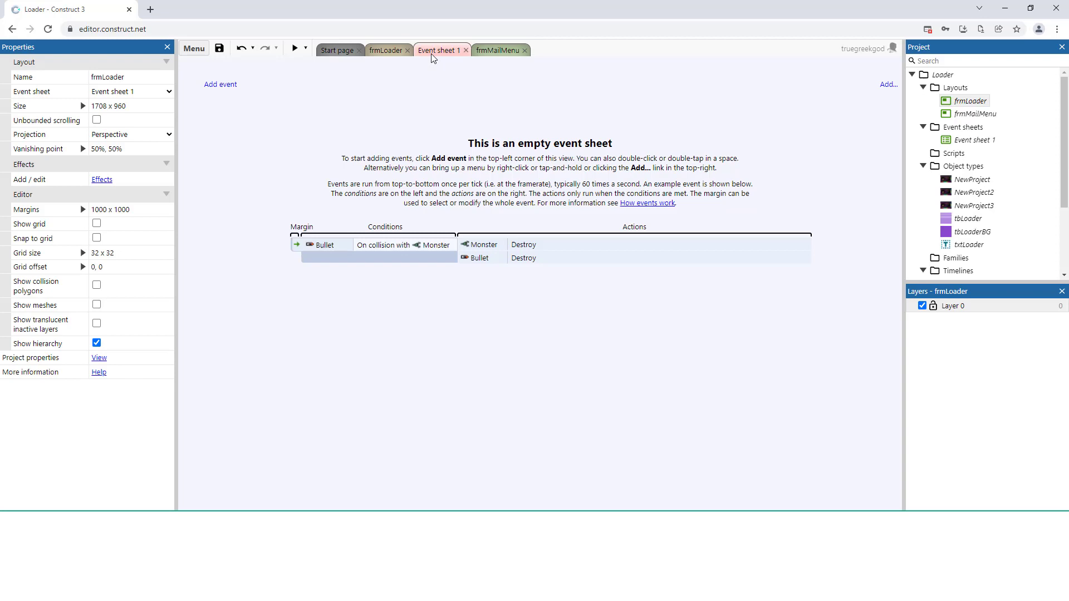
left_click(220, 84)
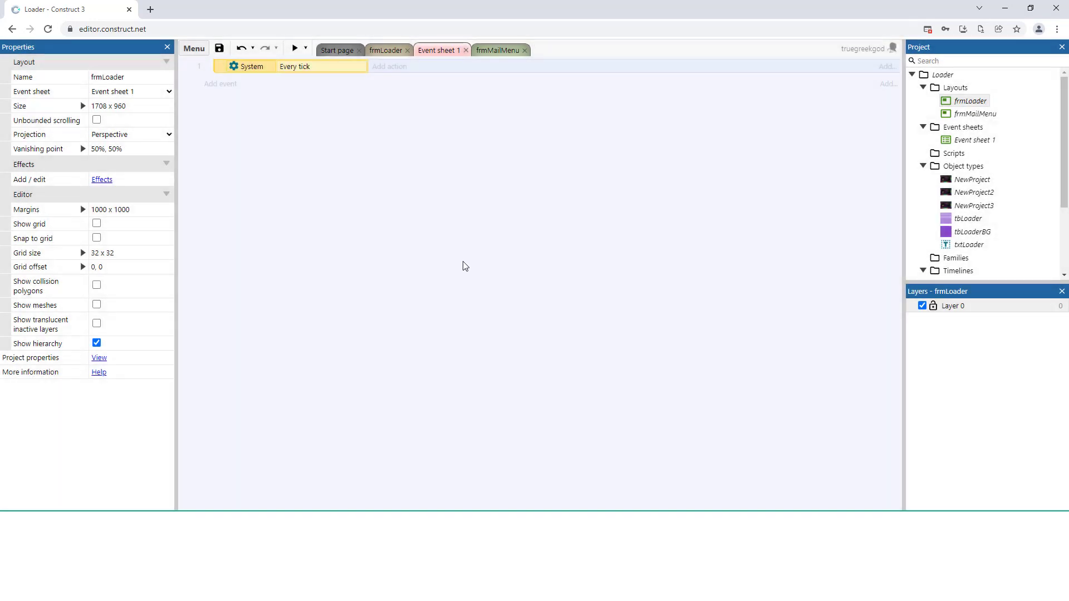
left_click(388, 66)
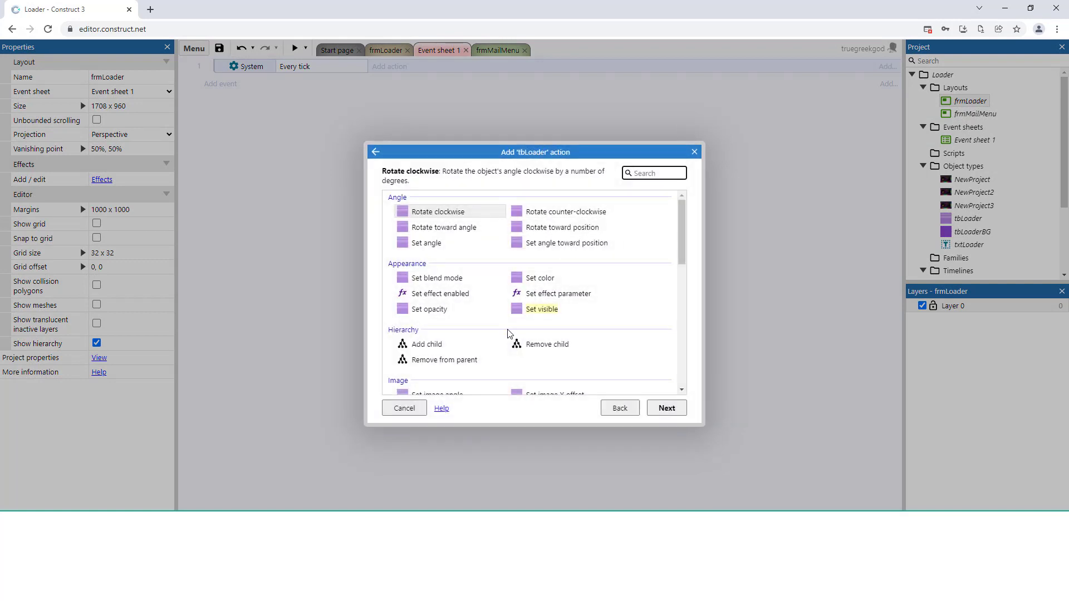
scroll("down", 3)
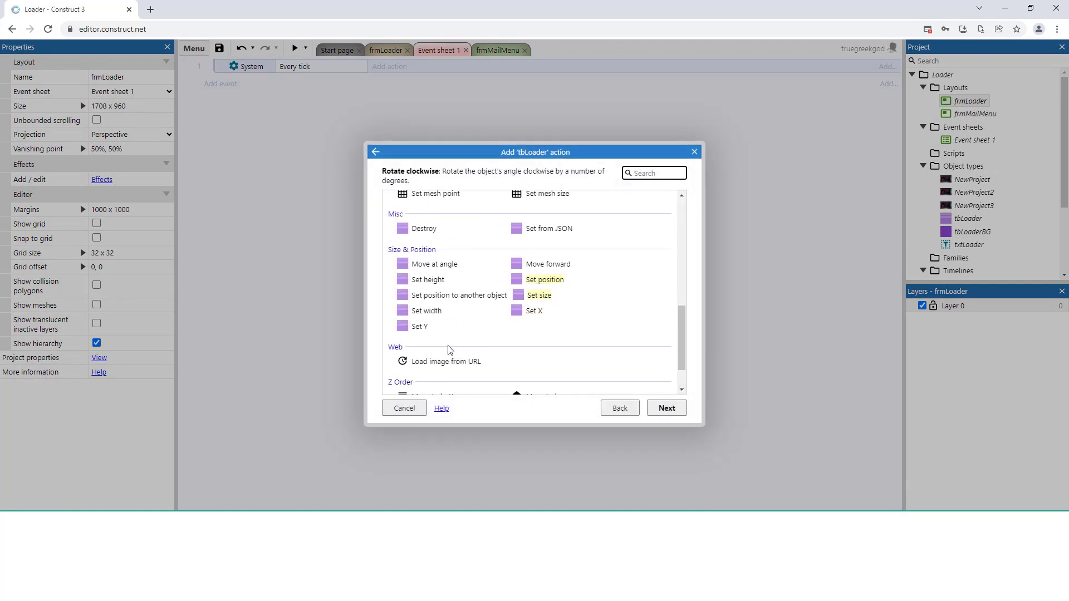
scroll("down", 3)
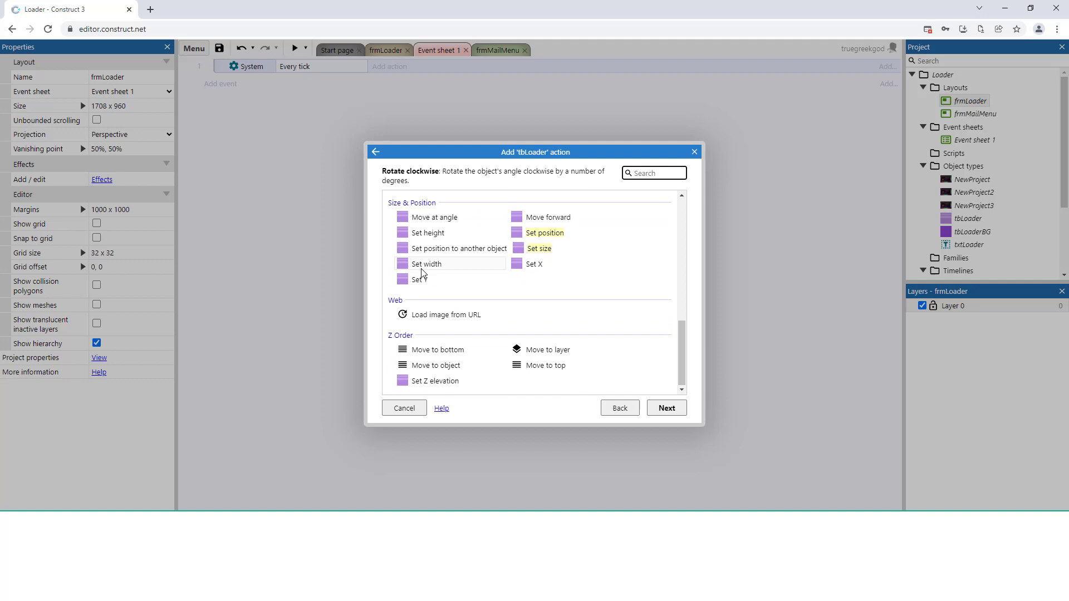
left_click(425, 264)
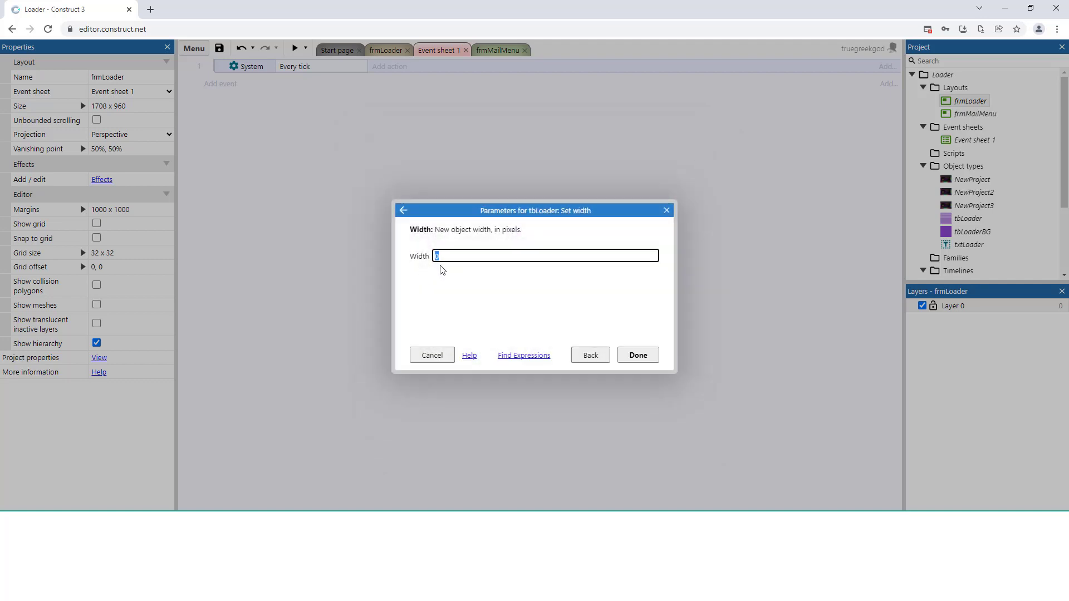
type("round")
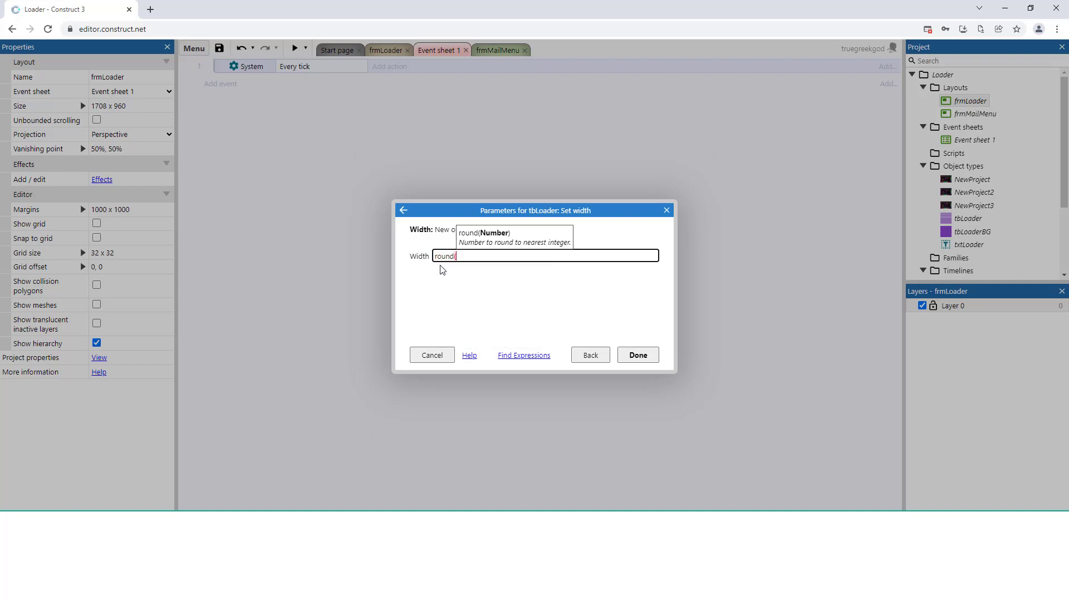
type("(loadingprogress")
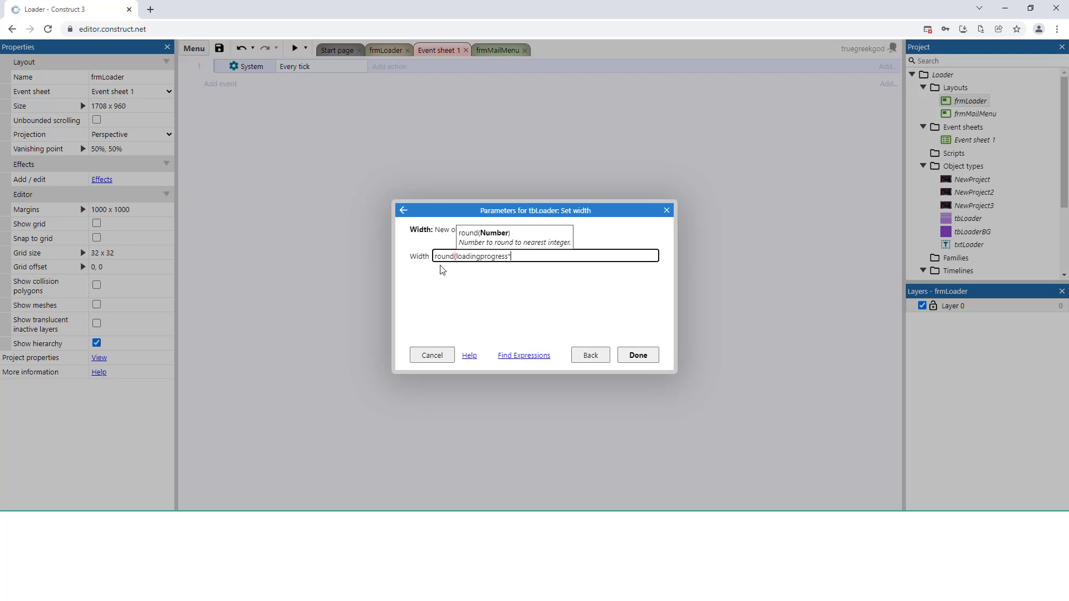
type("*506")
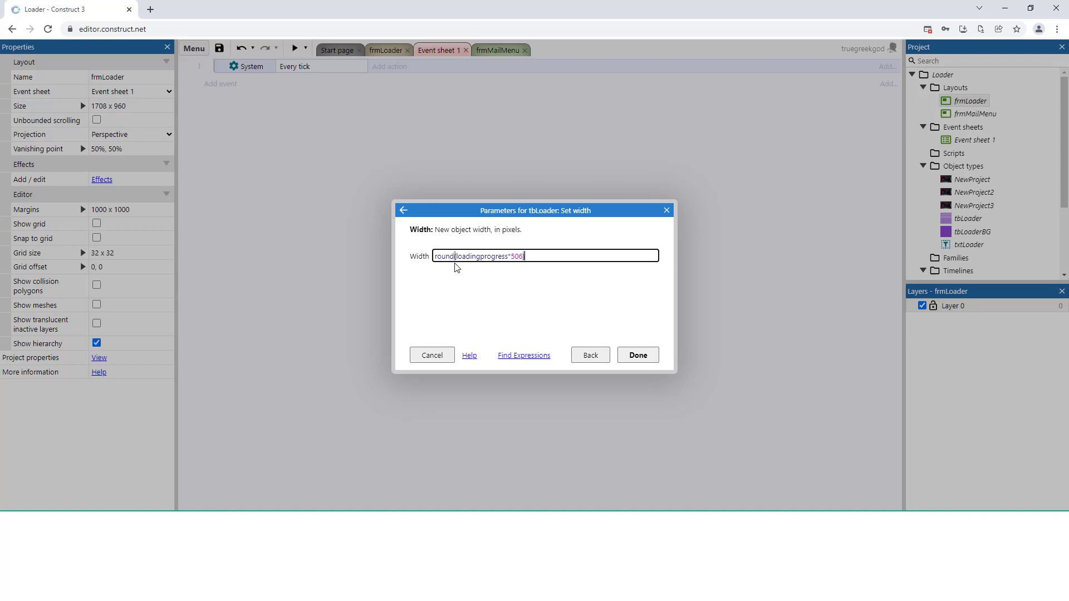
mouse_move(702, 382)
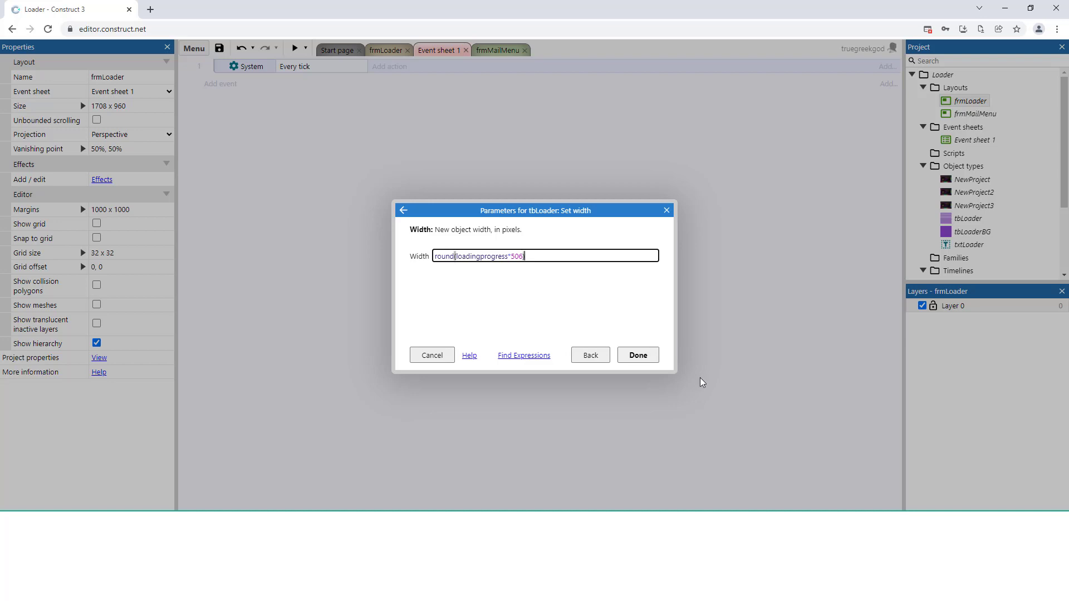
left_click(637, 354)
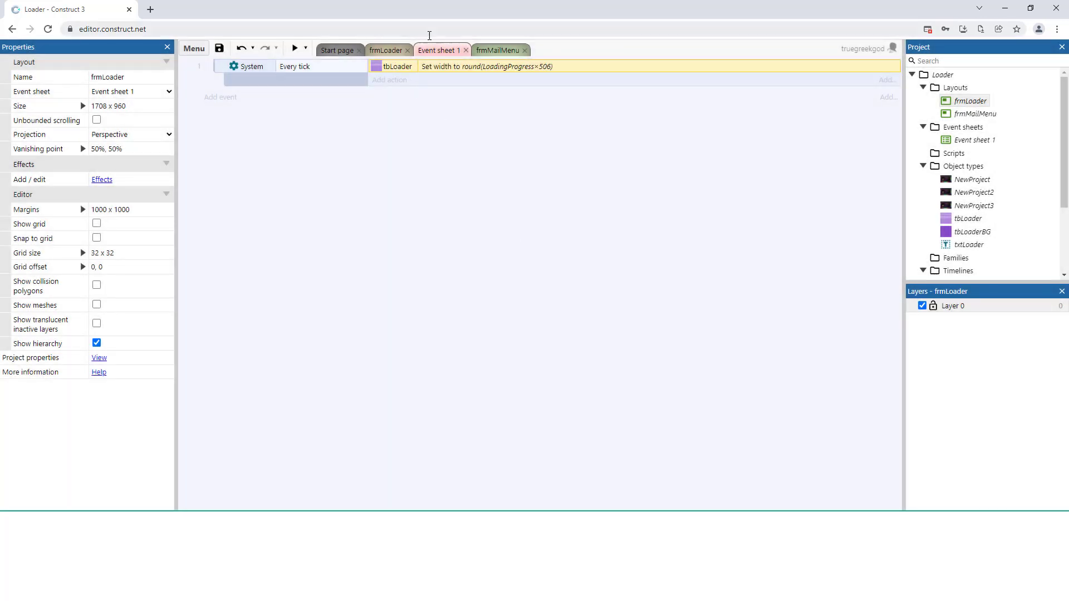
- Shrink the tbLoader bar on frmLoader to a thin 3-px sliver
left_click(386, 49)
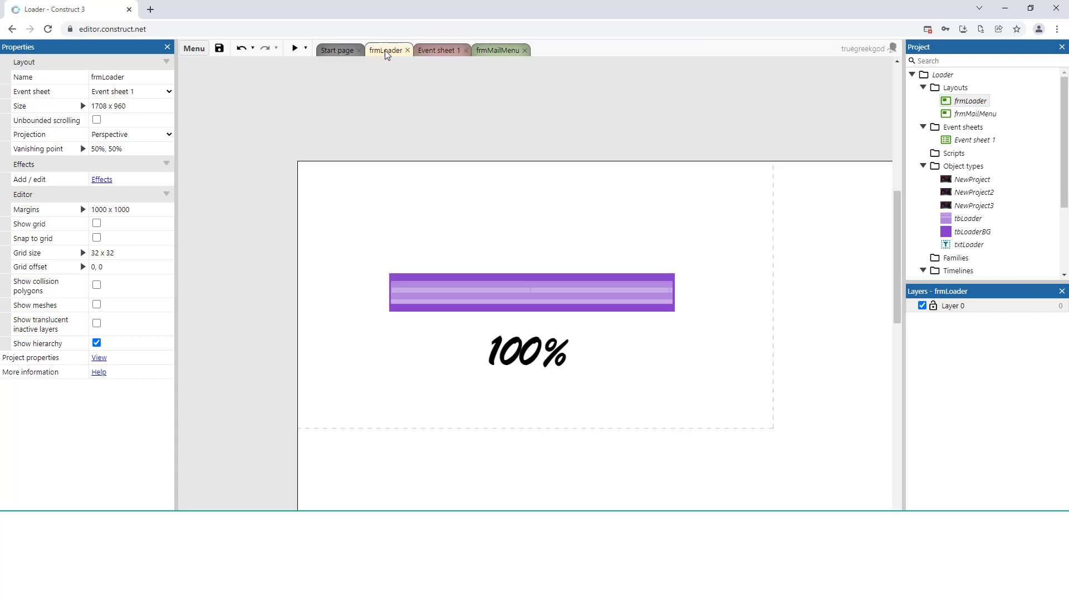
left_click(531, 292)
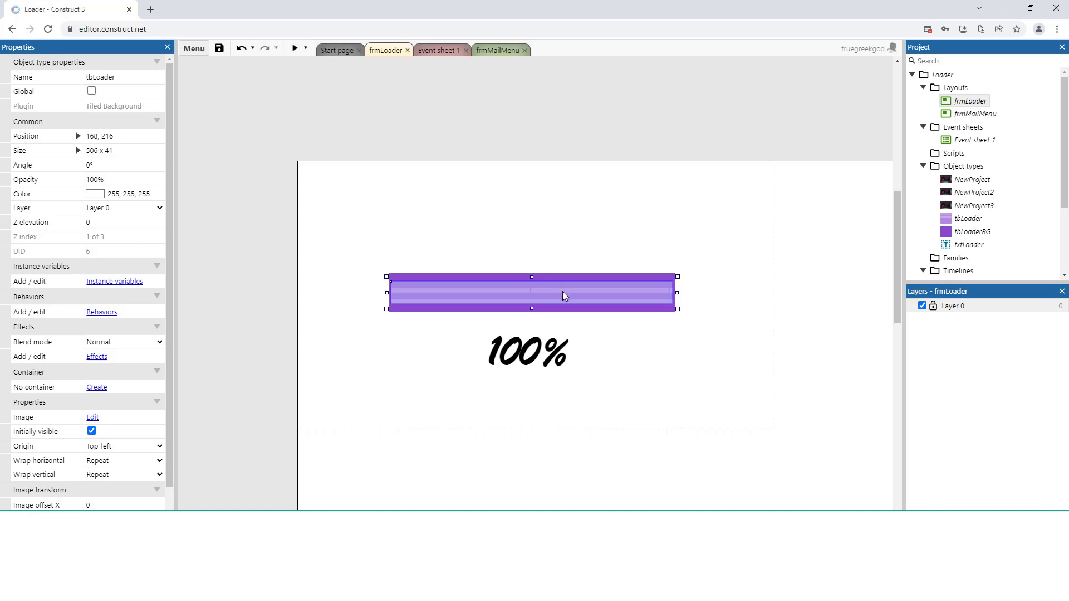
left_click_drag(676, 293, 464, 293)
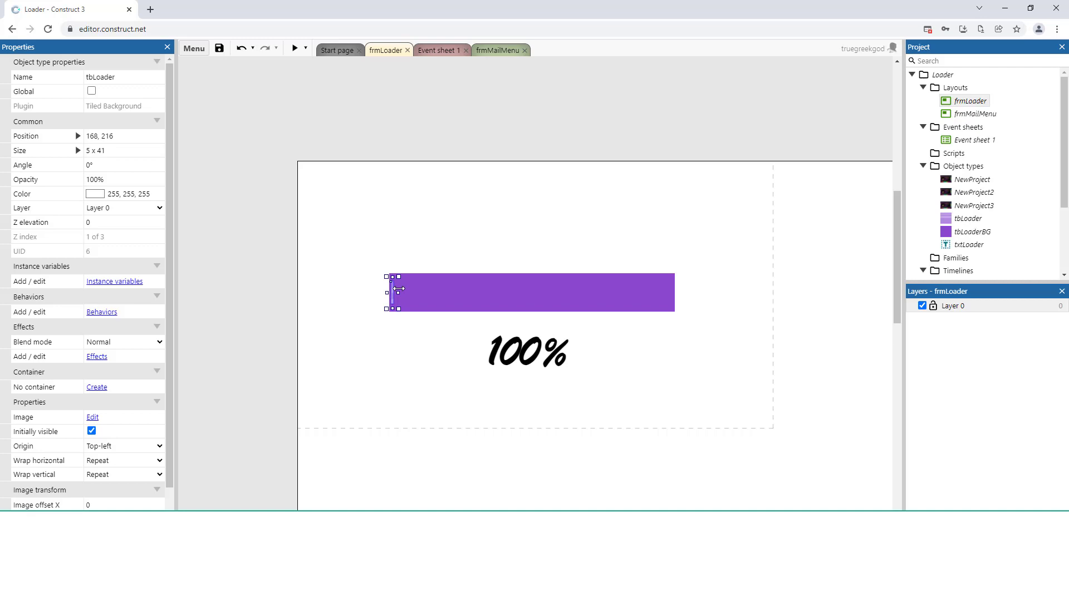
left_click_drag(394, 292, 393, 292)
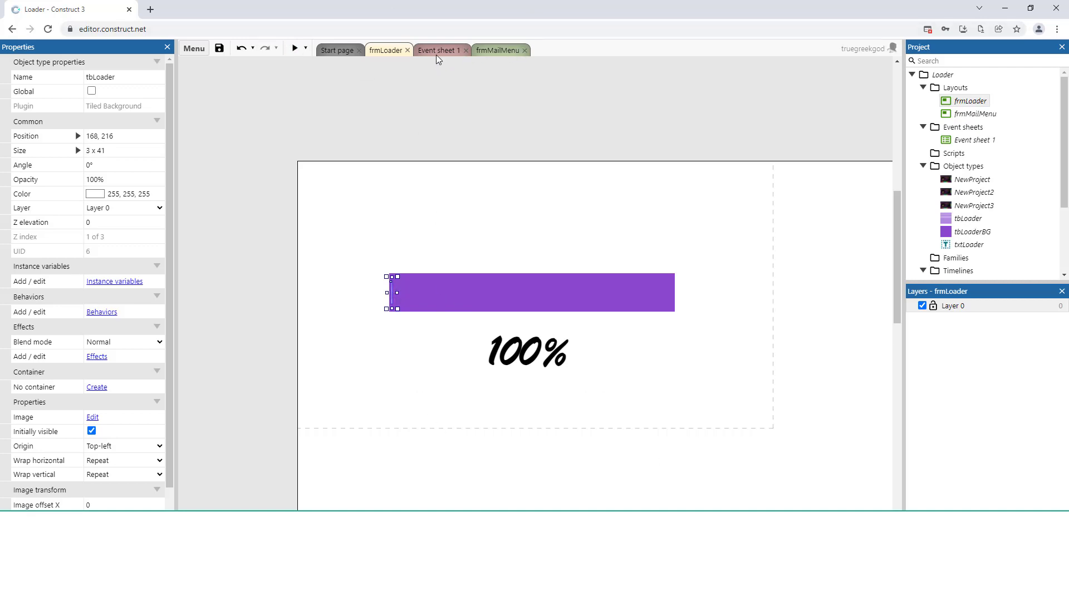
left_click(438, 49)
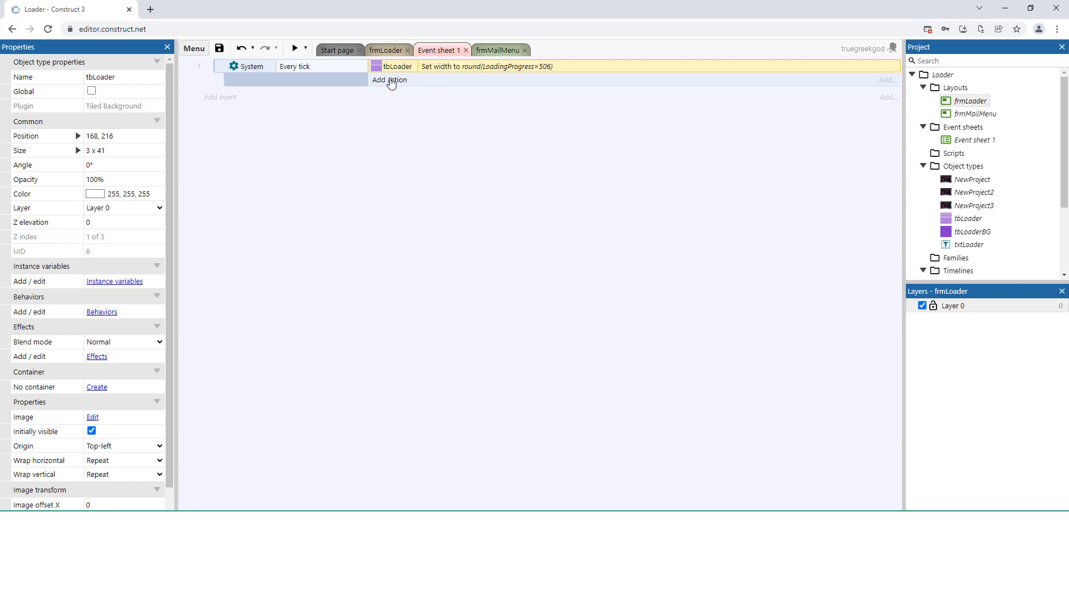
- Add an Every tick action setting txtLoader's text to round(loadingprogress*100)&"%"
left_click(388, 79)
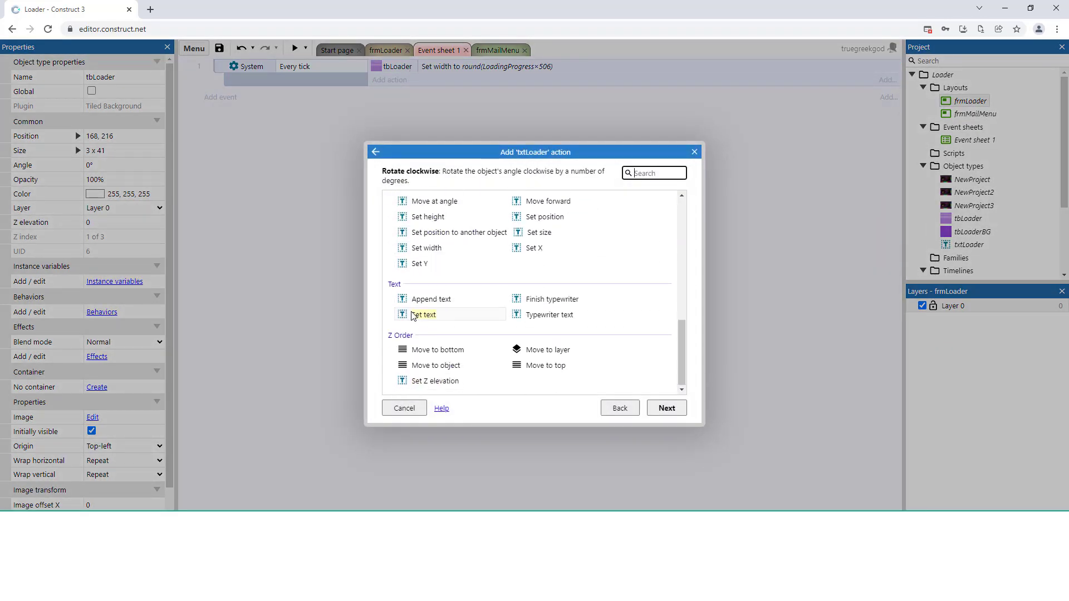
left_click(423, 314)
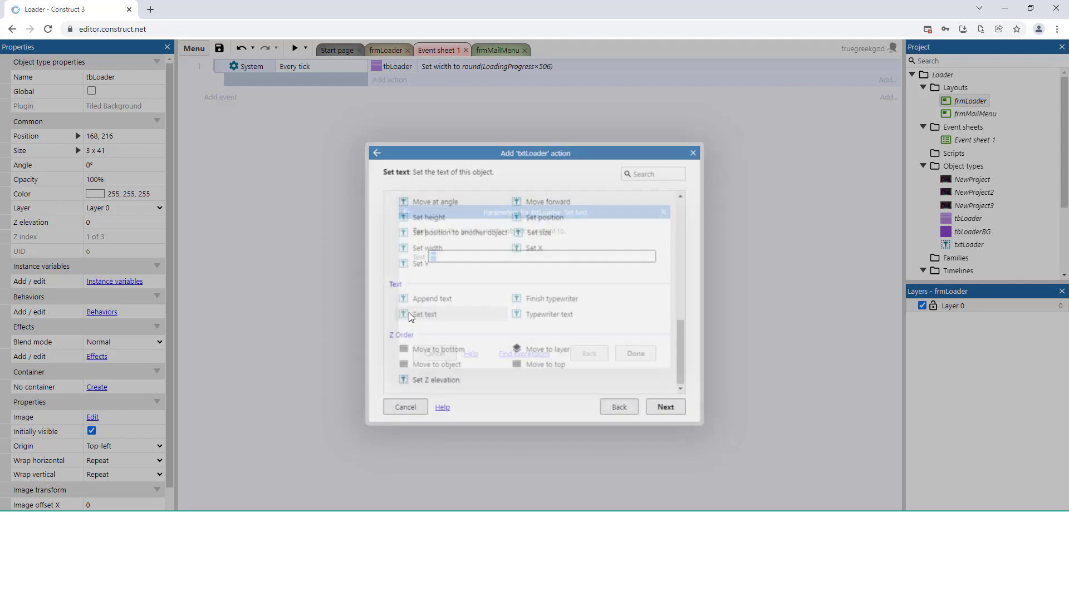
type("rou")
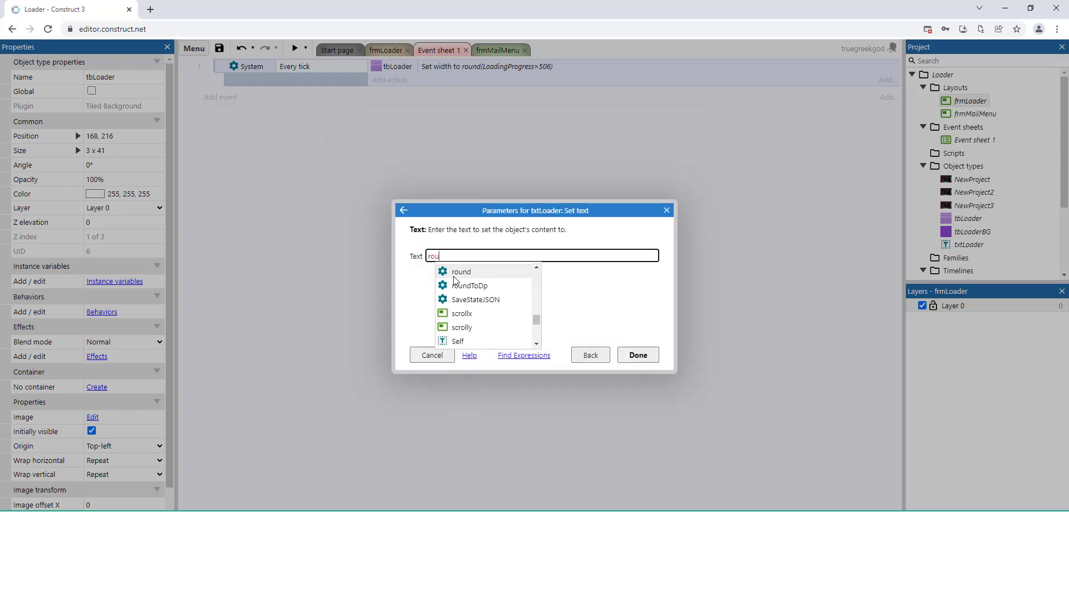
left_click(461, 271)
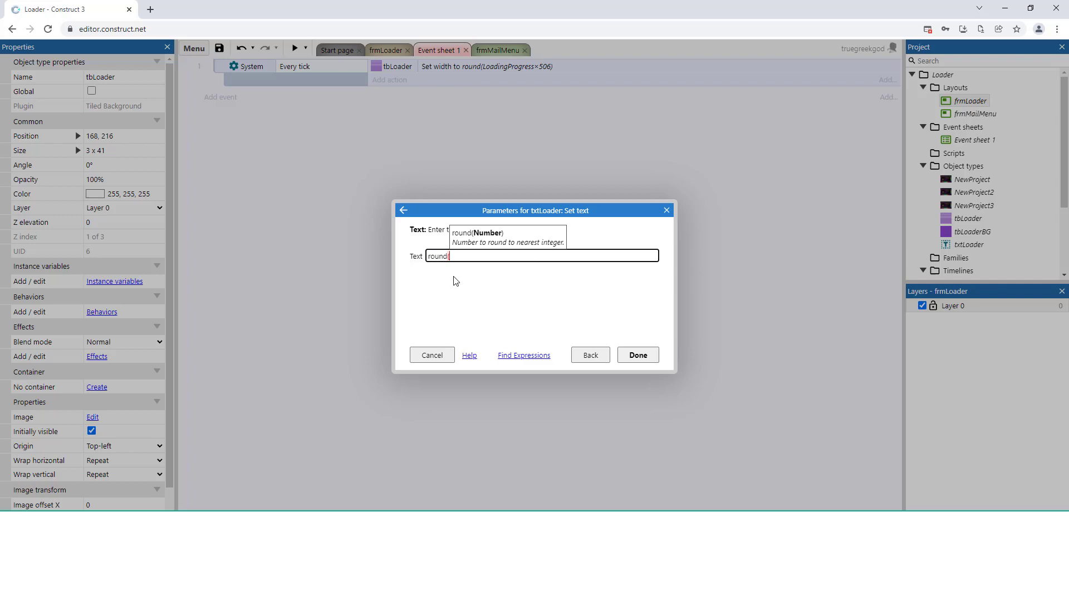
type("loadingprogress*")
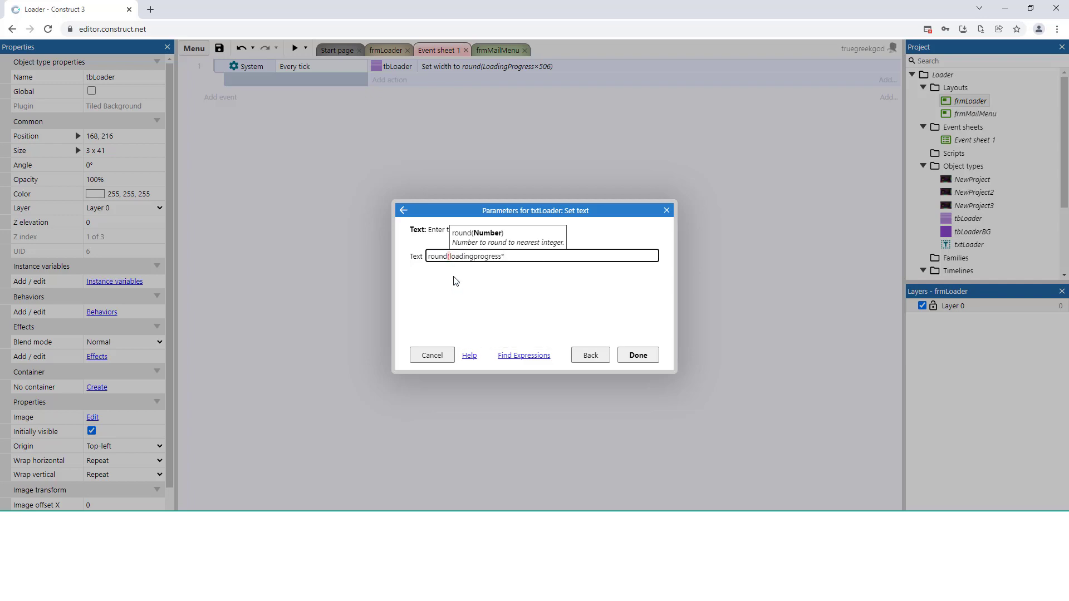
type("100)")
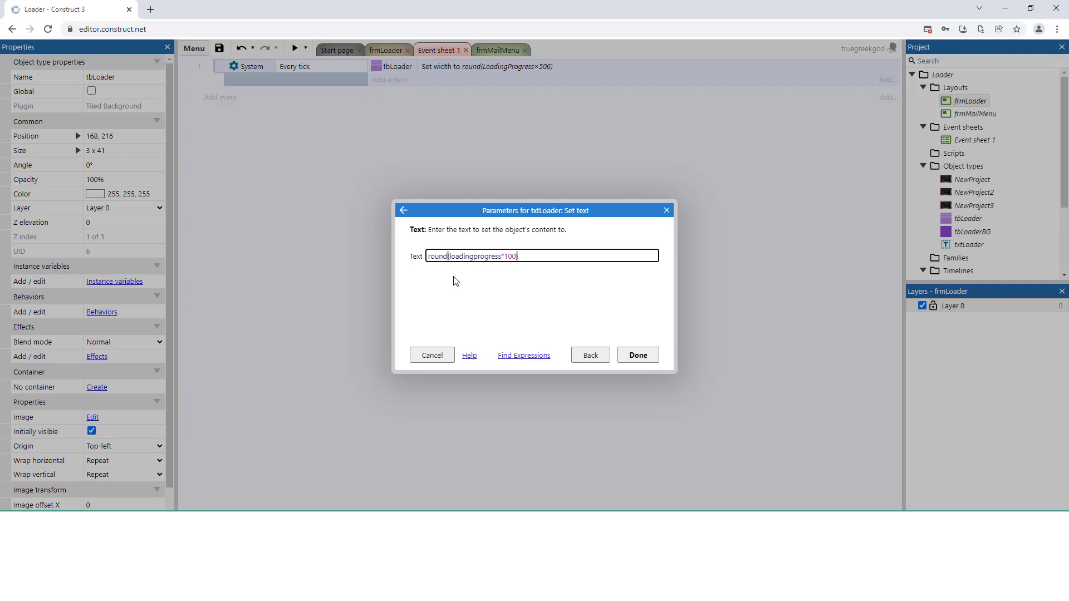
type("&")
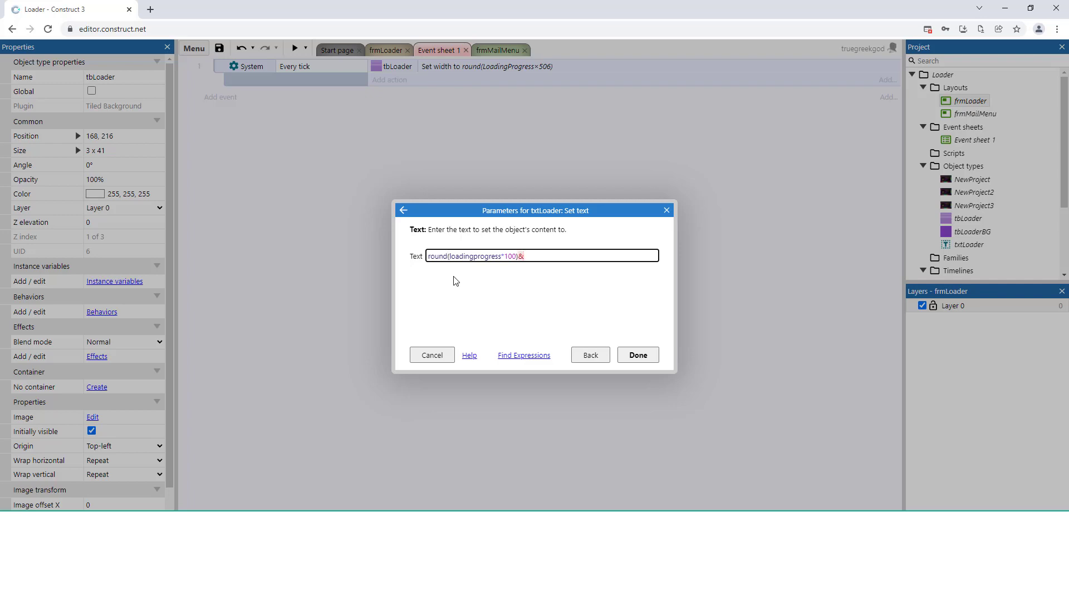
type("\"")
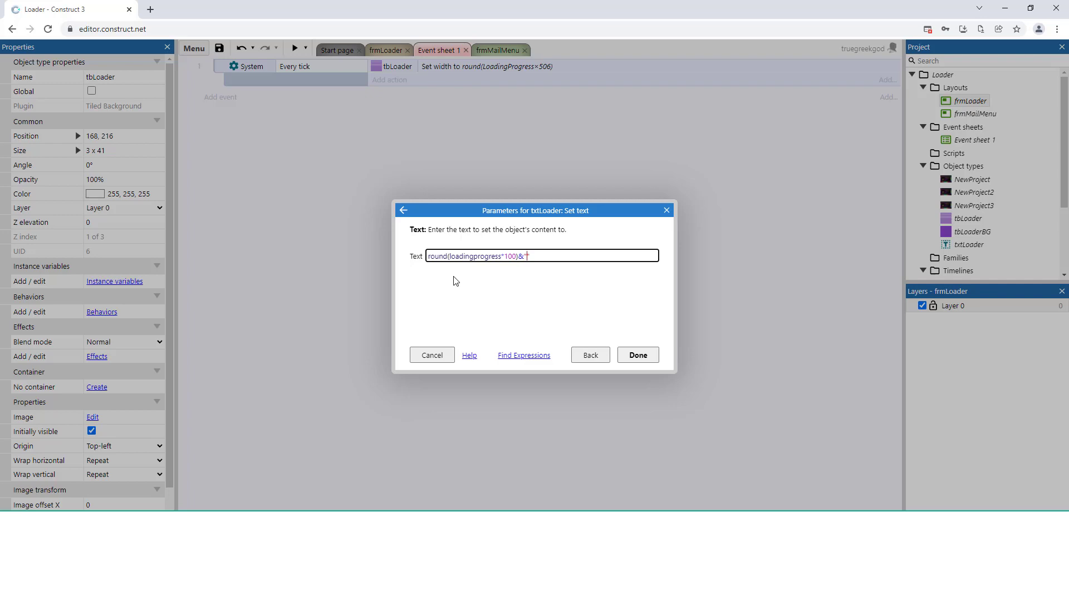
type("%\"")
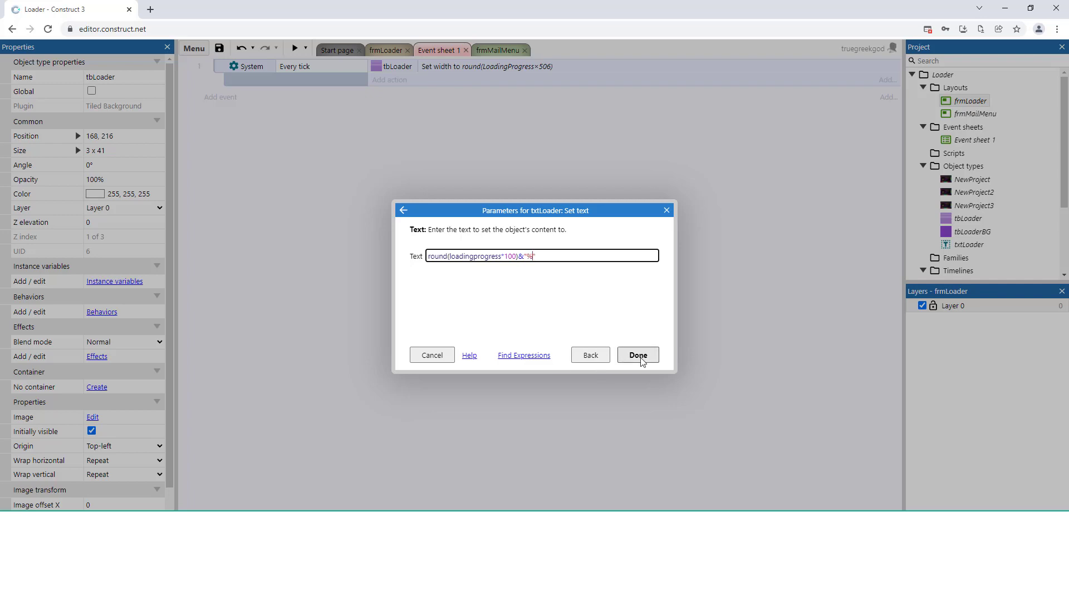
left_click(636, 356)
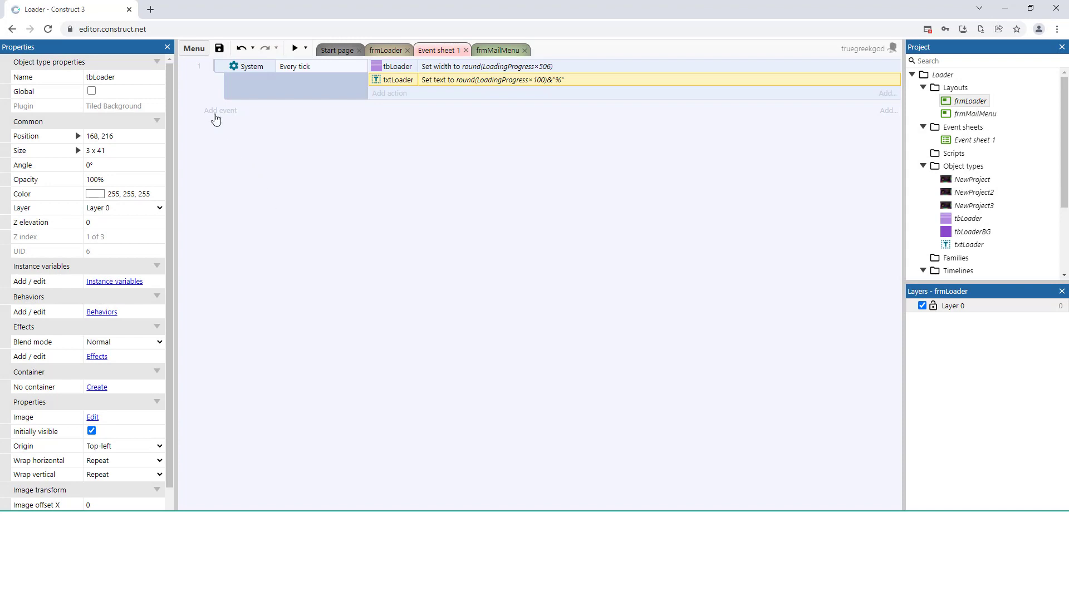
left_click(219, 110)
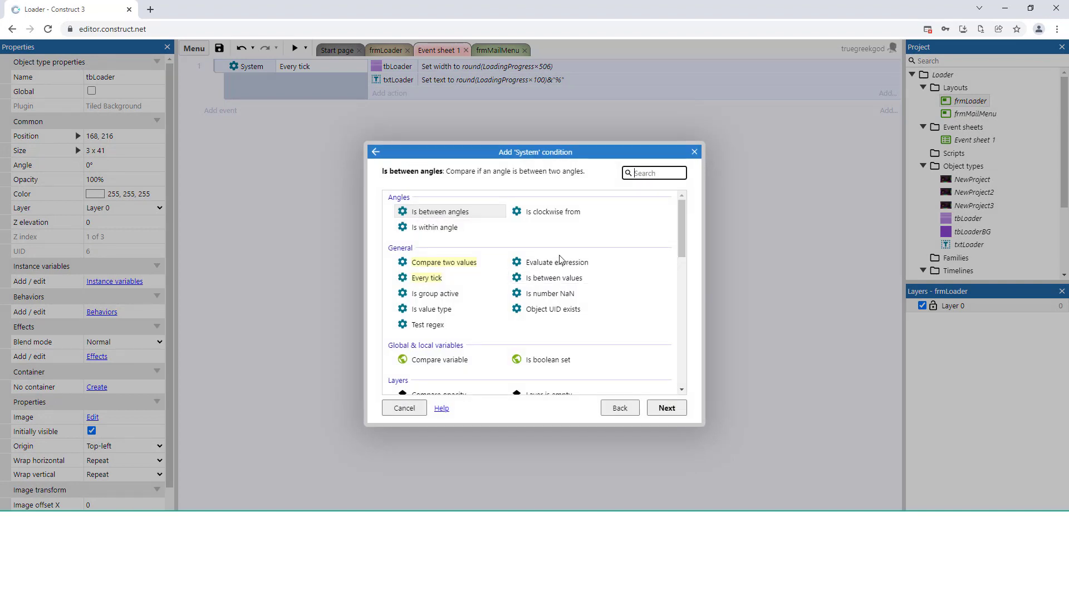
- Add an On loader layout complete condition with a Go to layout frmMailMenu action
type("on load")
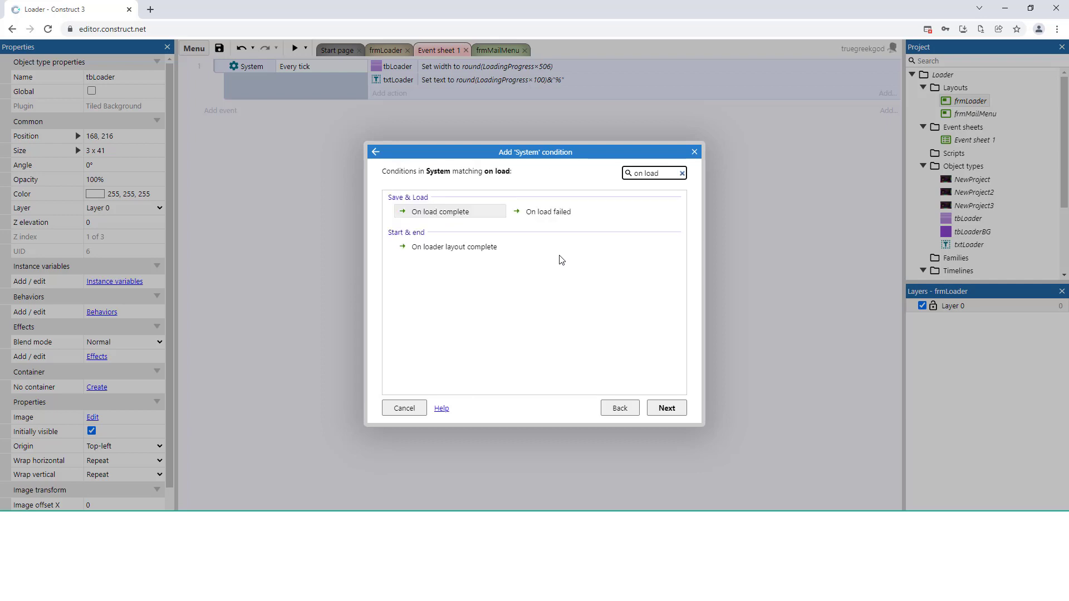
left_click(449, 247)
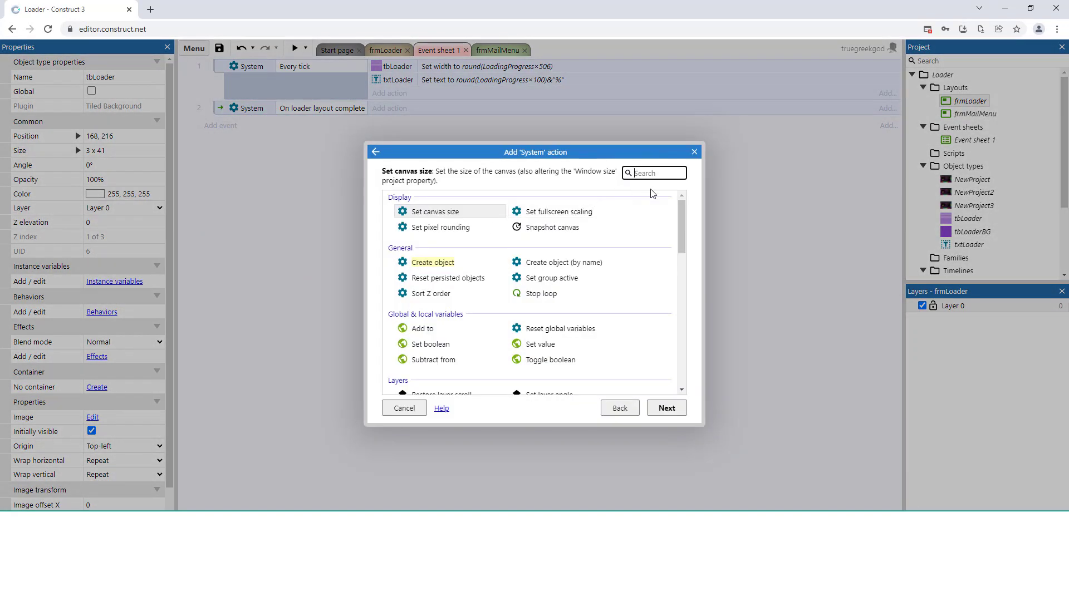
type("go")
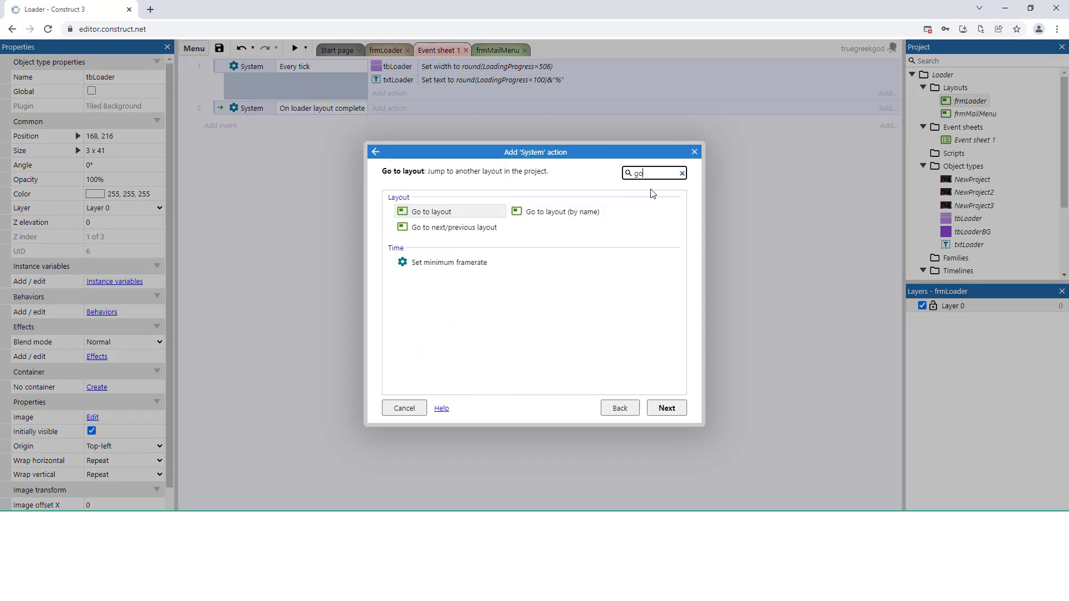
left_click(431, 210)
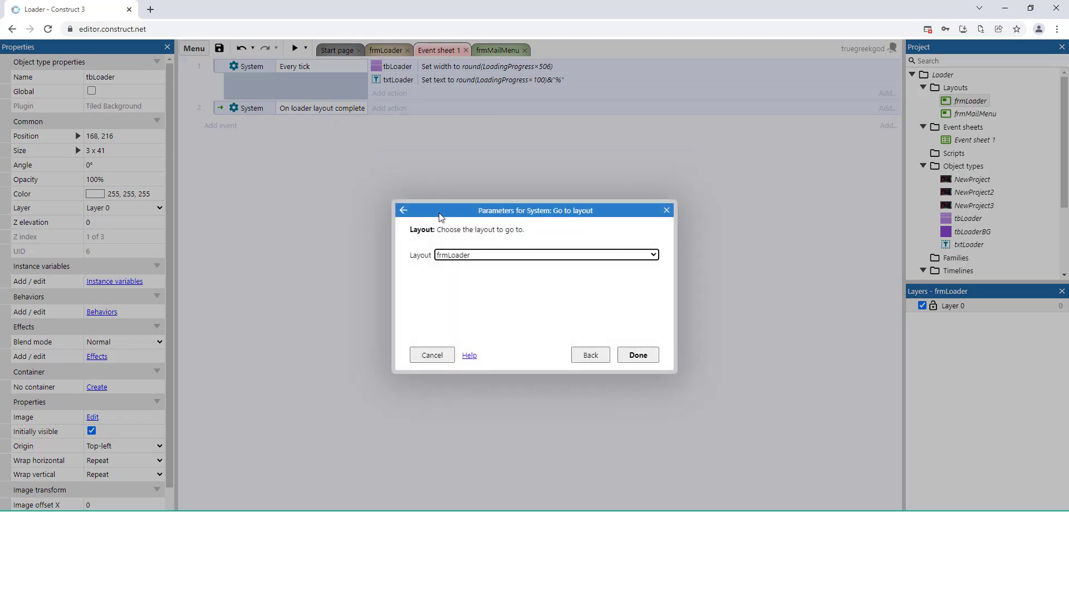
left_click(544, 254)
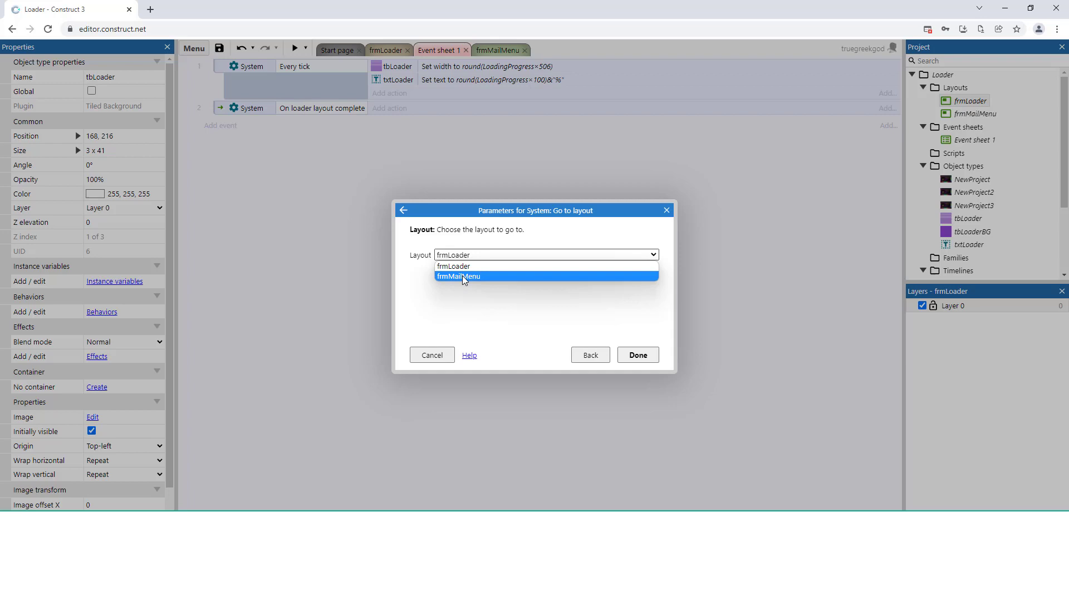
left_click(458, 276)
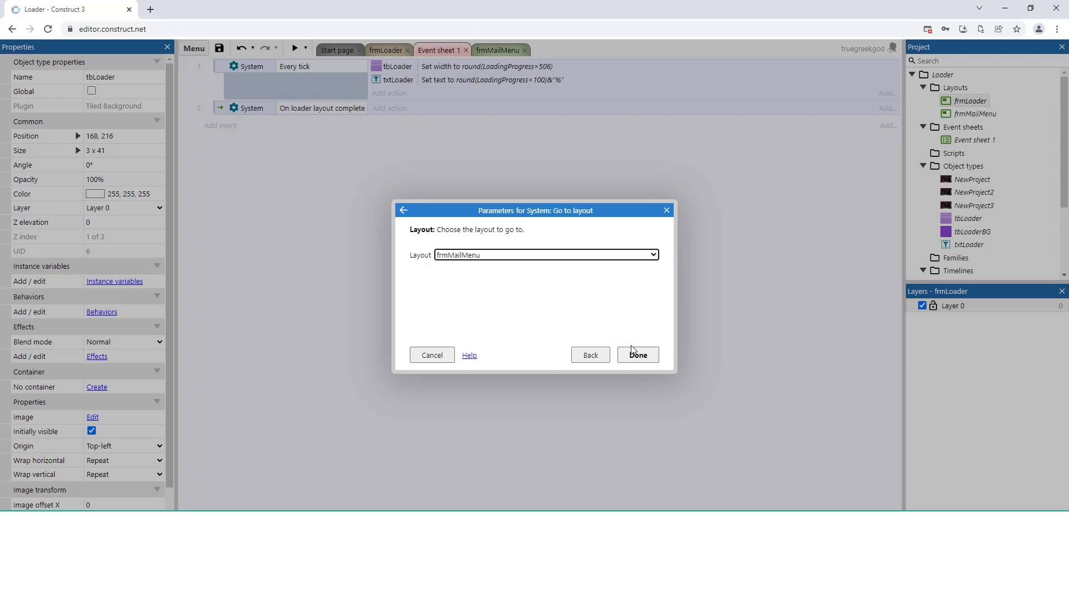
left_click(637, 354)
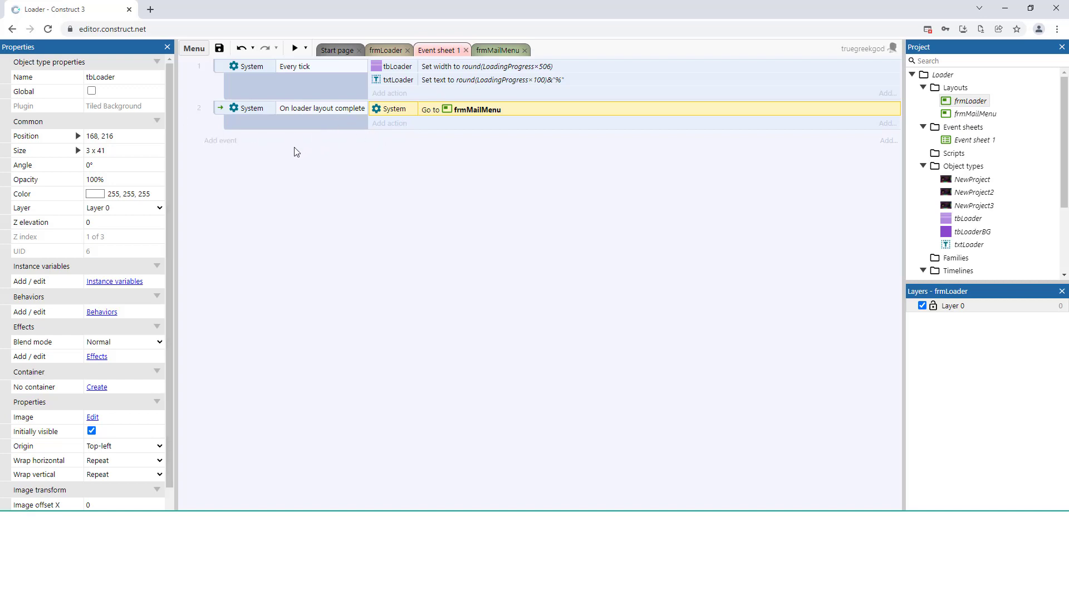
mouse_move(500, 149)
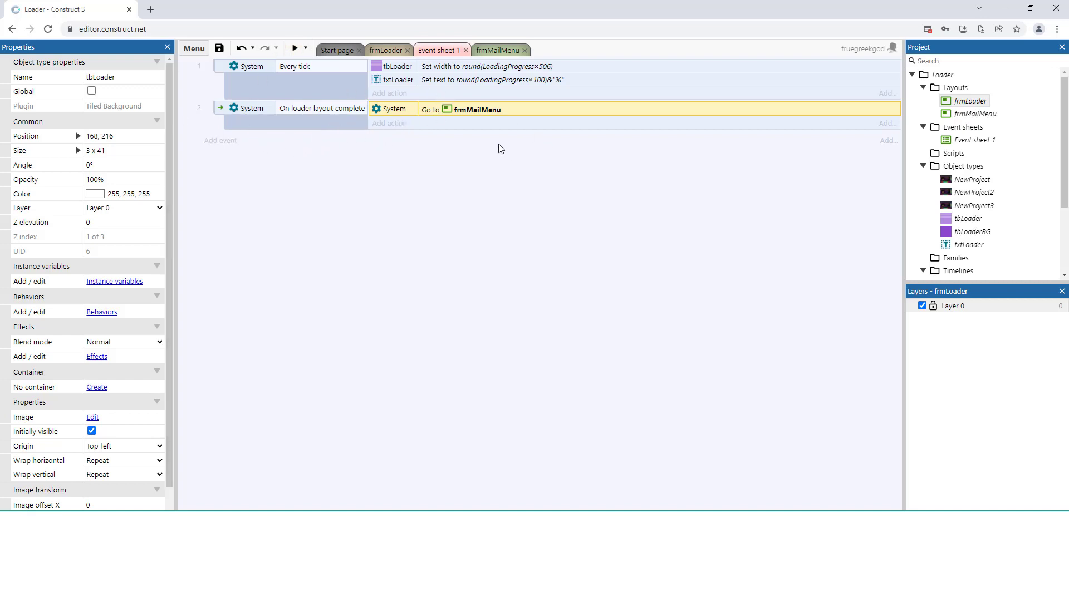
mouse_move(296, 78)
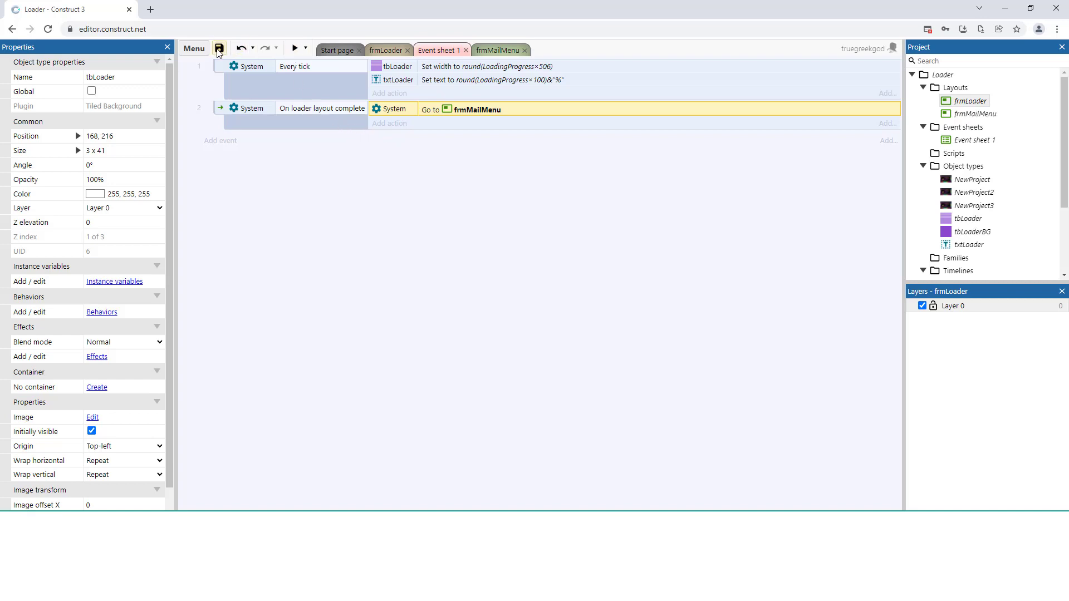
- Save the project as a single file named 'loader' in New folder (8)
left_click(218, 48)
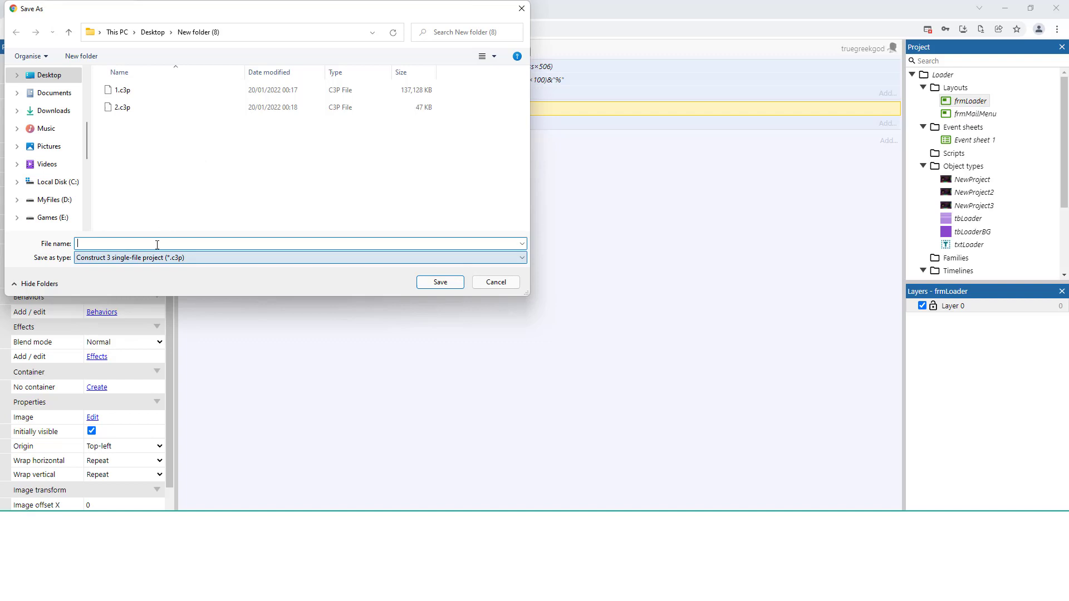
type("loade")
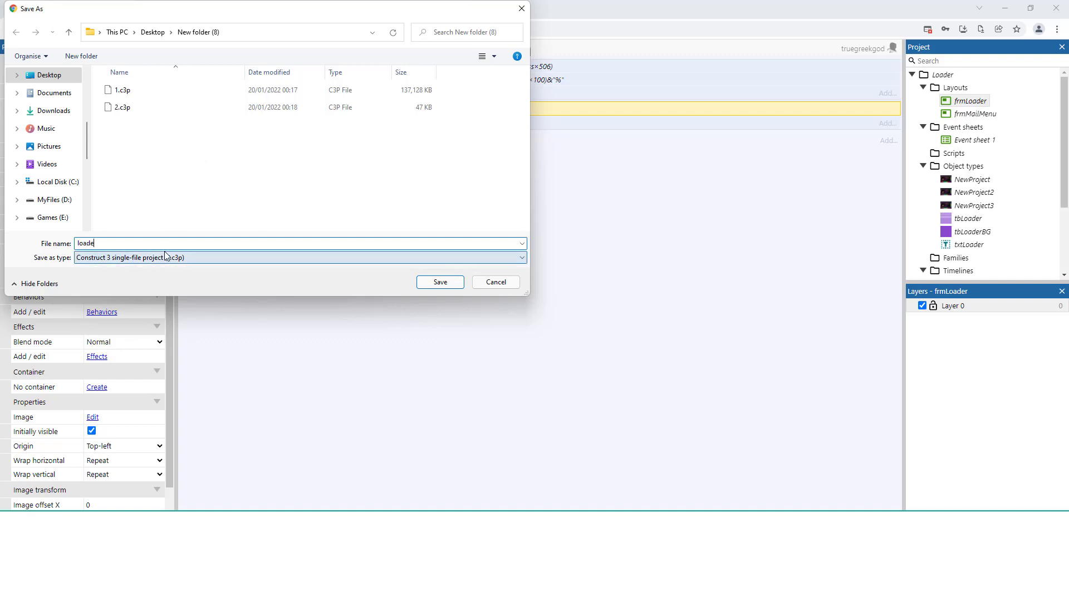
type("r")
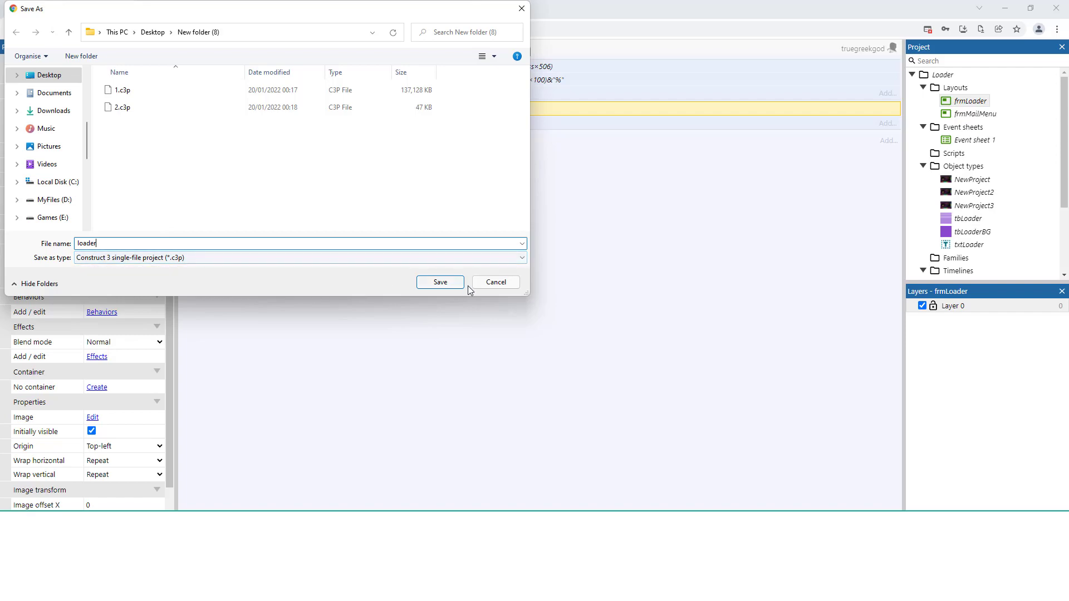
left_click(440, 282)
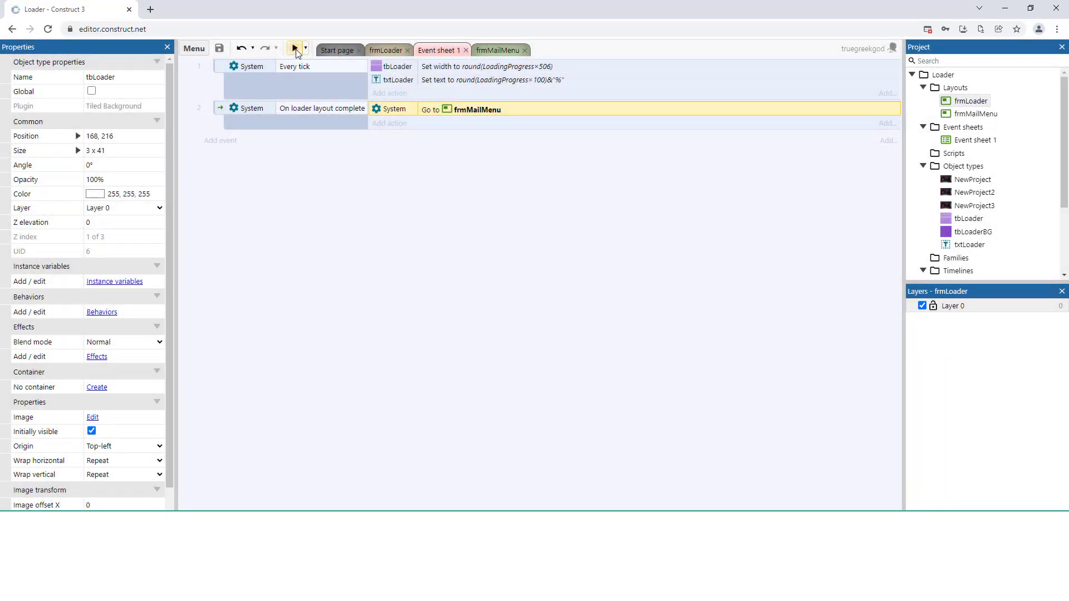
left_click(293, 49)
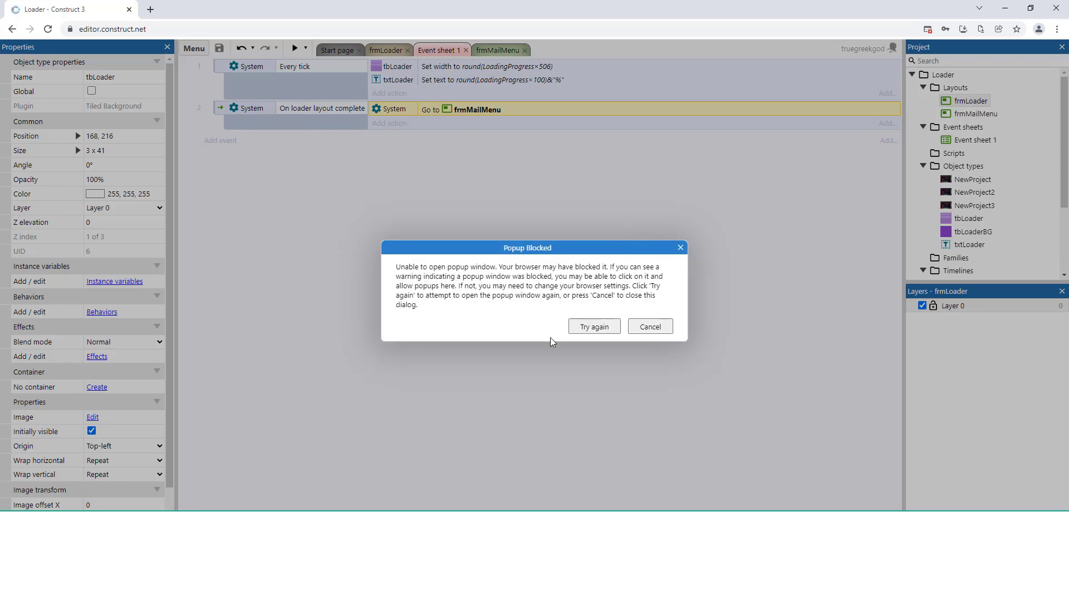
left_click(592, 327)
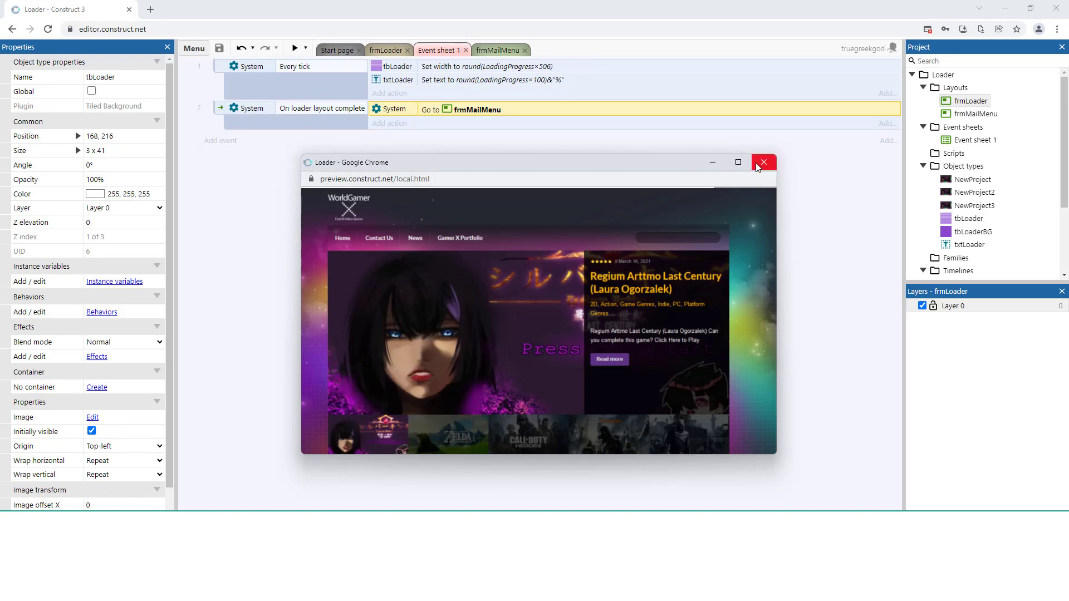
left_click(193, 49)
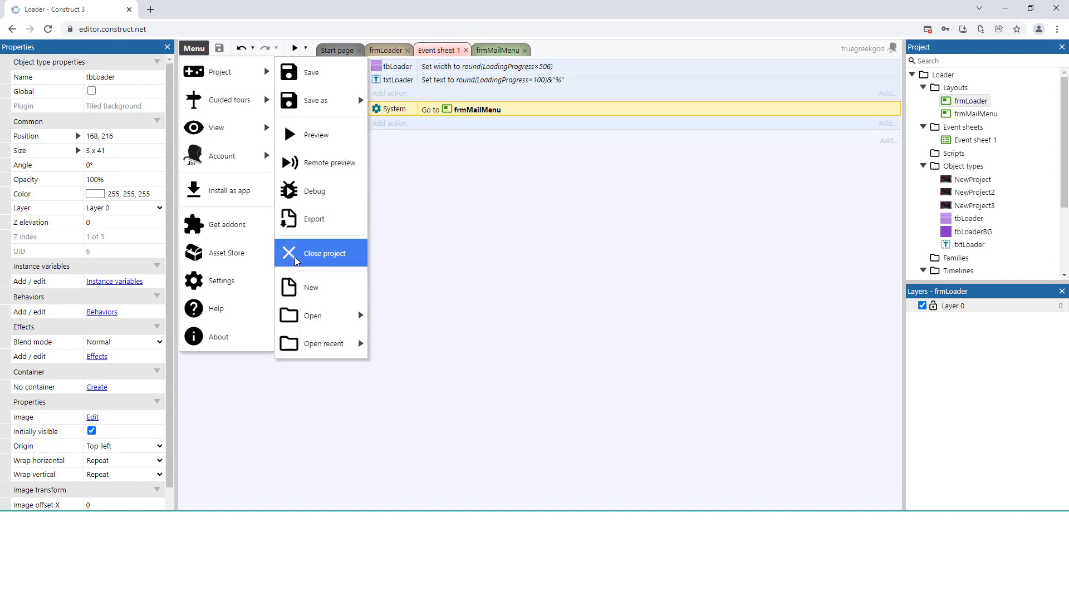
mouse_move(314, 219)
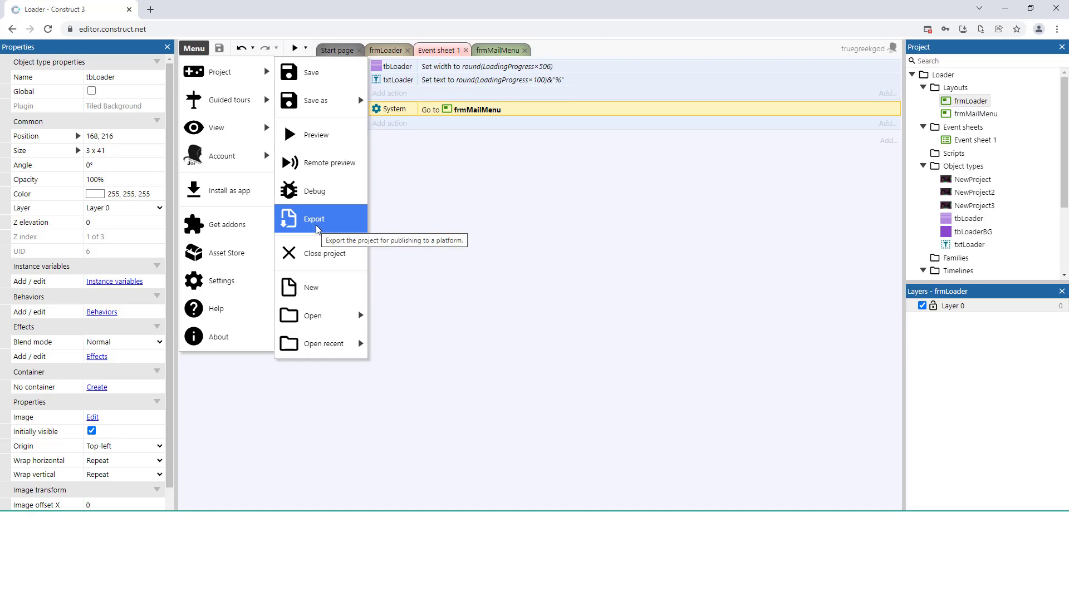
mouse_move(225, 71)
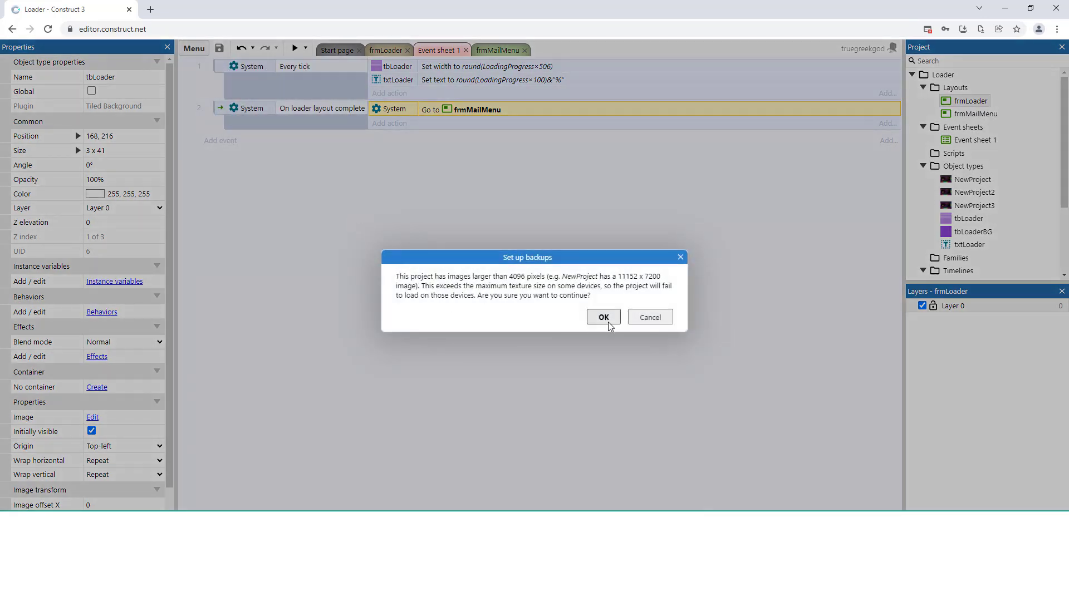
- Export the project as Web (HTML5) with default options, accepting the large-image warning
left_click(602, 317)
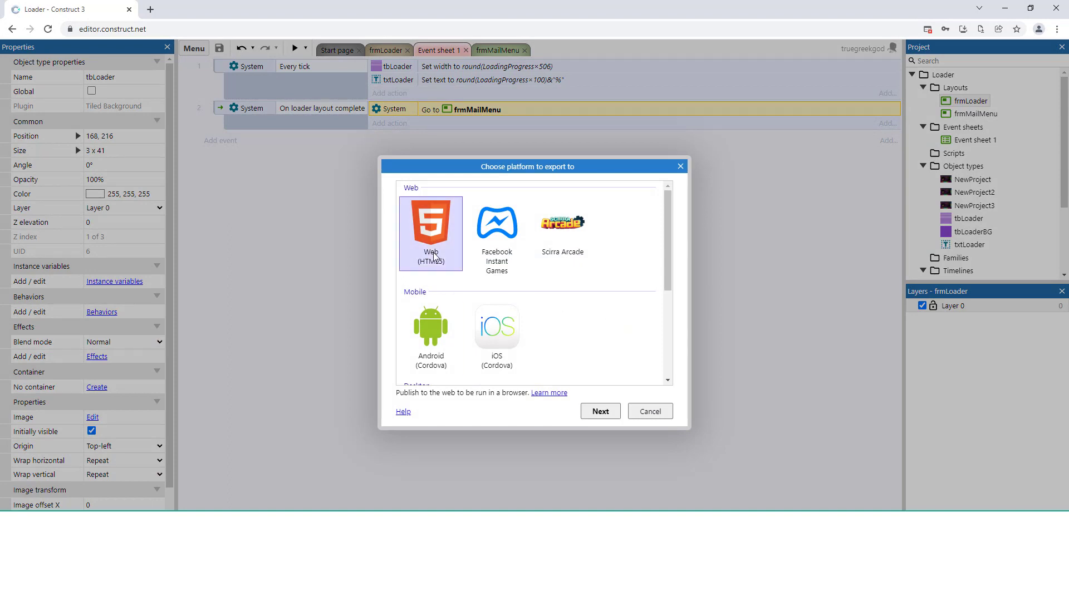
mouse_move(602, 421)
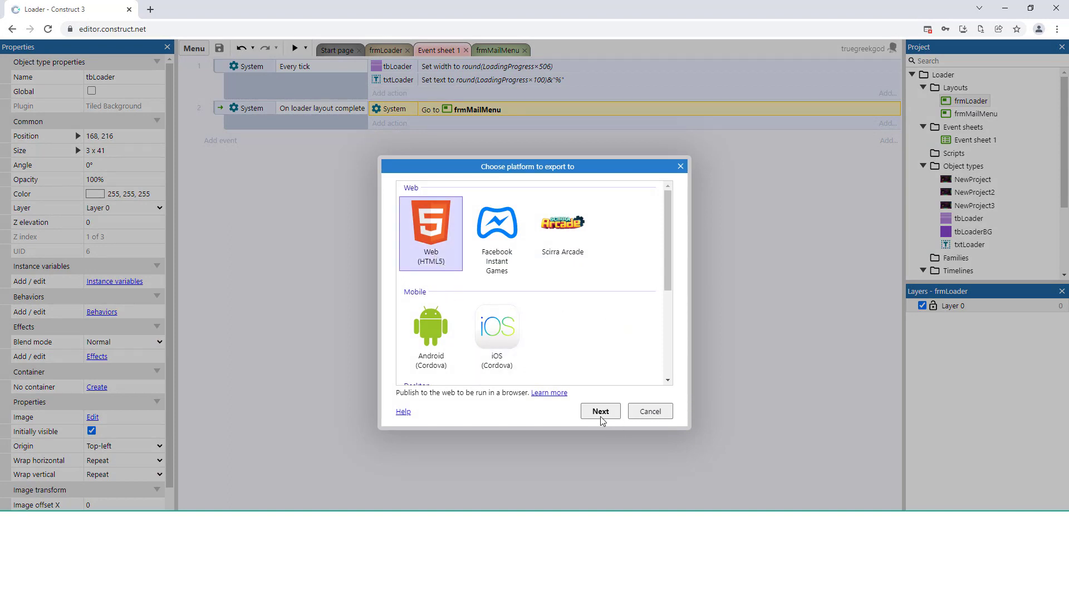
left_click(598, 410)
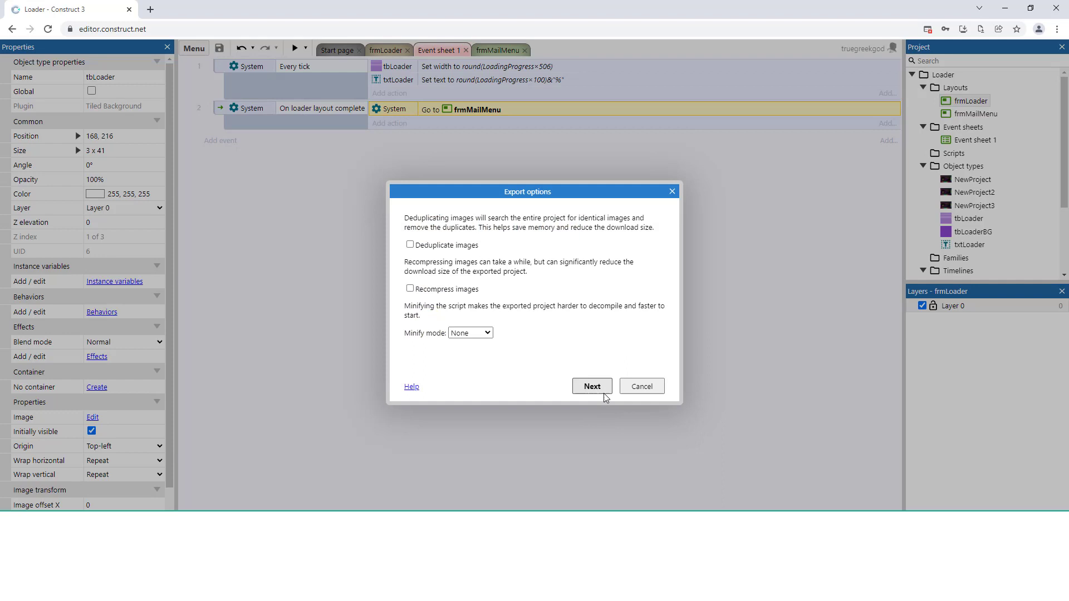
left_click(590, 386)
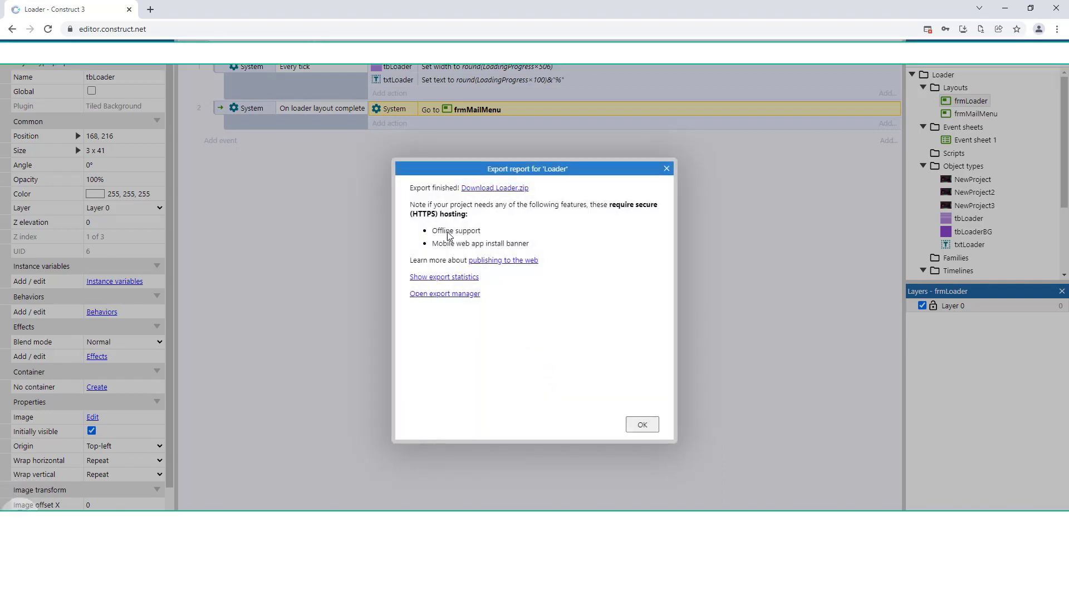
mouse_move(781, 196)
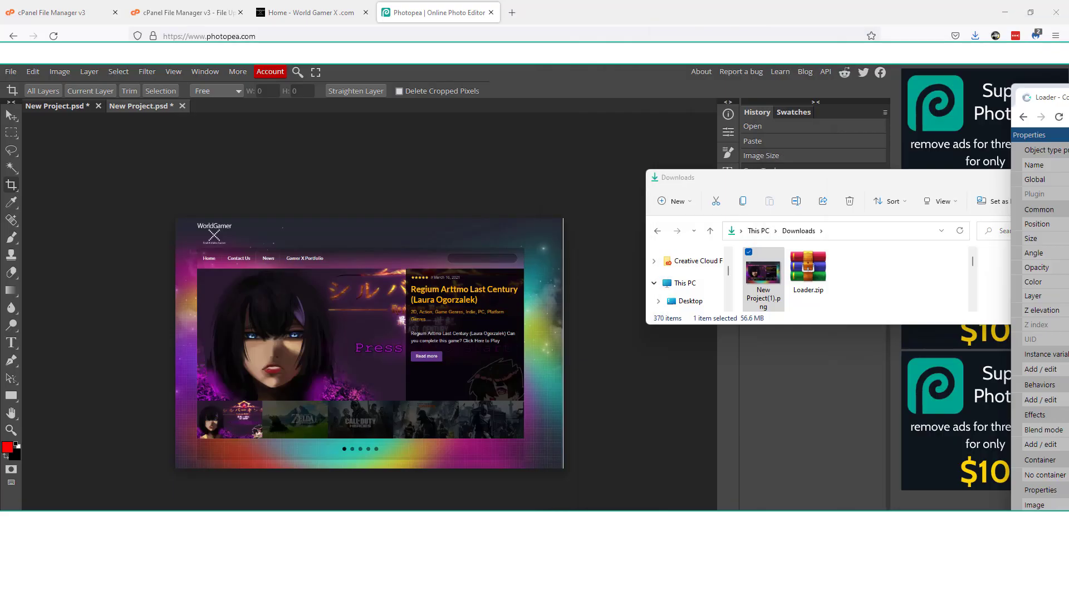
- Choose Loader.zip from Downloads to upload into public_html/1
left_click(184, 12)
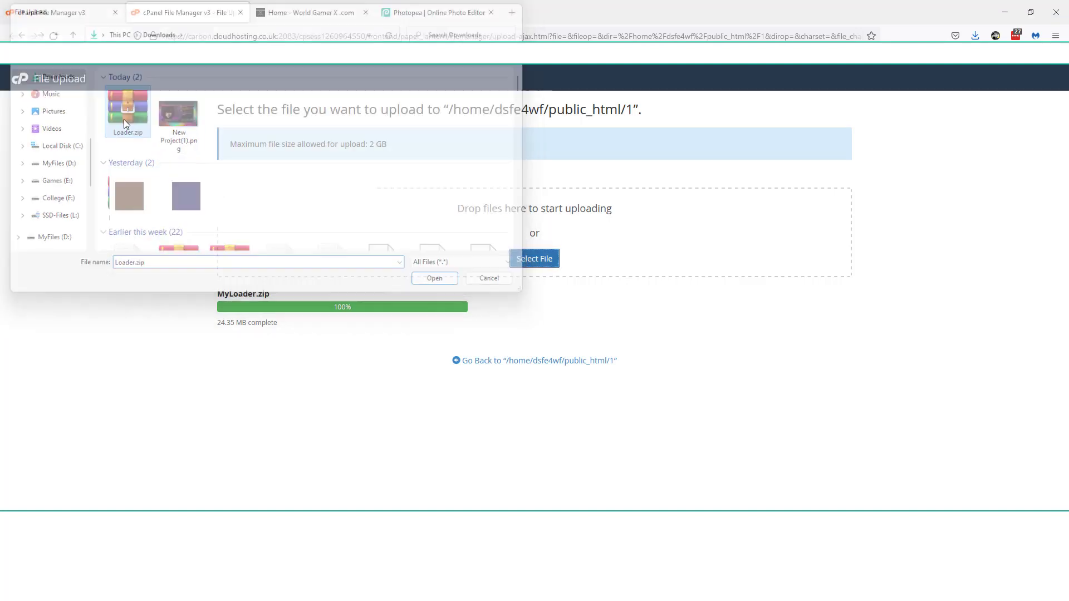
left_click(434, 277)
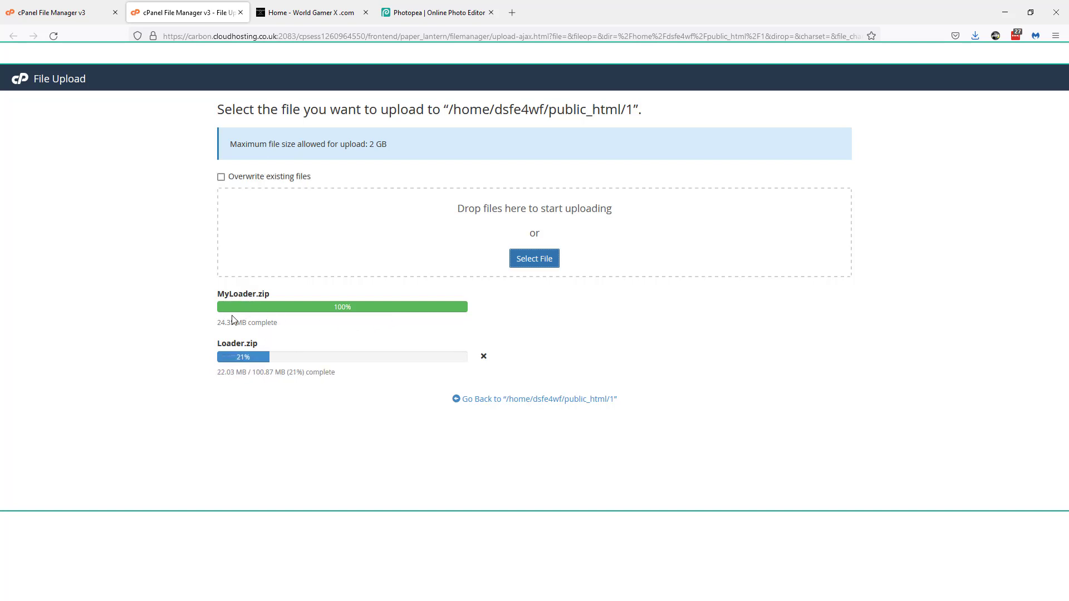
mouse_move(338, 330)
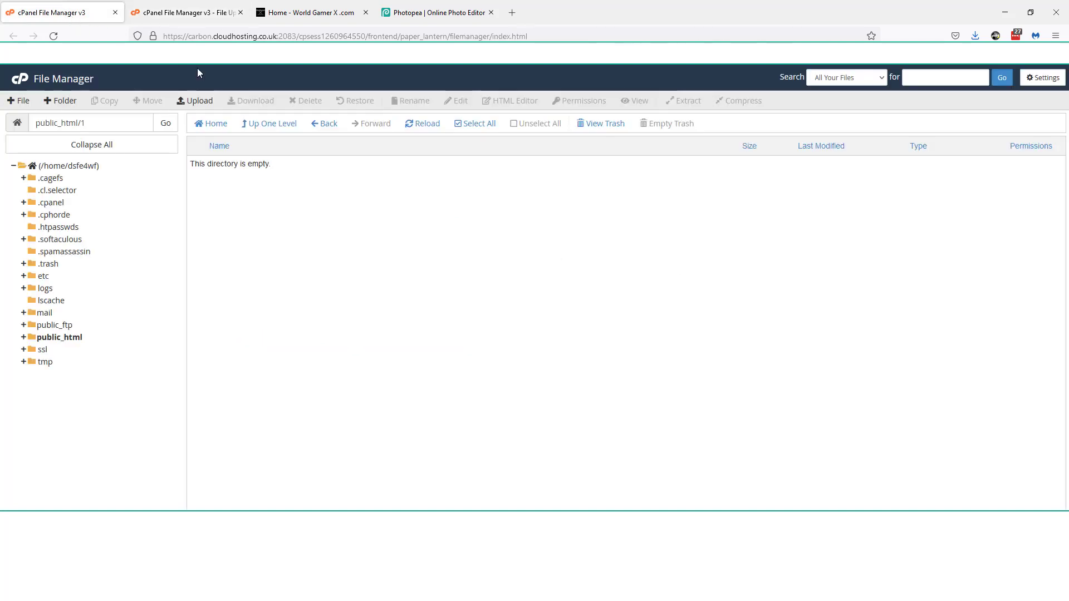
- Refresh the listing, extract Loader.zip in public_html/1, and close the extraction results
left_click(422, 123)
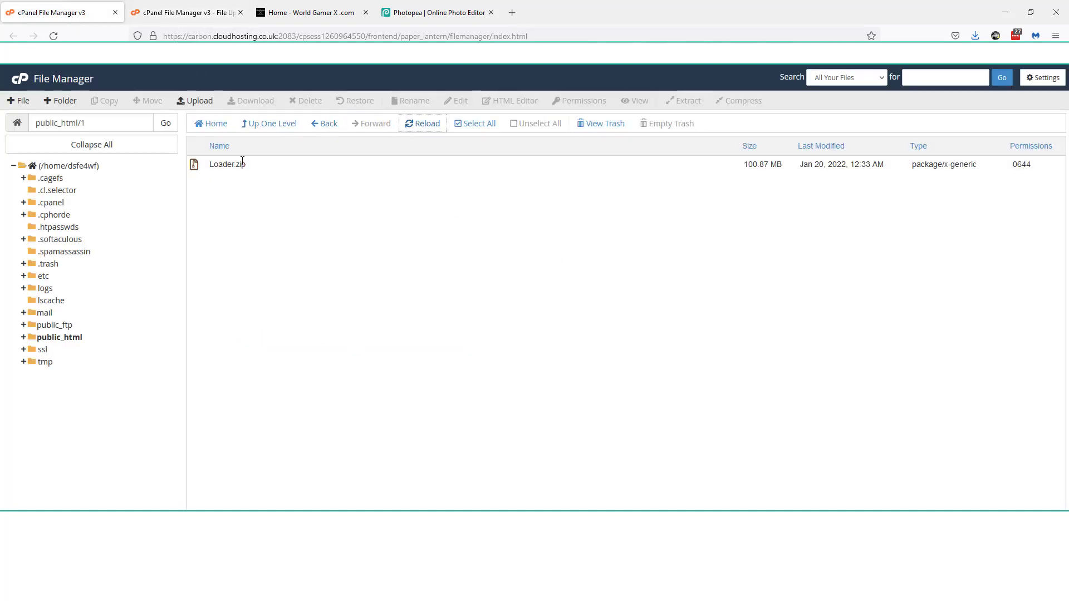
right_click(227, 163)
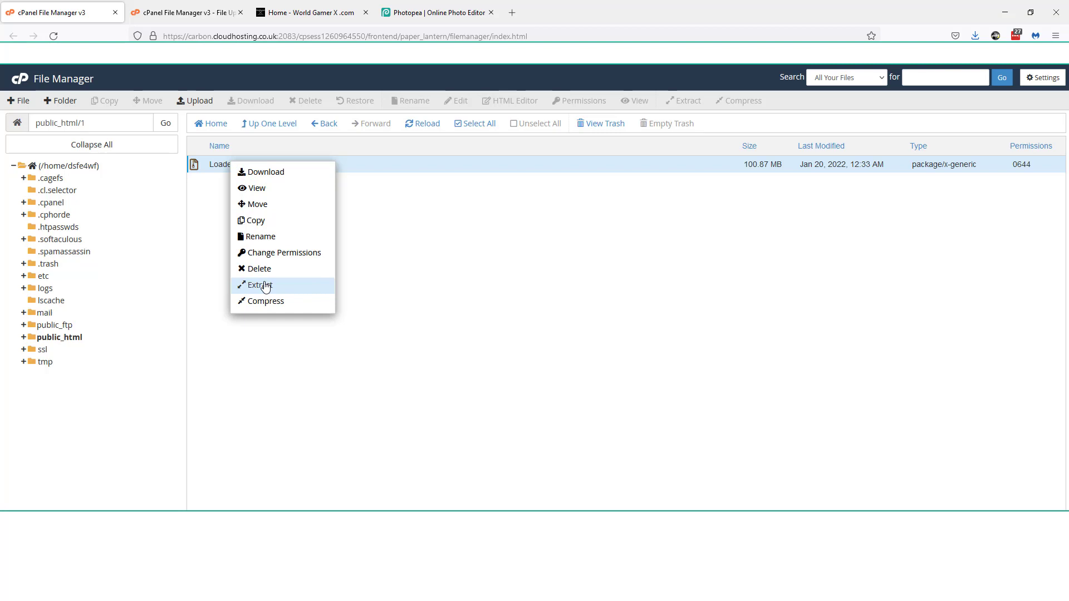
left_click(260, 285)
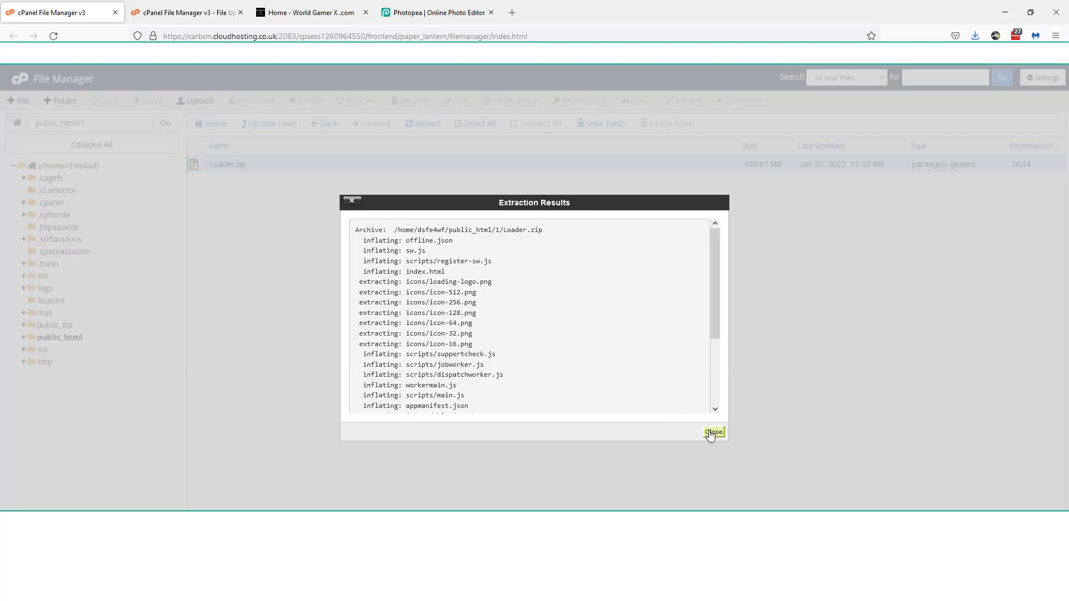
left_click(713, 432)
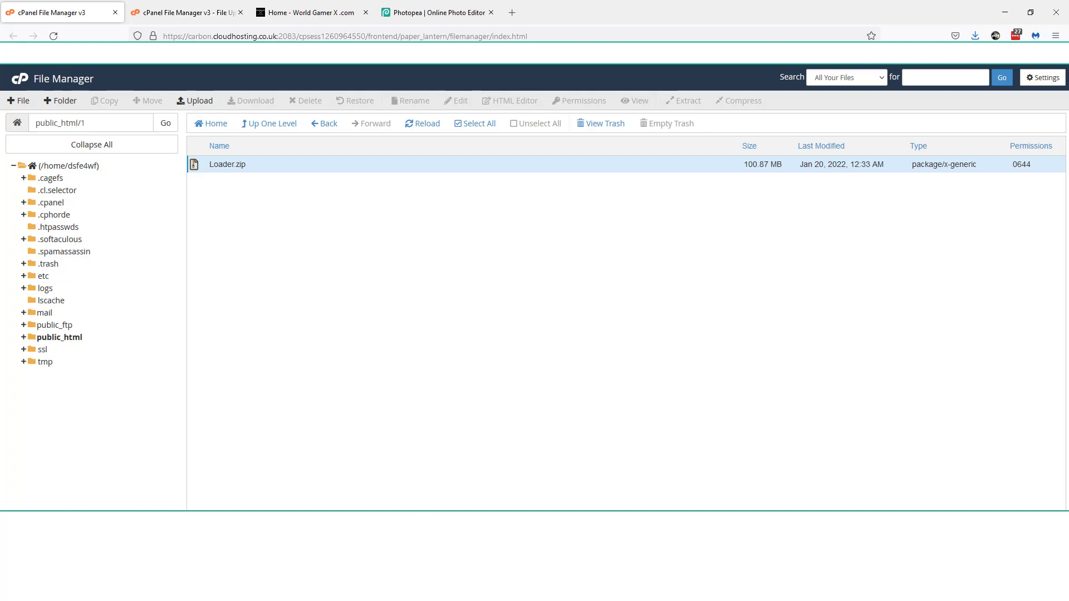